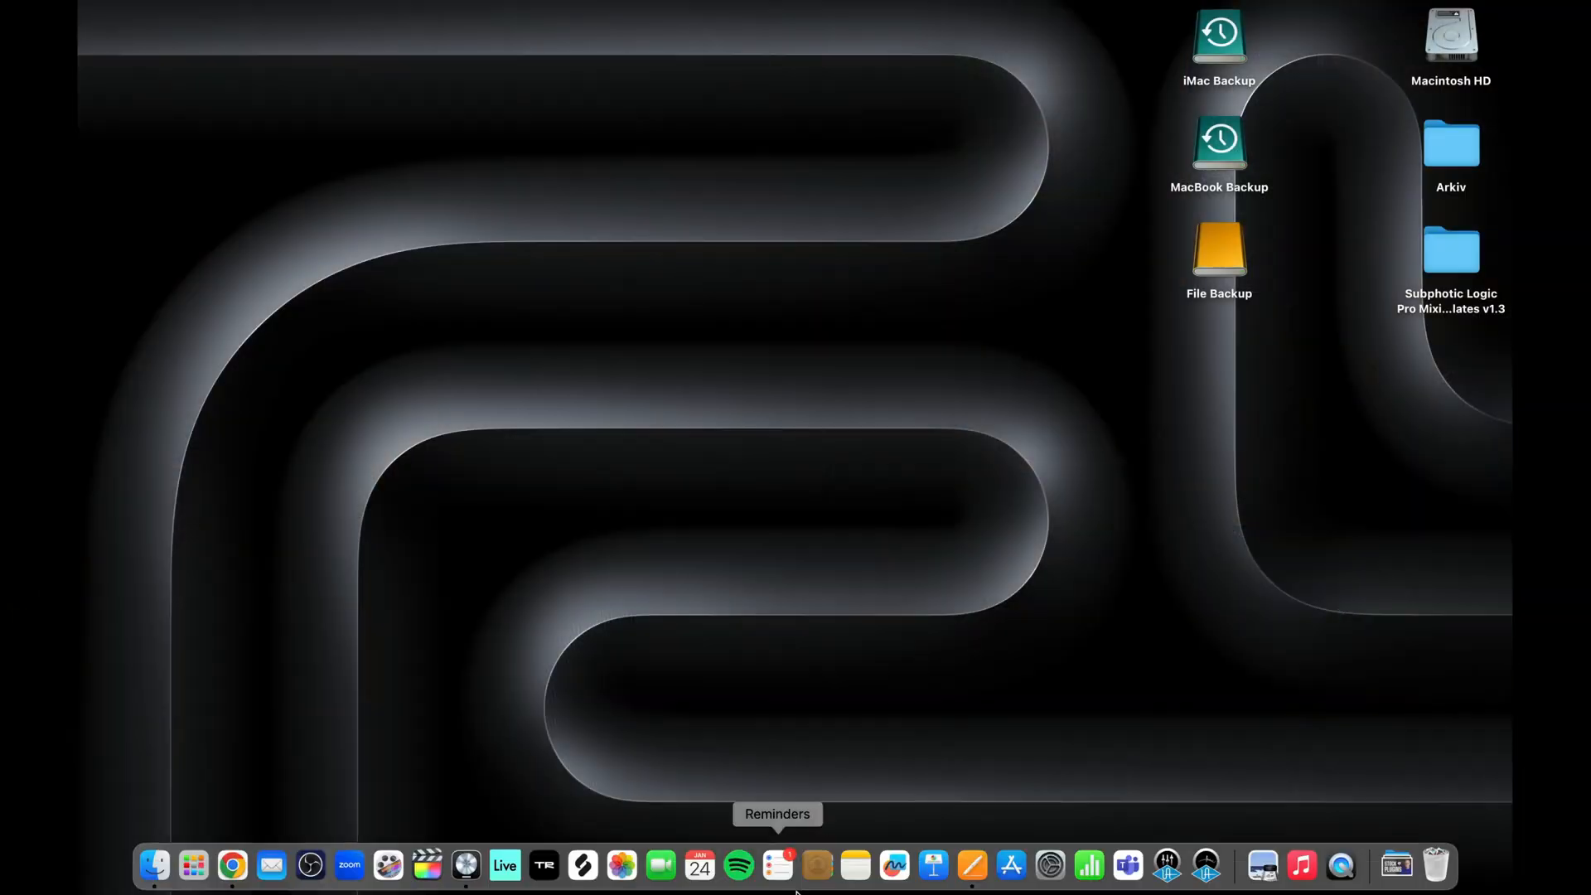
mouse_move(566, 300)
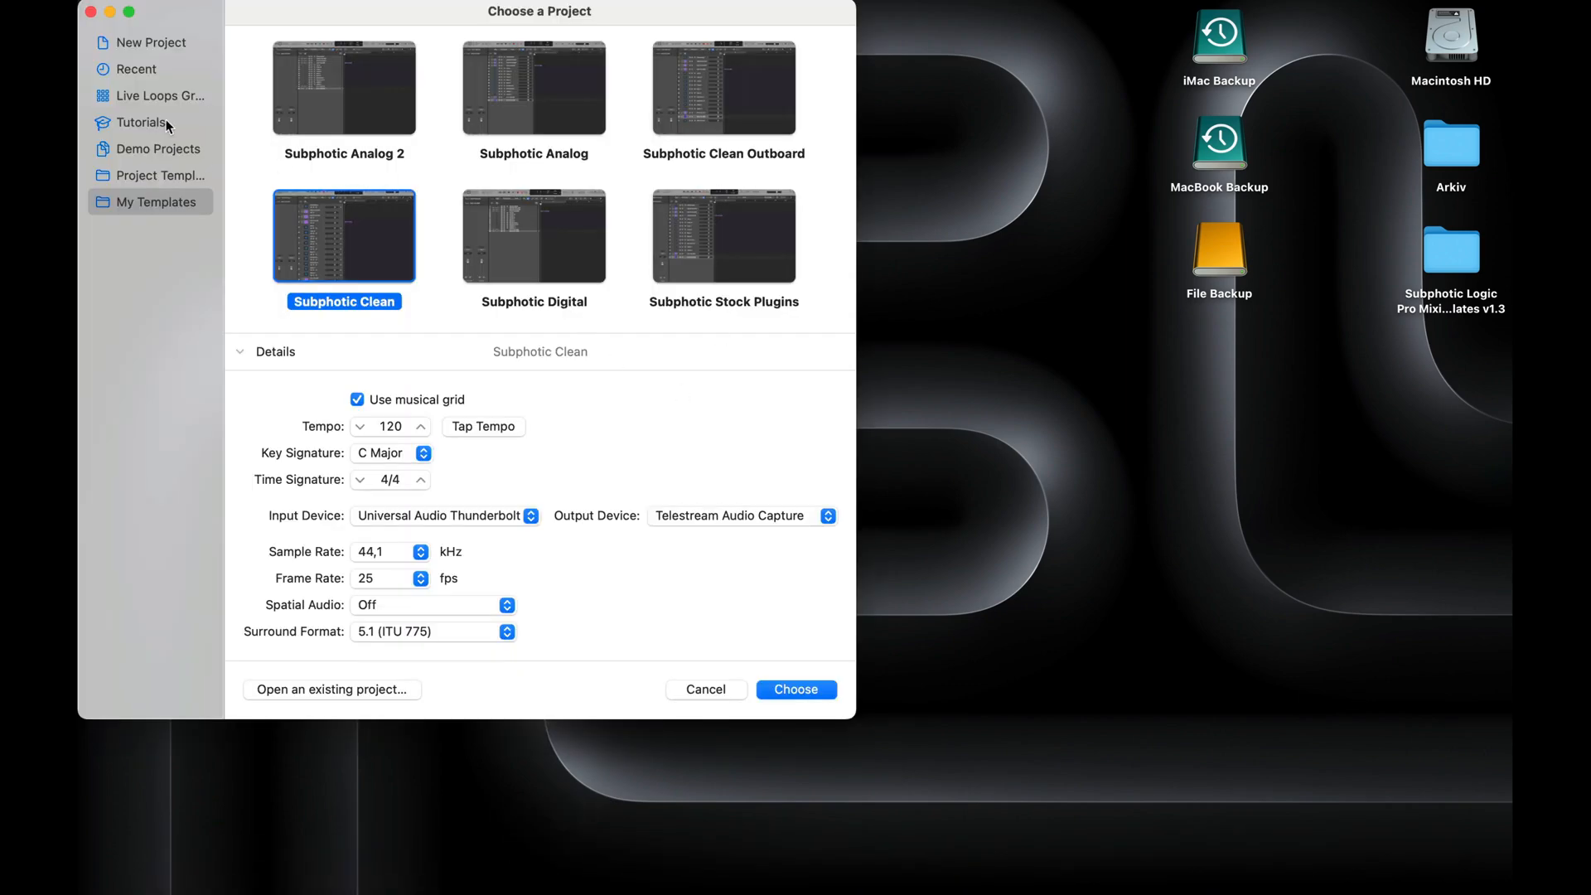
- Start a new Empty Project so the Create New Track dialog appears with Audio selected
left_click(150, 41)
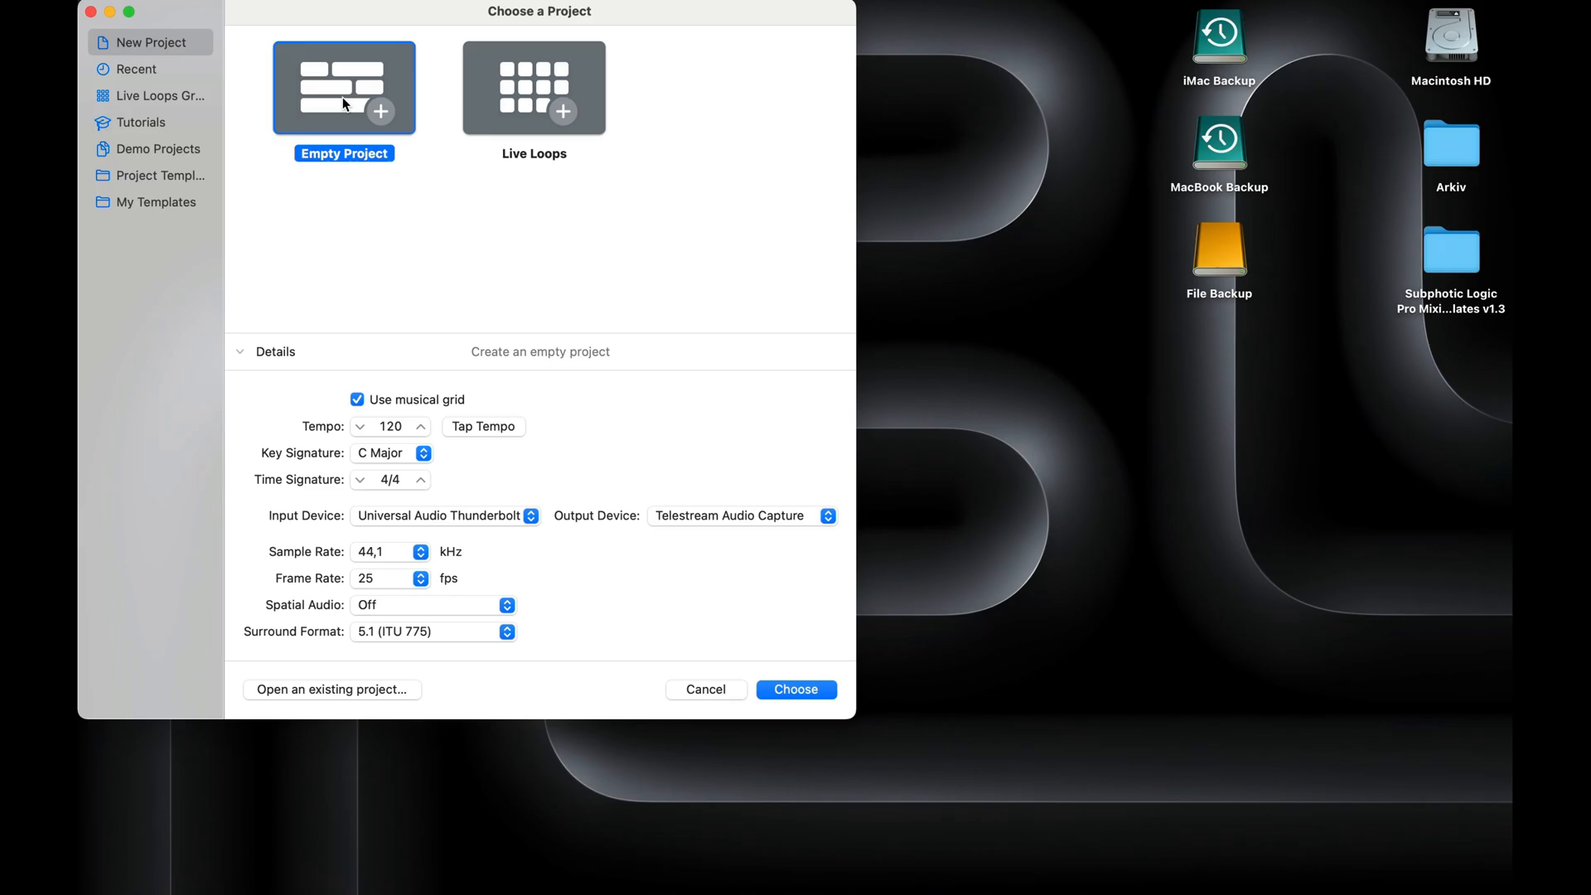
left_click(795, 690)
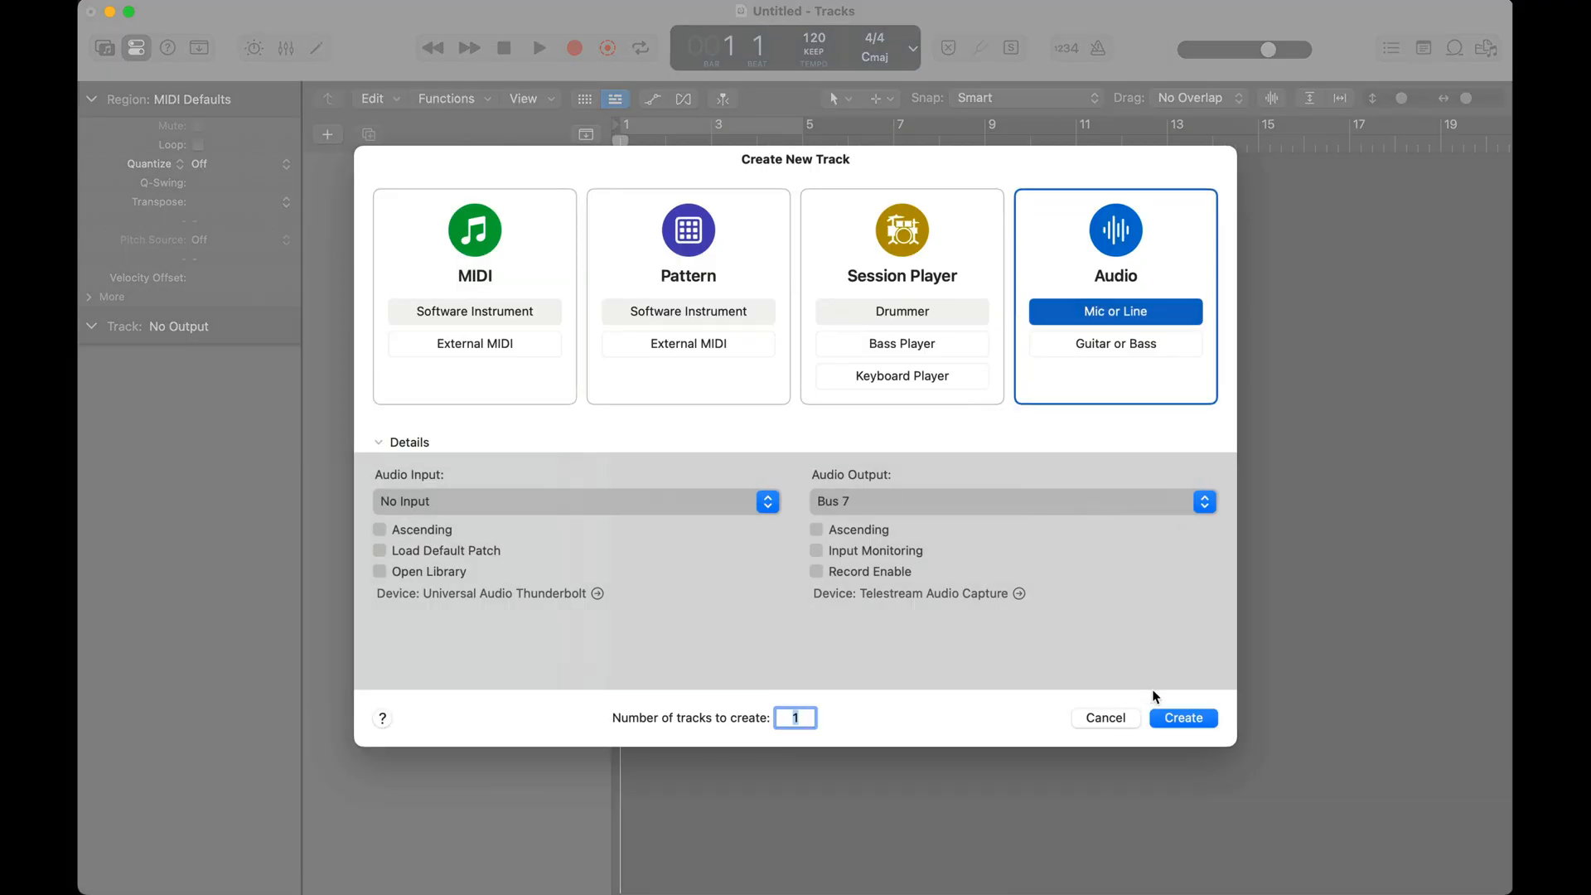
- Create the first blank audio track, Audio 1, in the new project
left_click(1182, 718)
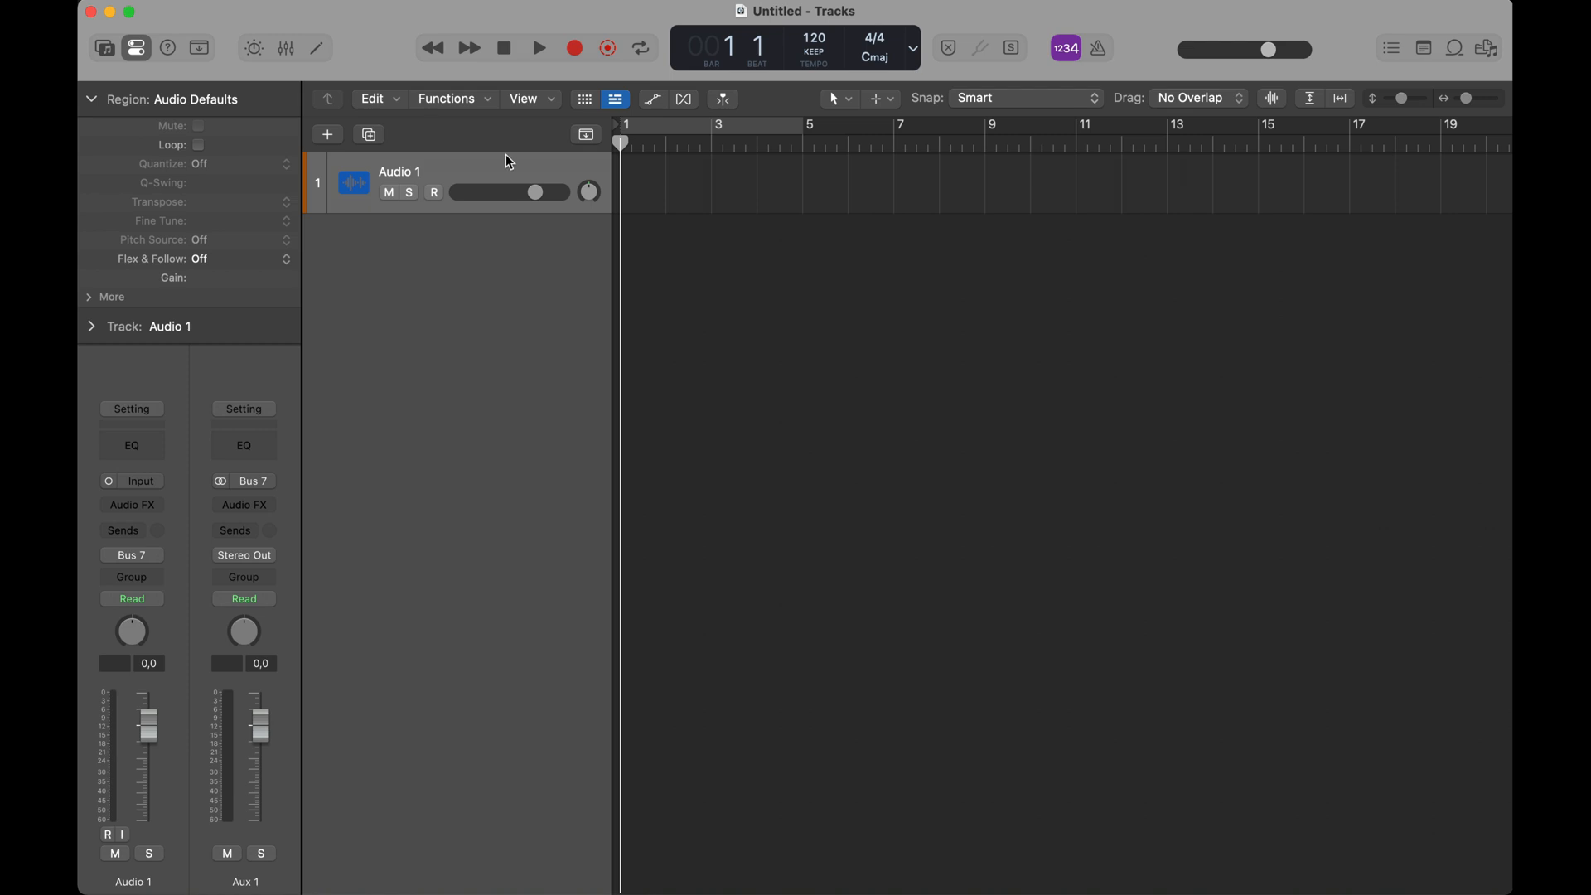
mouse_move(508, 168)
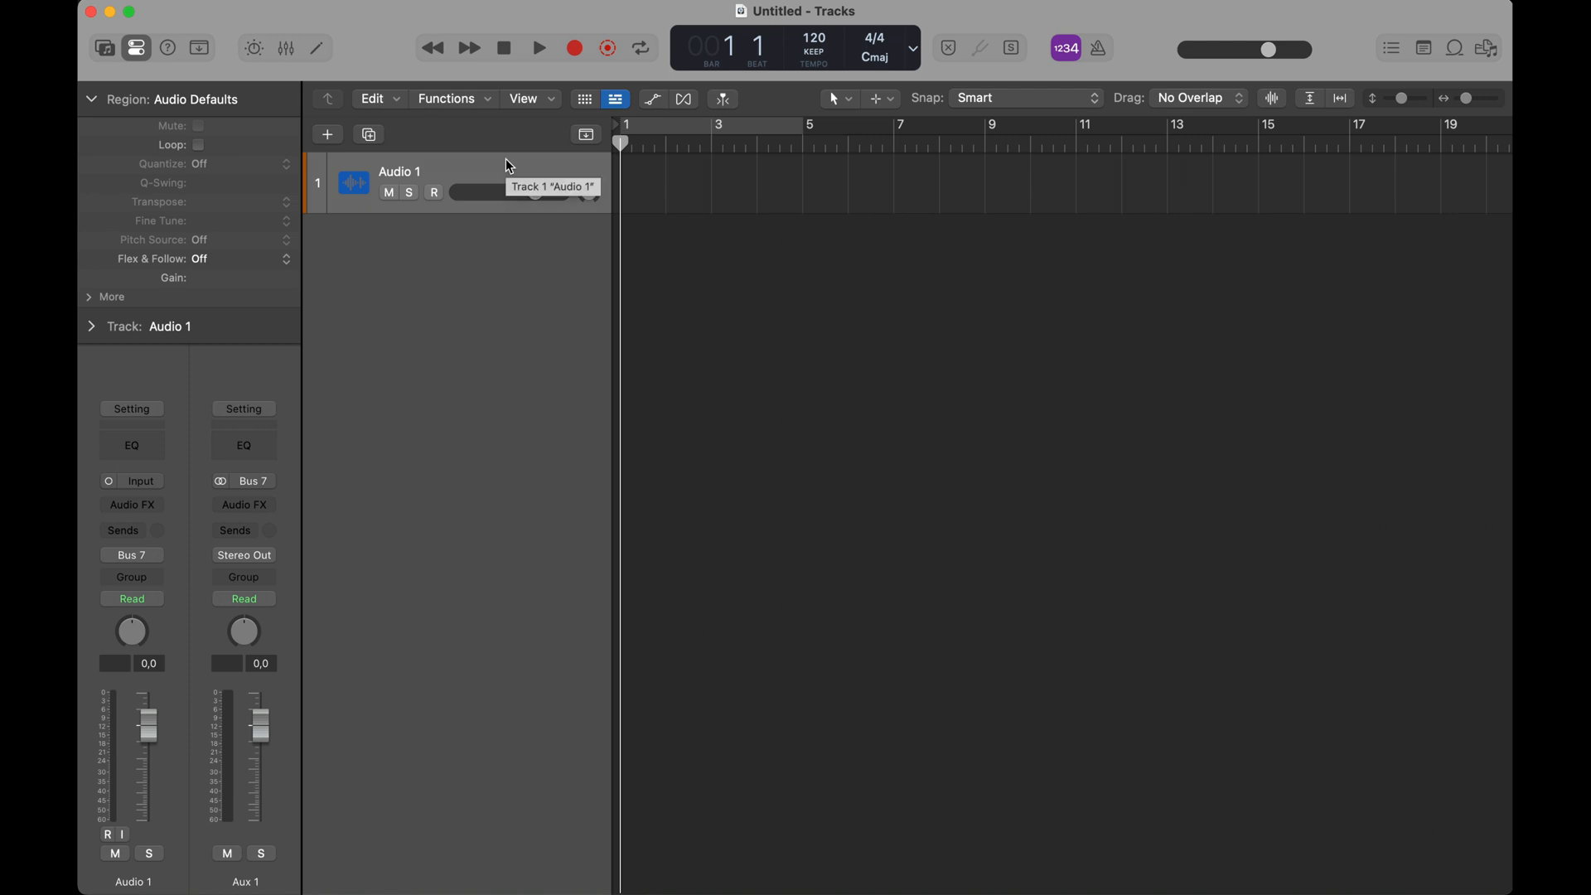
mouse_move(738, 297)
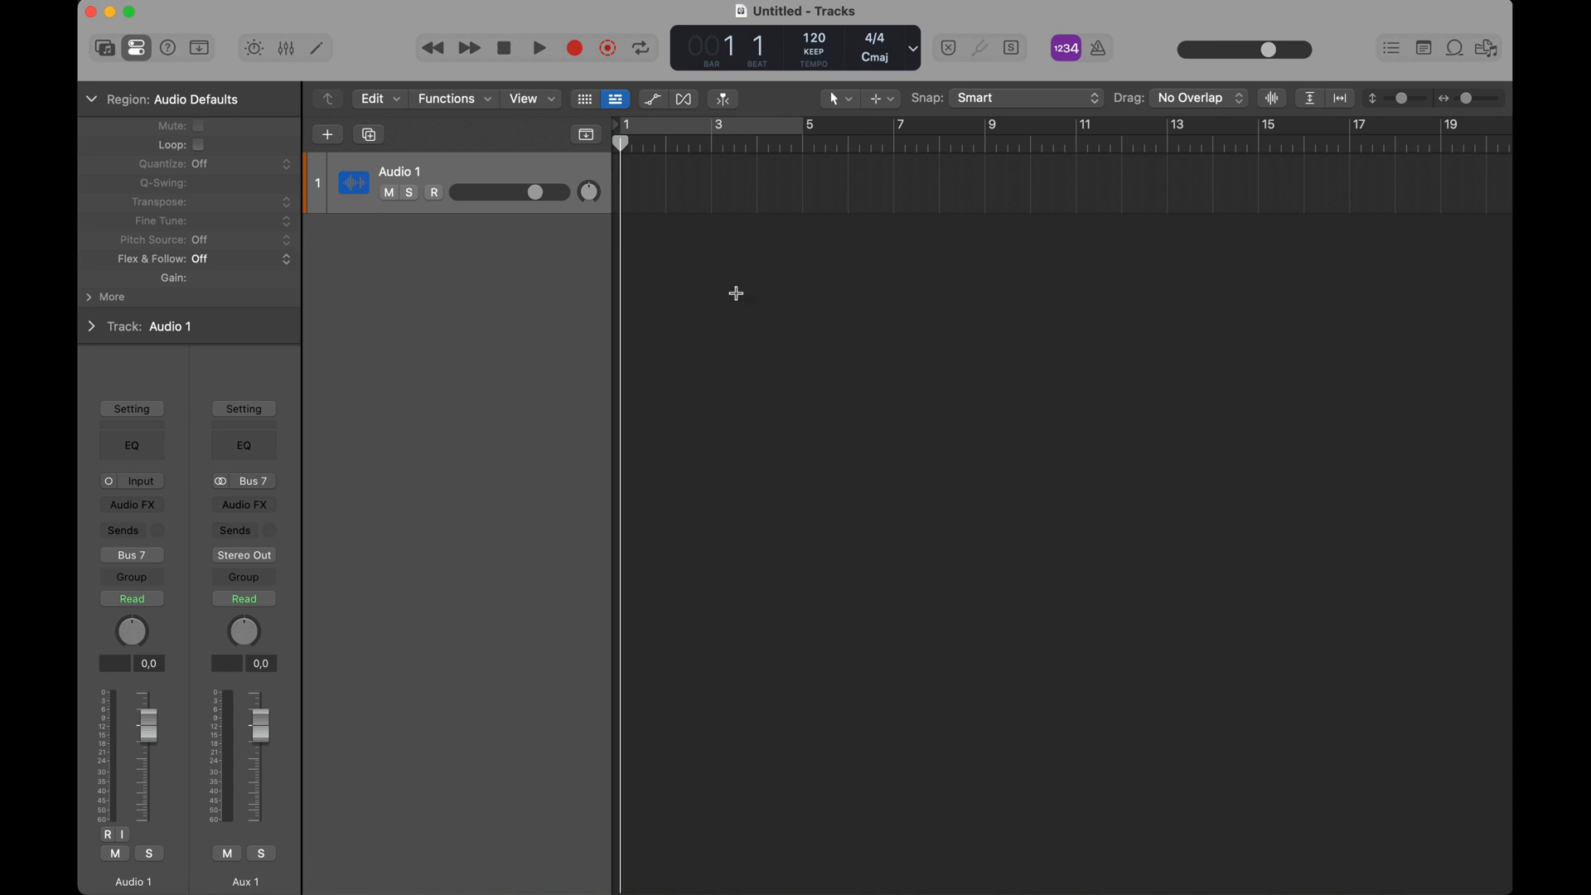
mouse_move(739, 298)
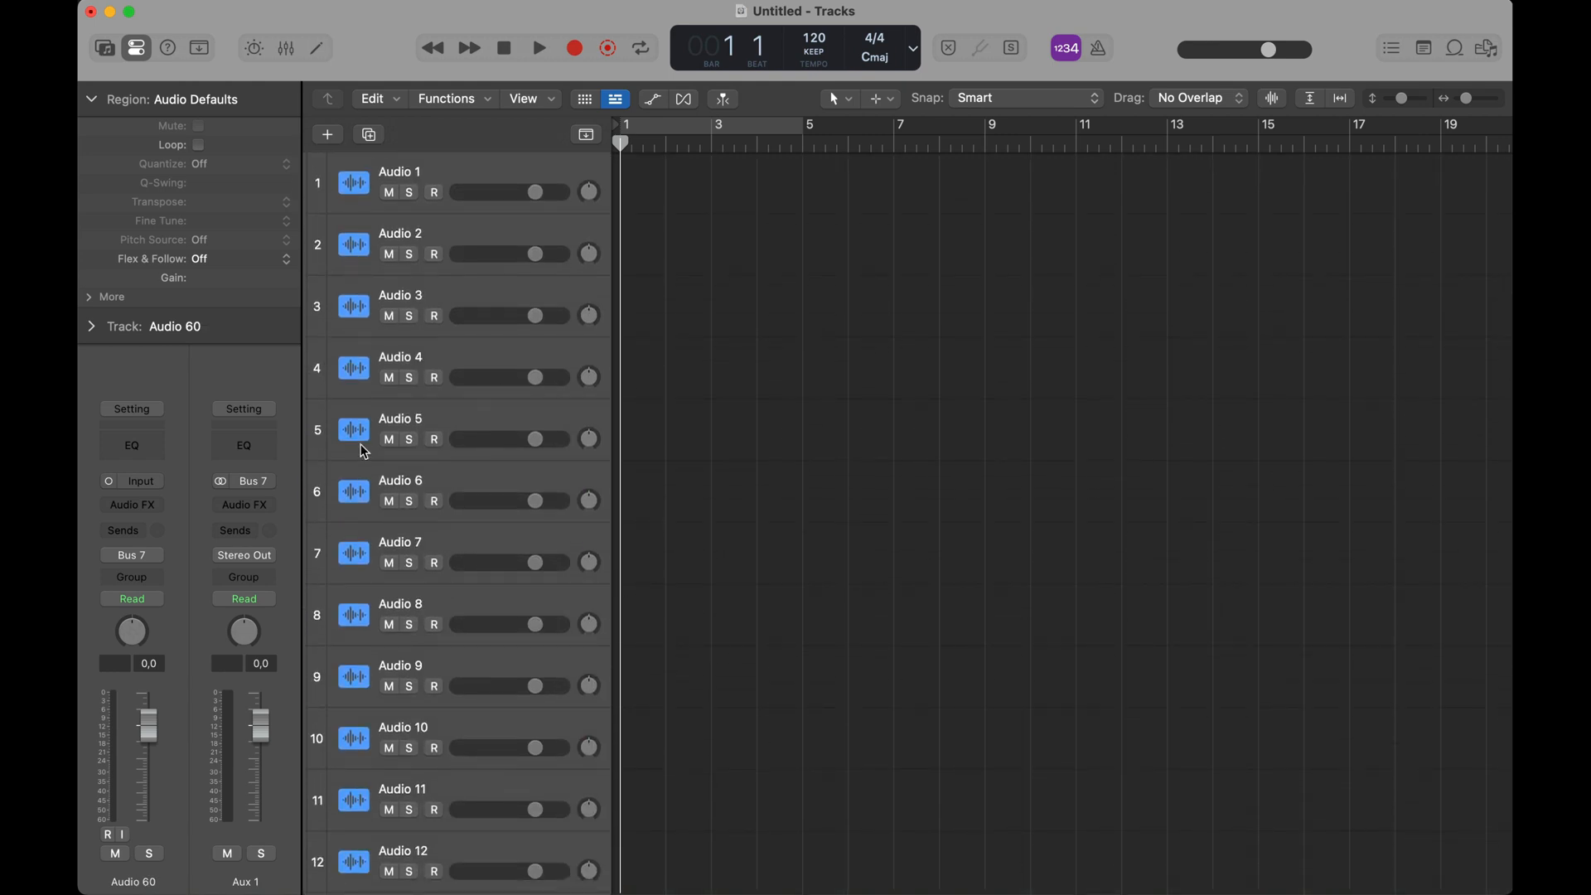
mouse_move(353, 183)
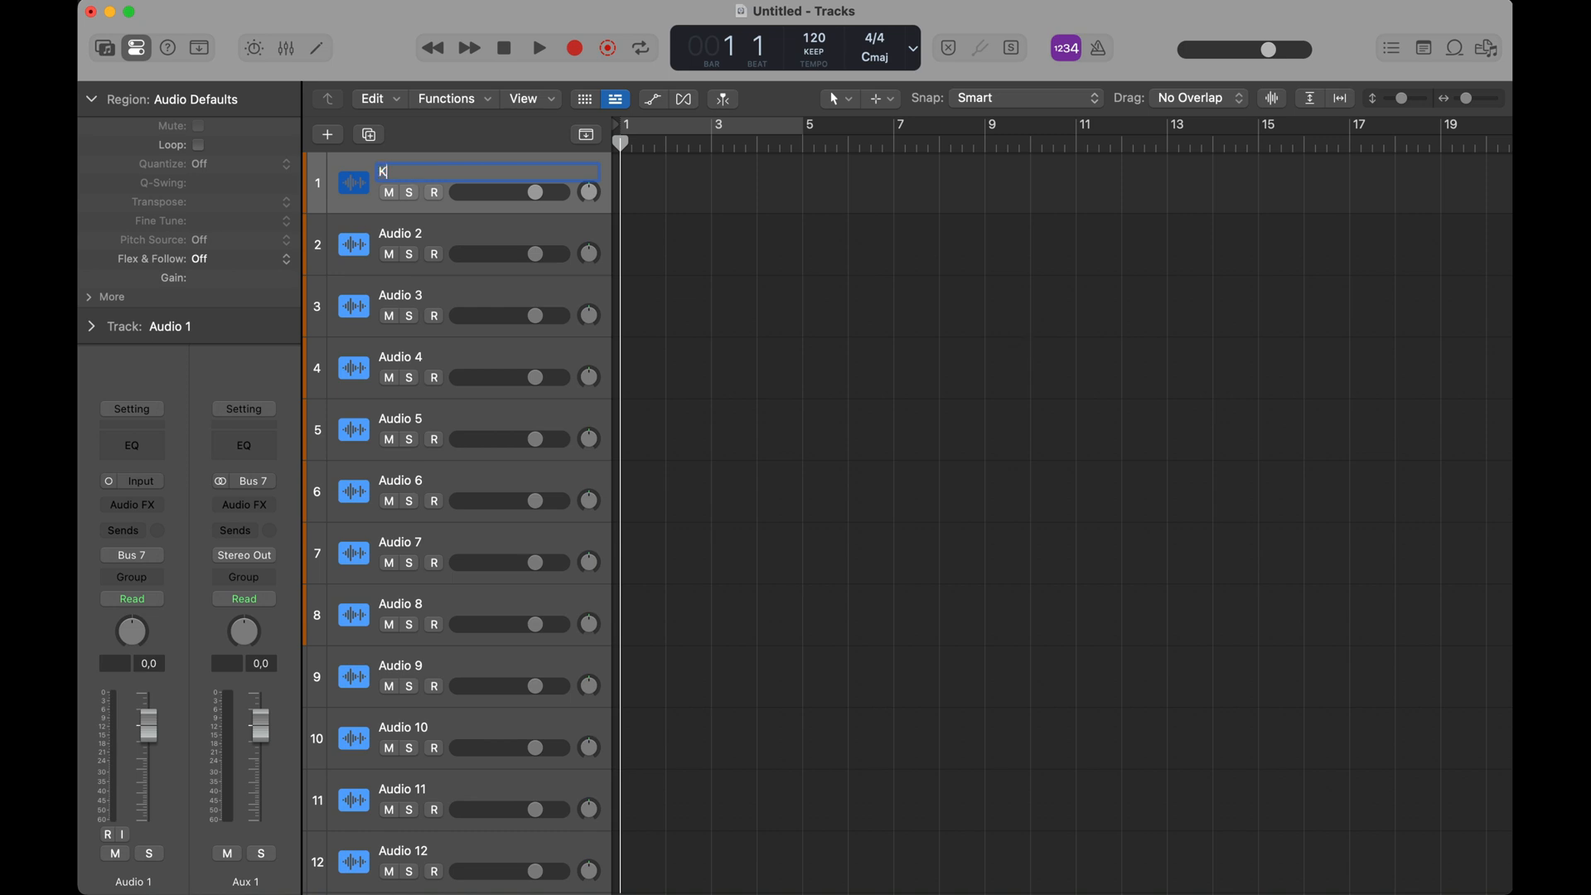
- Name tracks 1–13 Kick 1–3, Snare 1–3, Hihat Slow/Fast/Open, Percs, Tambs, Cymbals, Bongos
type("Kick 1")
left_click(487, 419)
type("Snare 2")
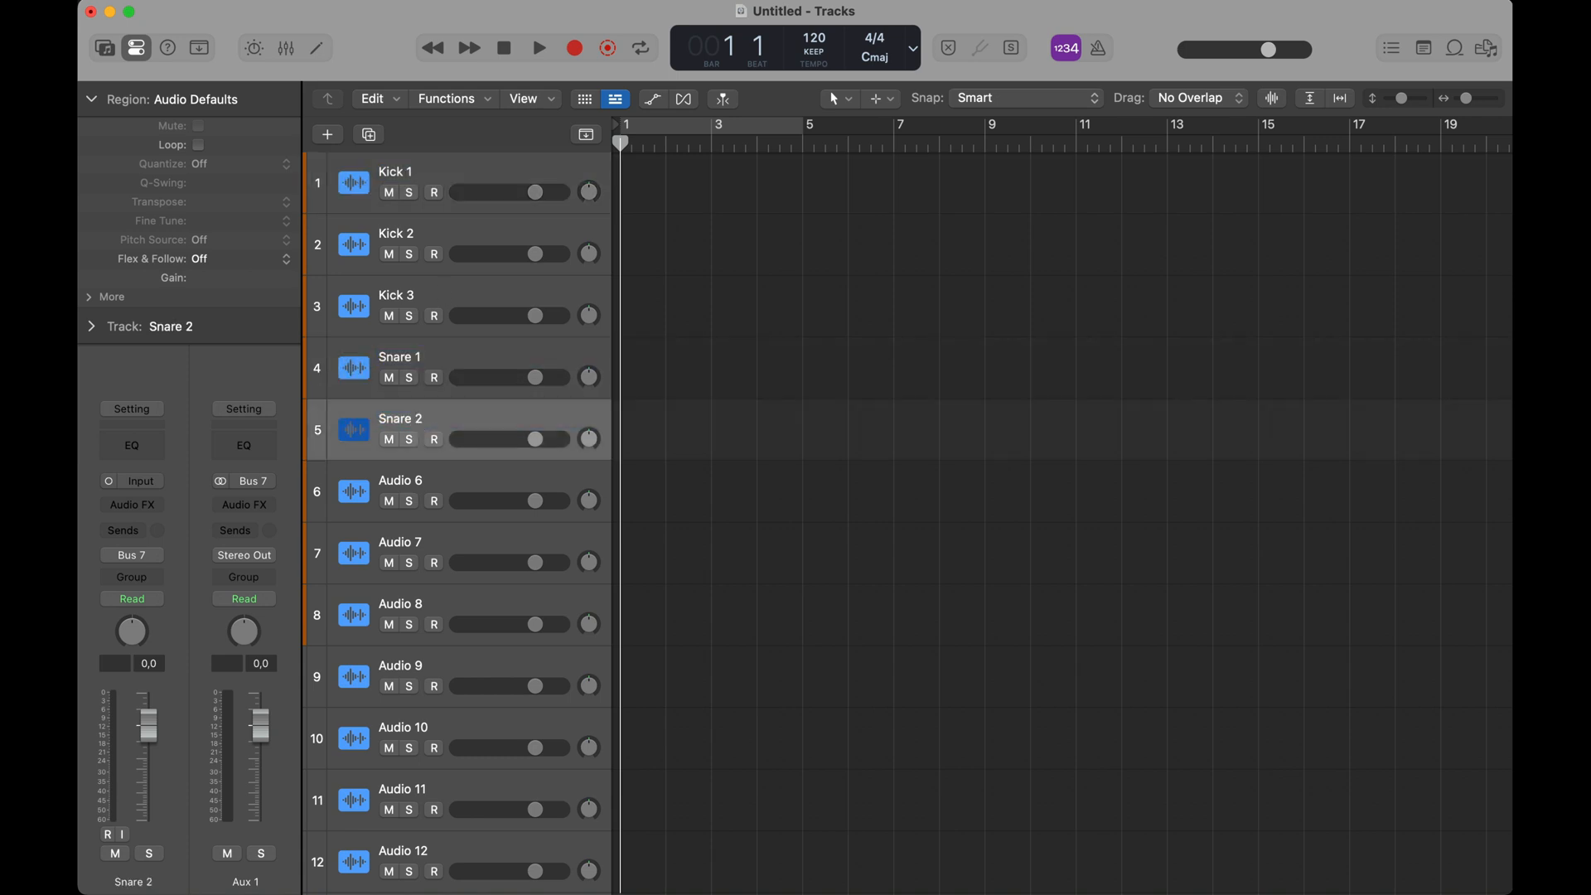
left_click(394, 554)
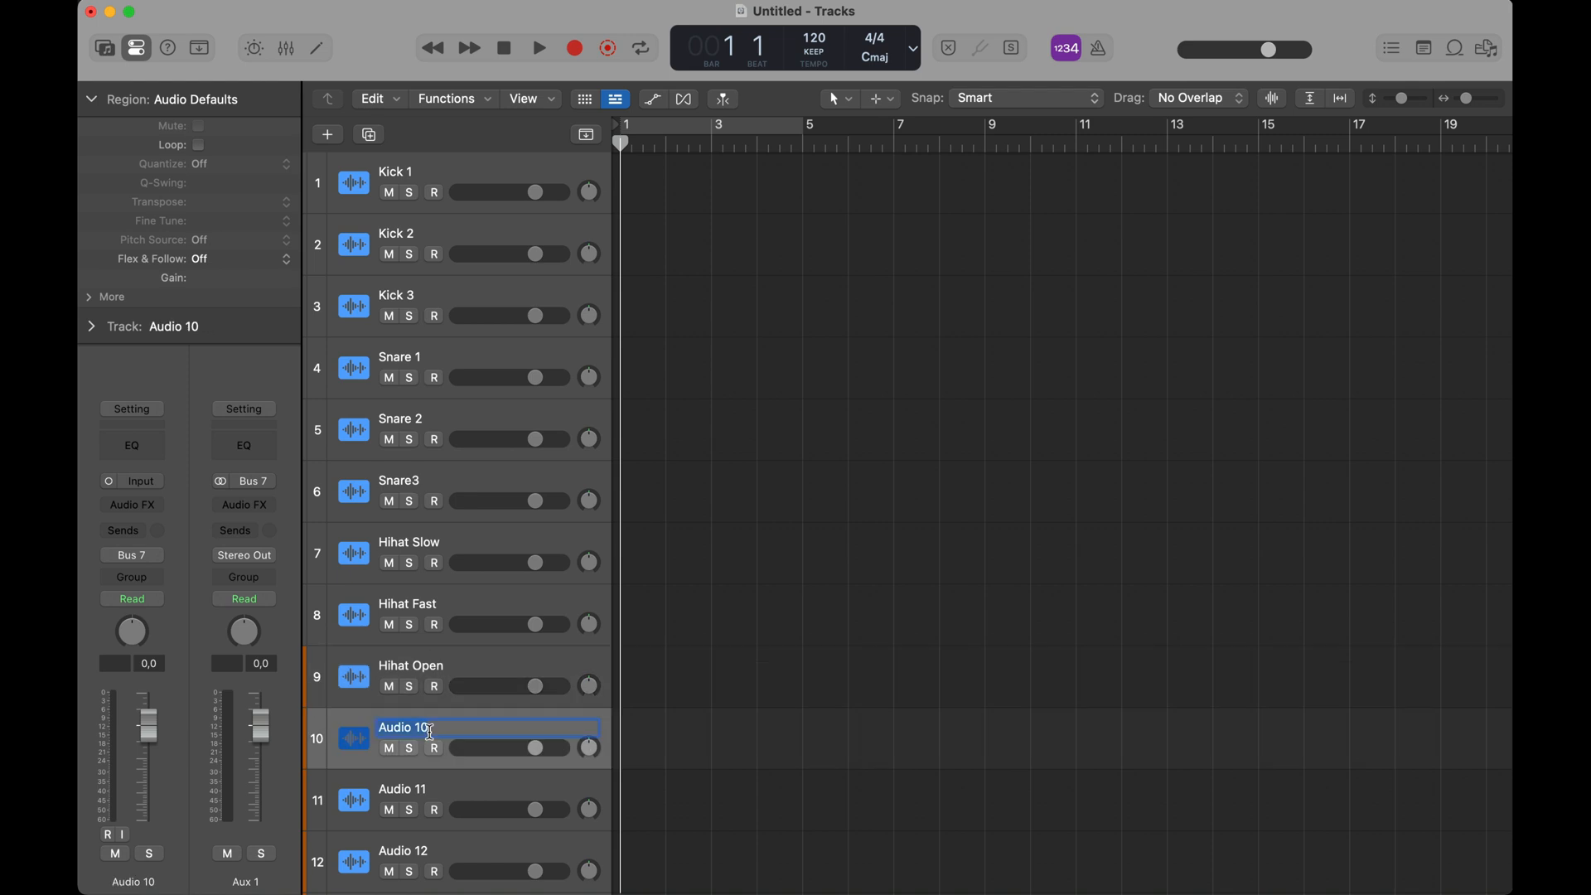
type("Percs")
left_click(487, 789)
type("Tambs")
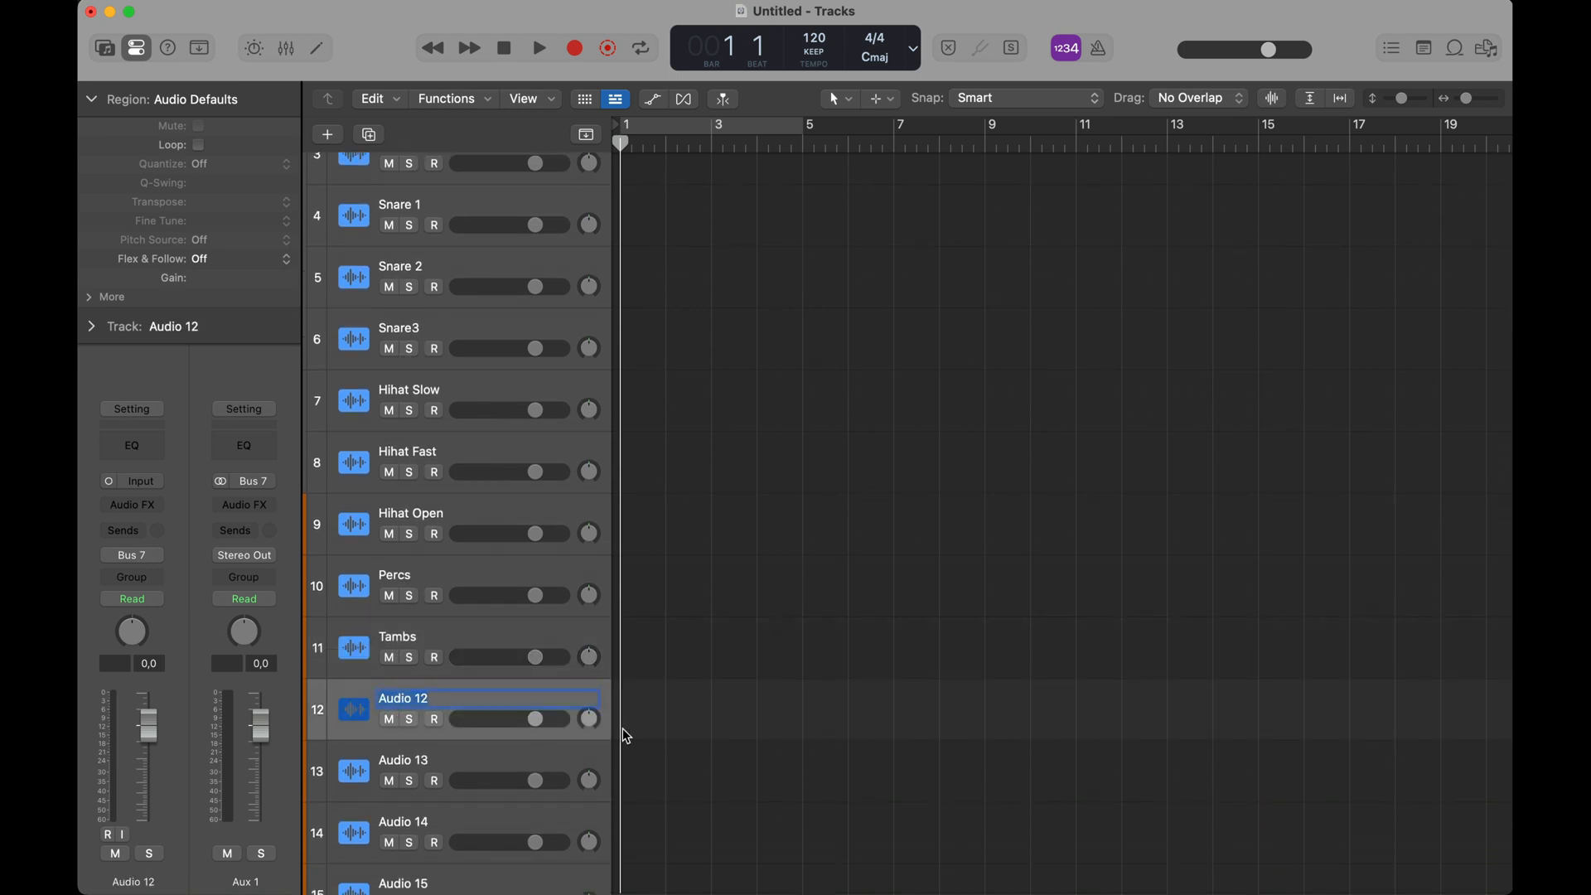
type("Cymbals")
left_click(489, 759)
type("Bongos")
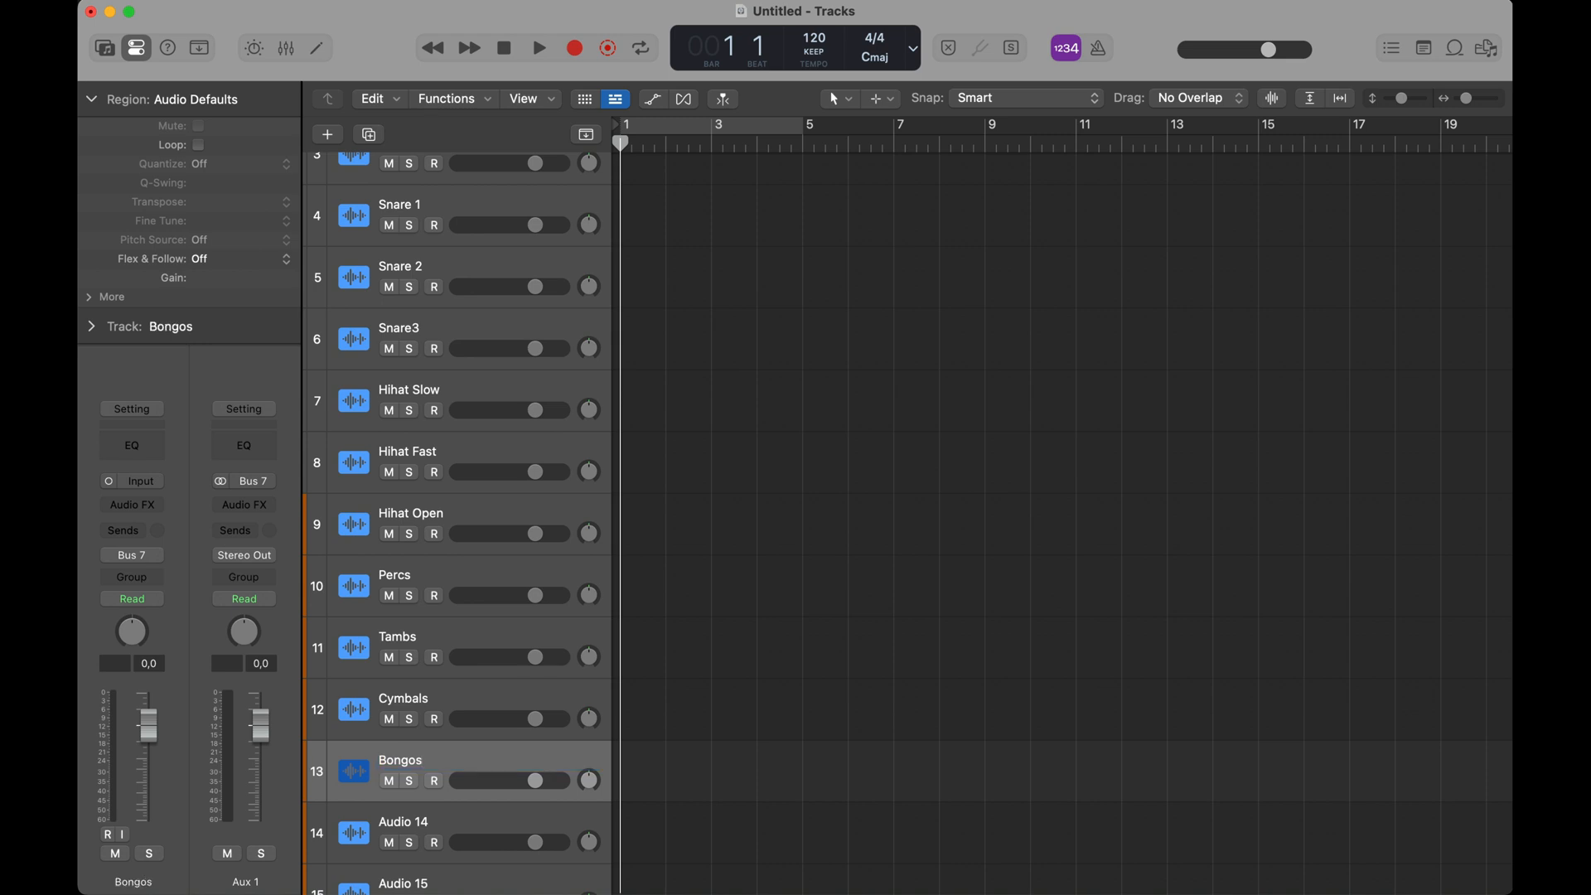
scroll("down", 3)
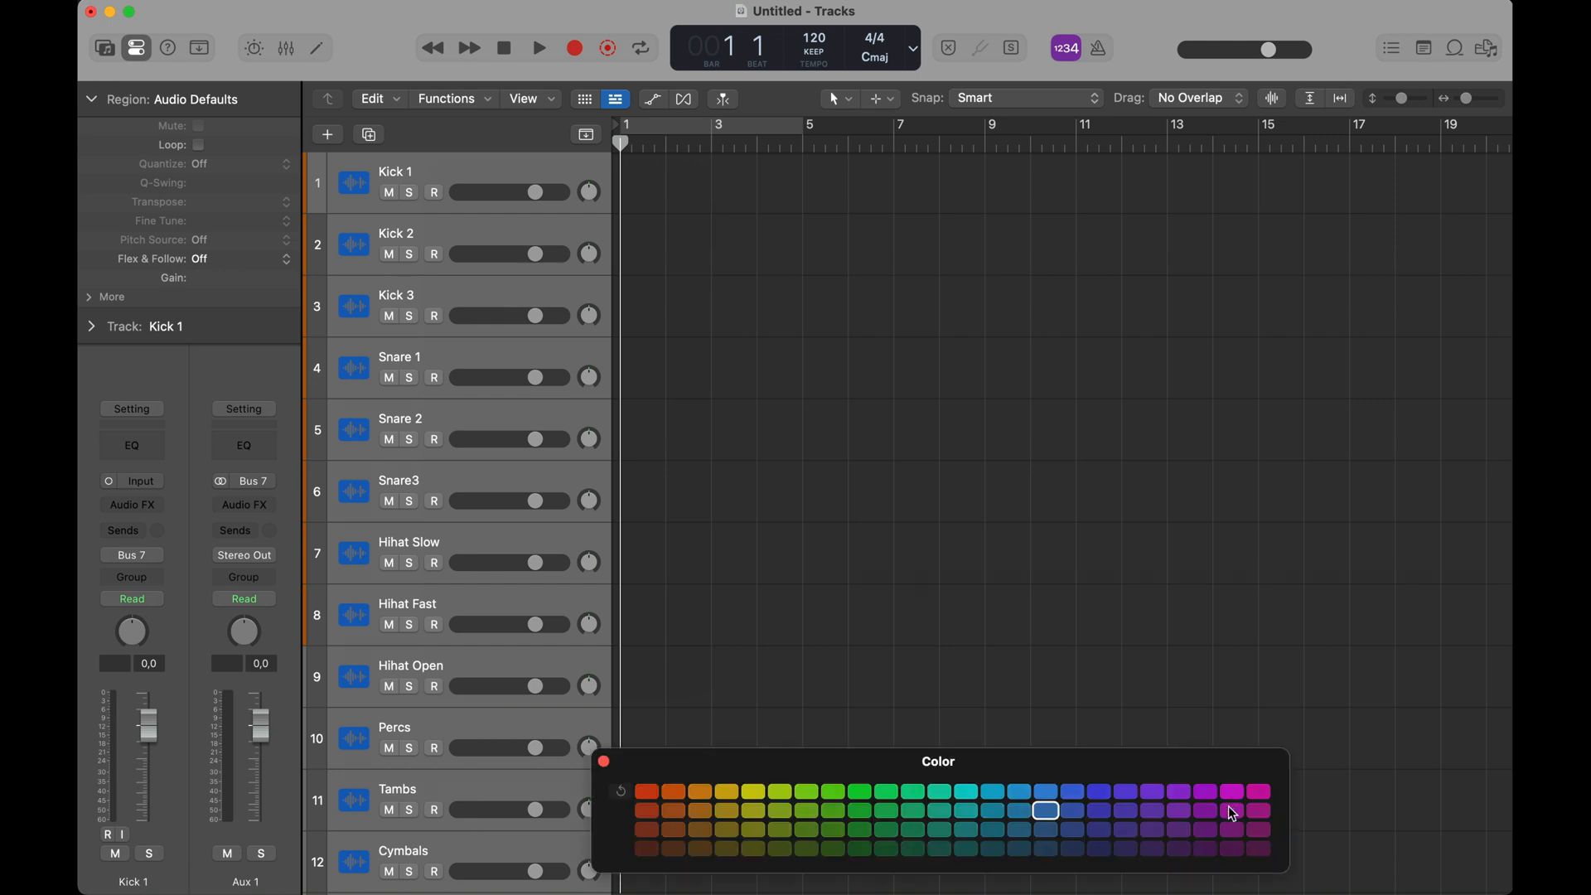
- Give the fourteen drum tracks, Kick 1 to Conga, a purple track colour
left_click(1232, 811)
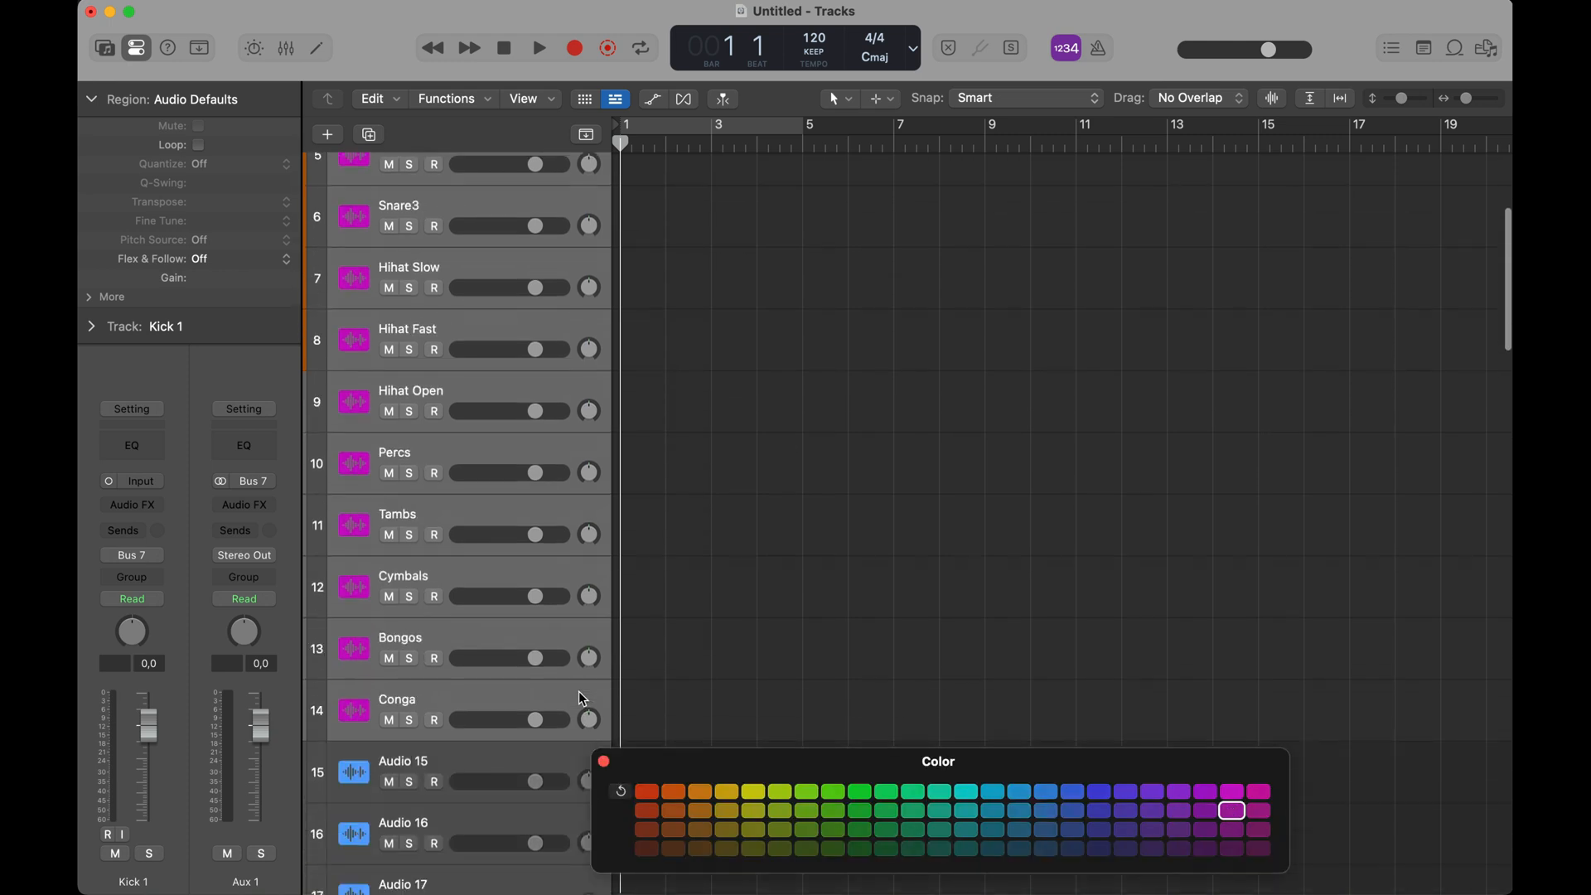
scroll("down", 3)
type("Bass")
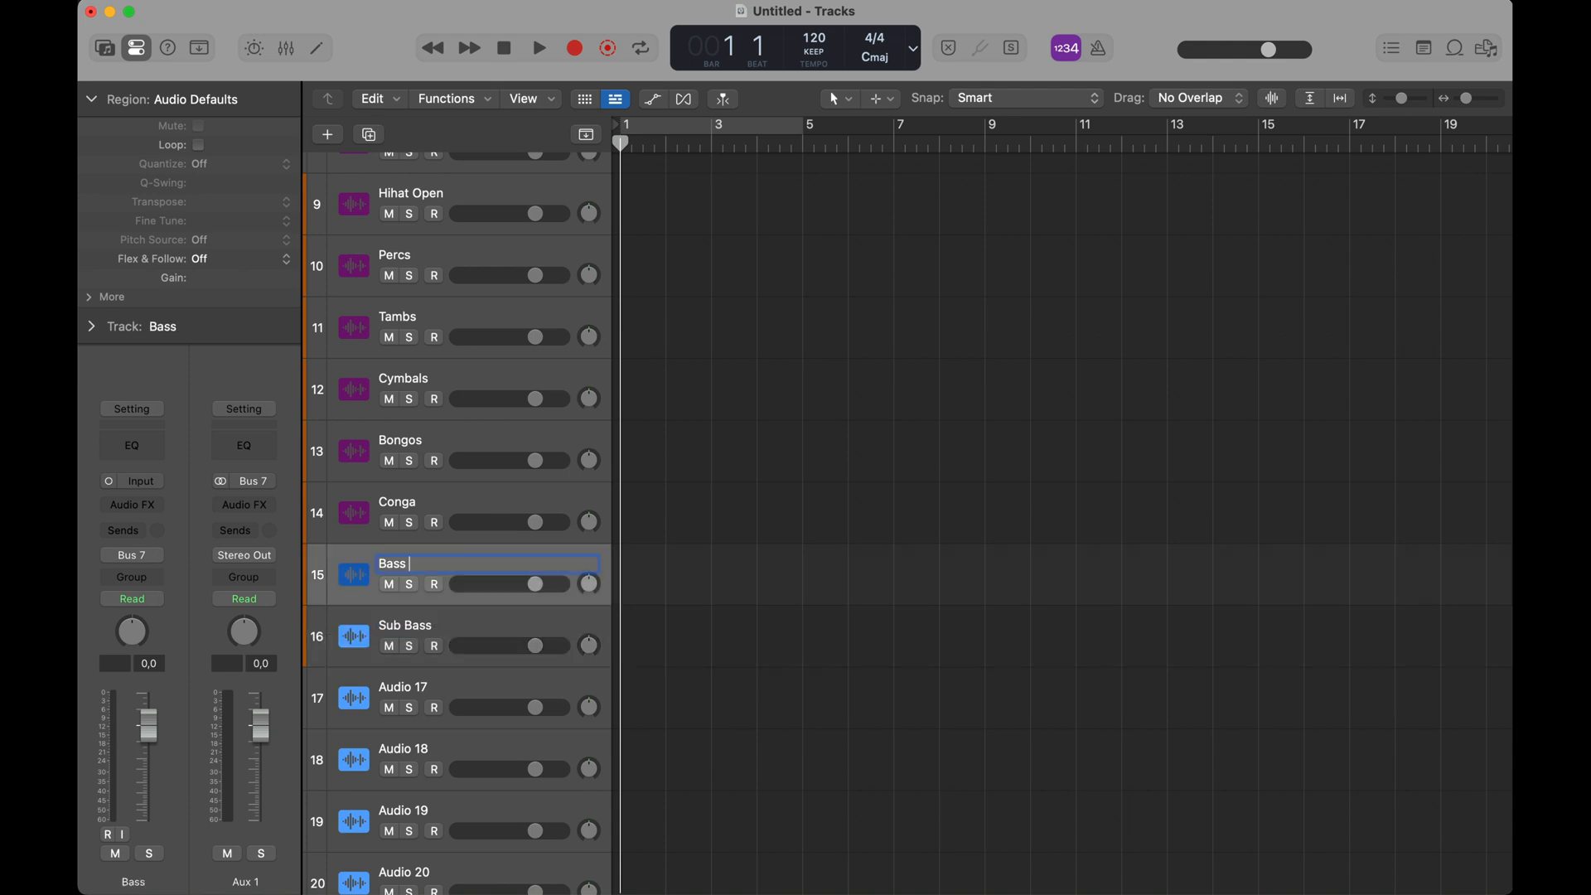
- Name track 15 Bass Texture and colour it and Sub Bass dark red
type("Texture")
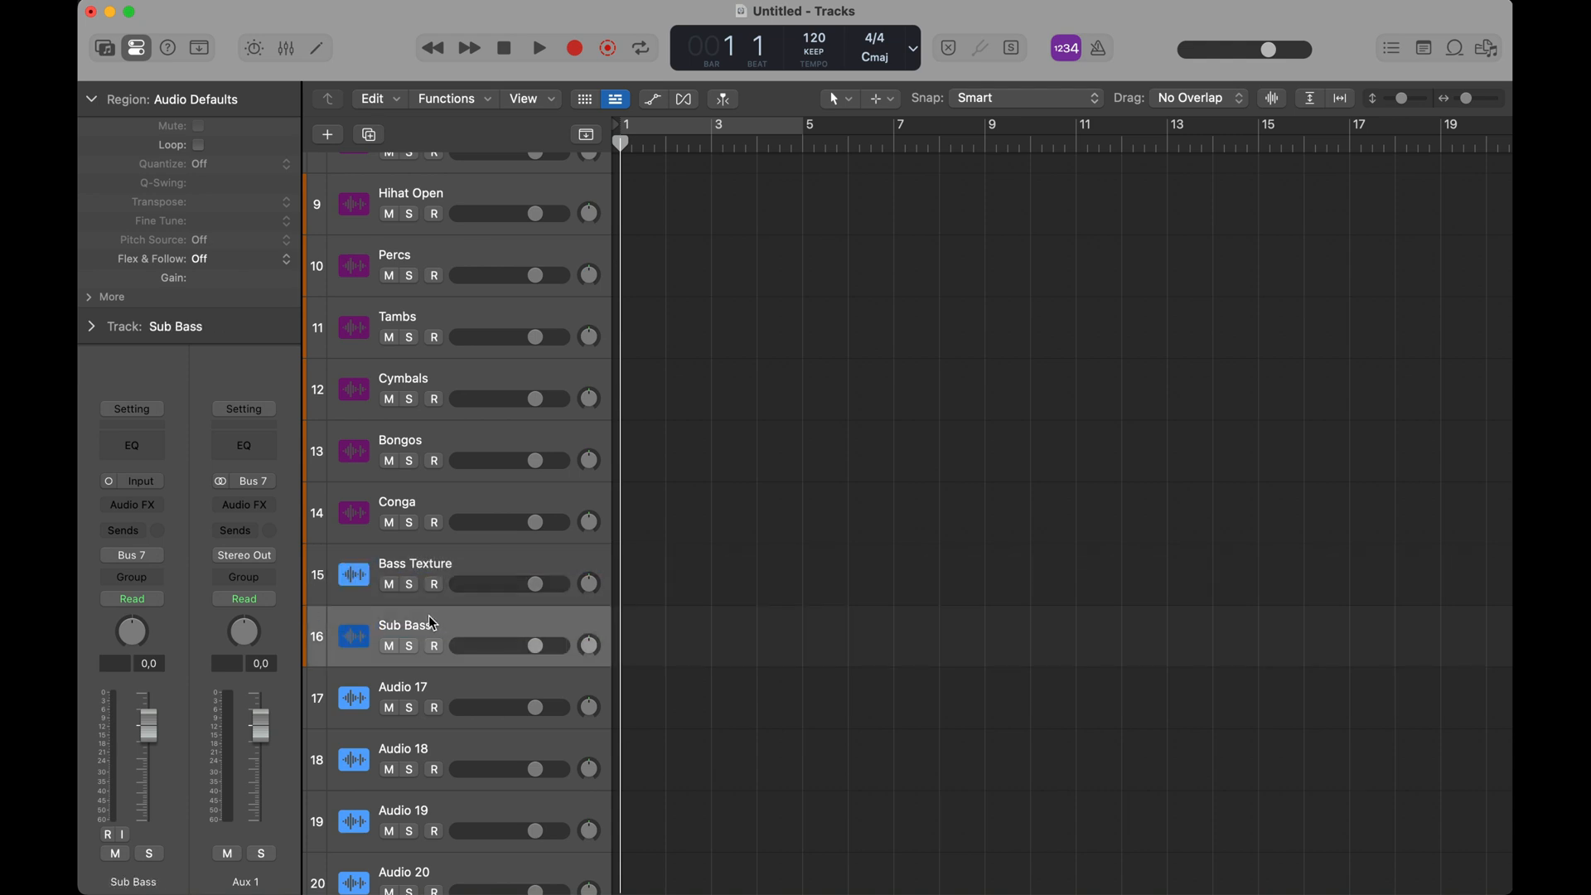
left_click(414, 564)
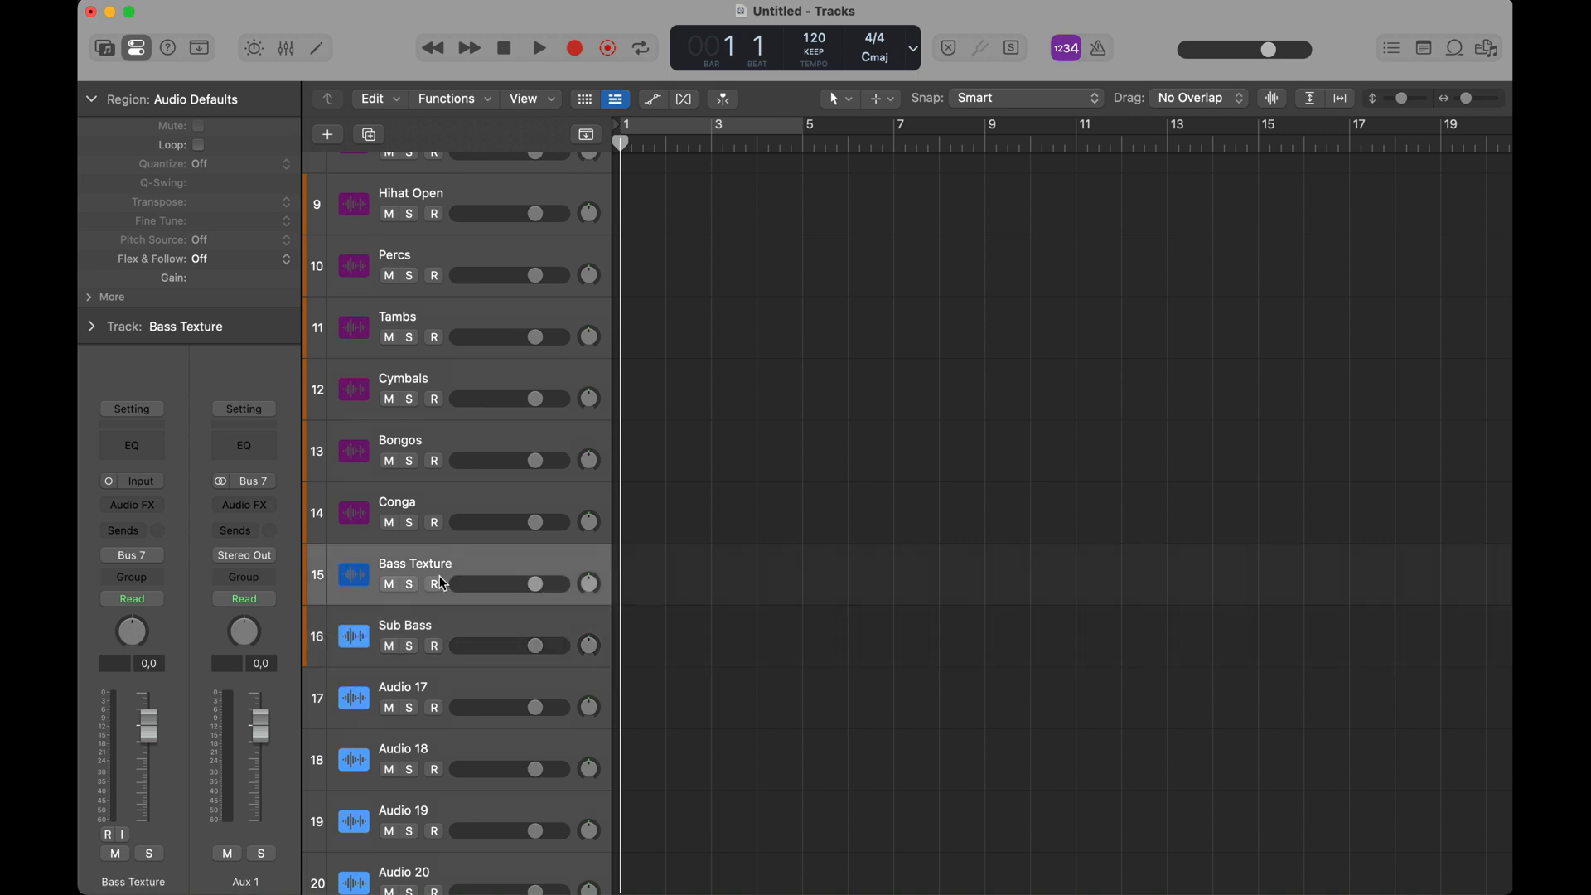
mouse_move(433, 584)
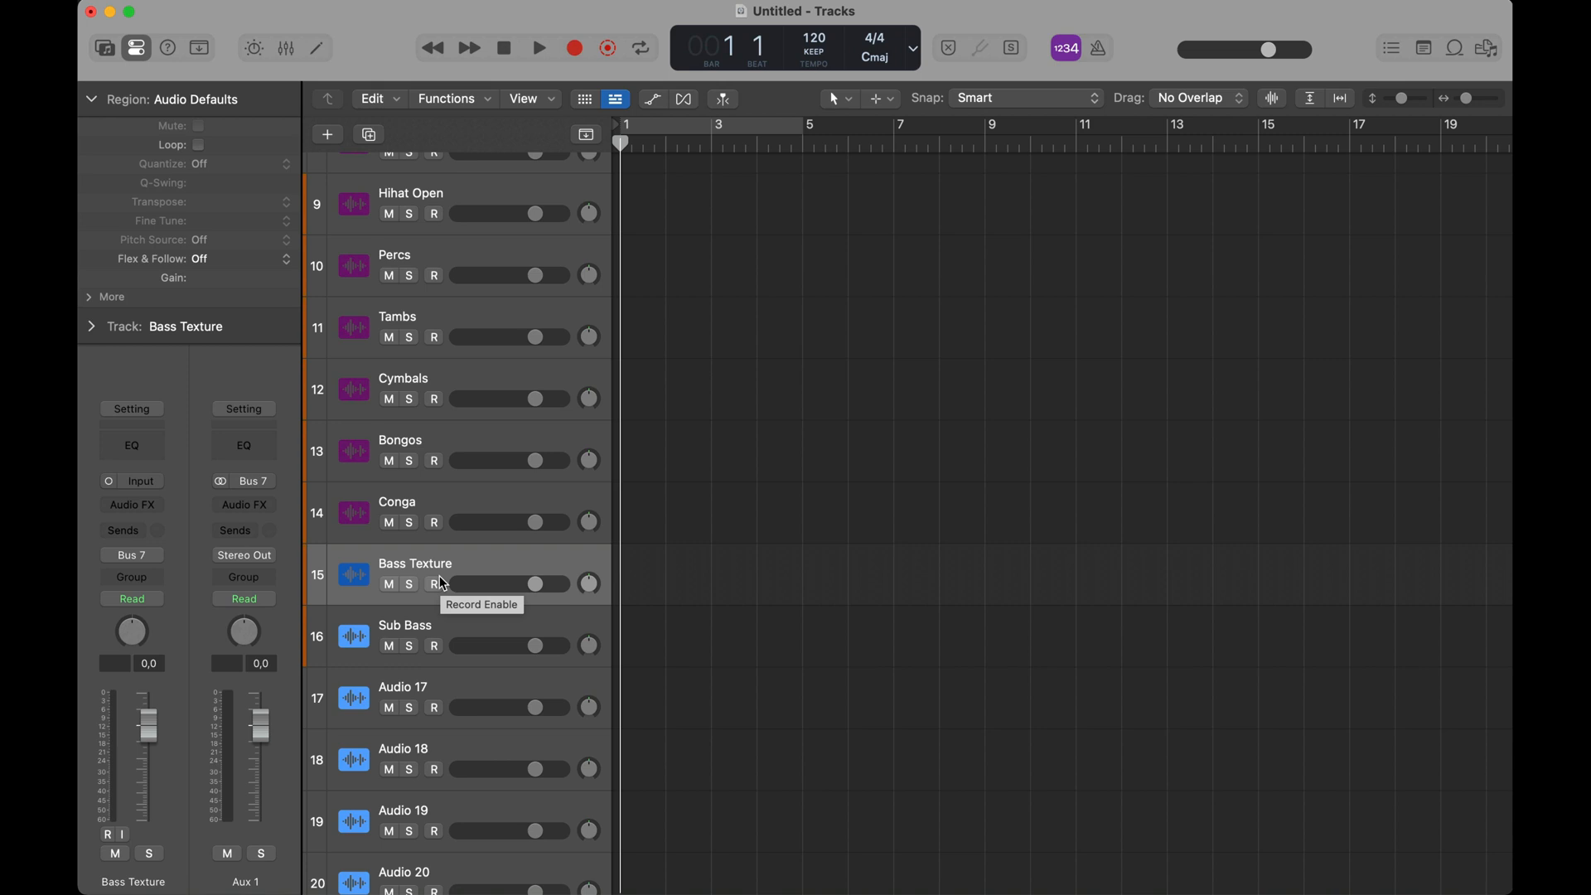
mouse_move(408, 583)
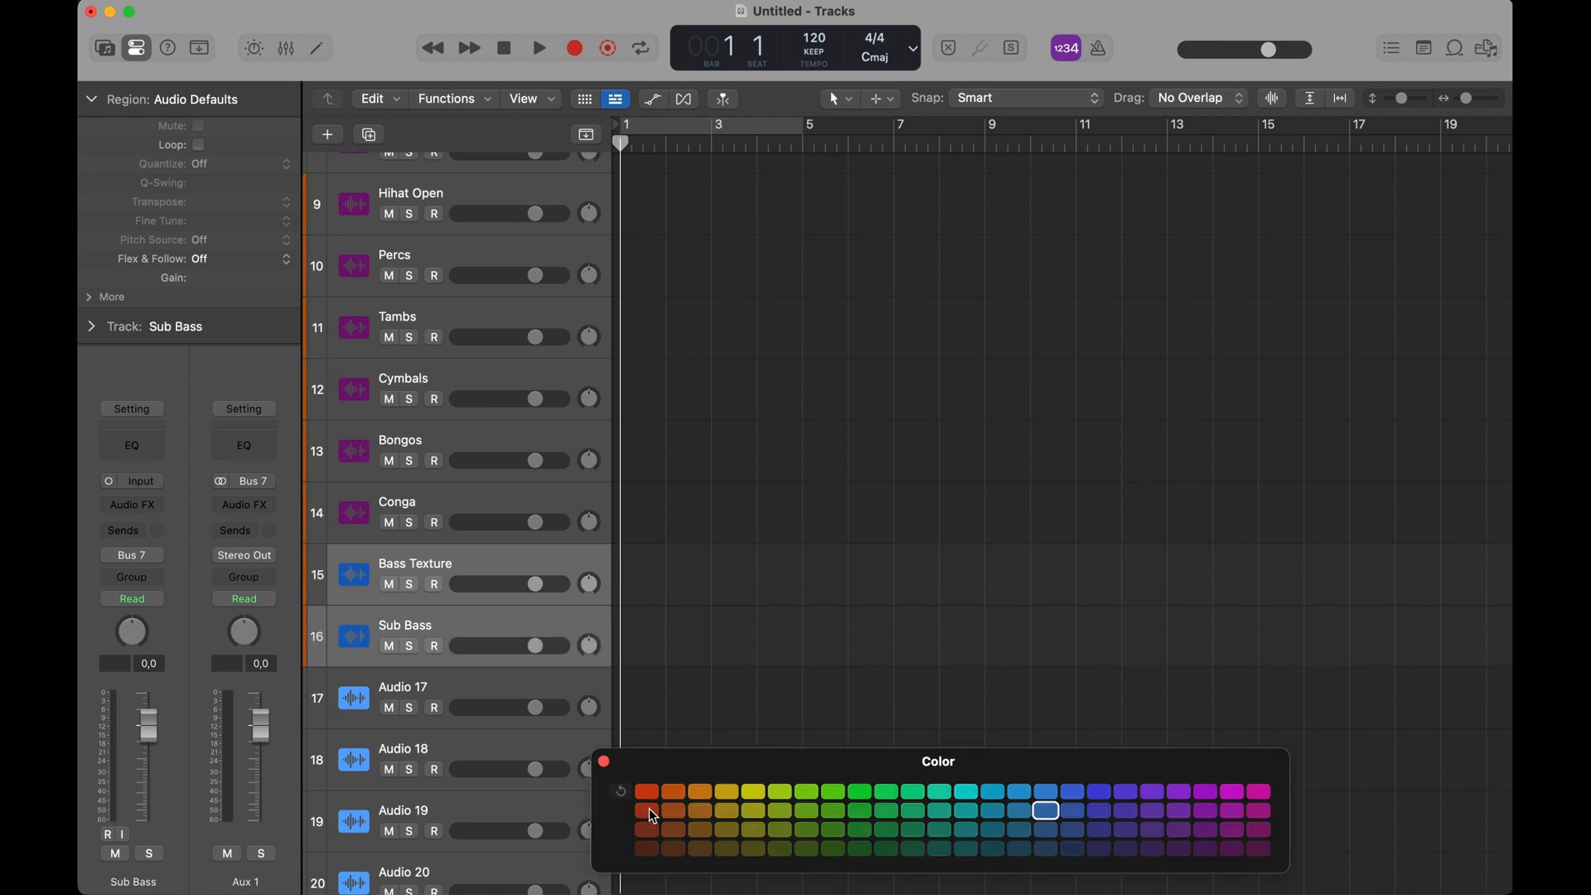
left_click(647, 828)
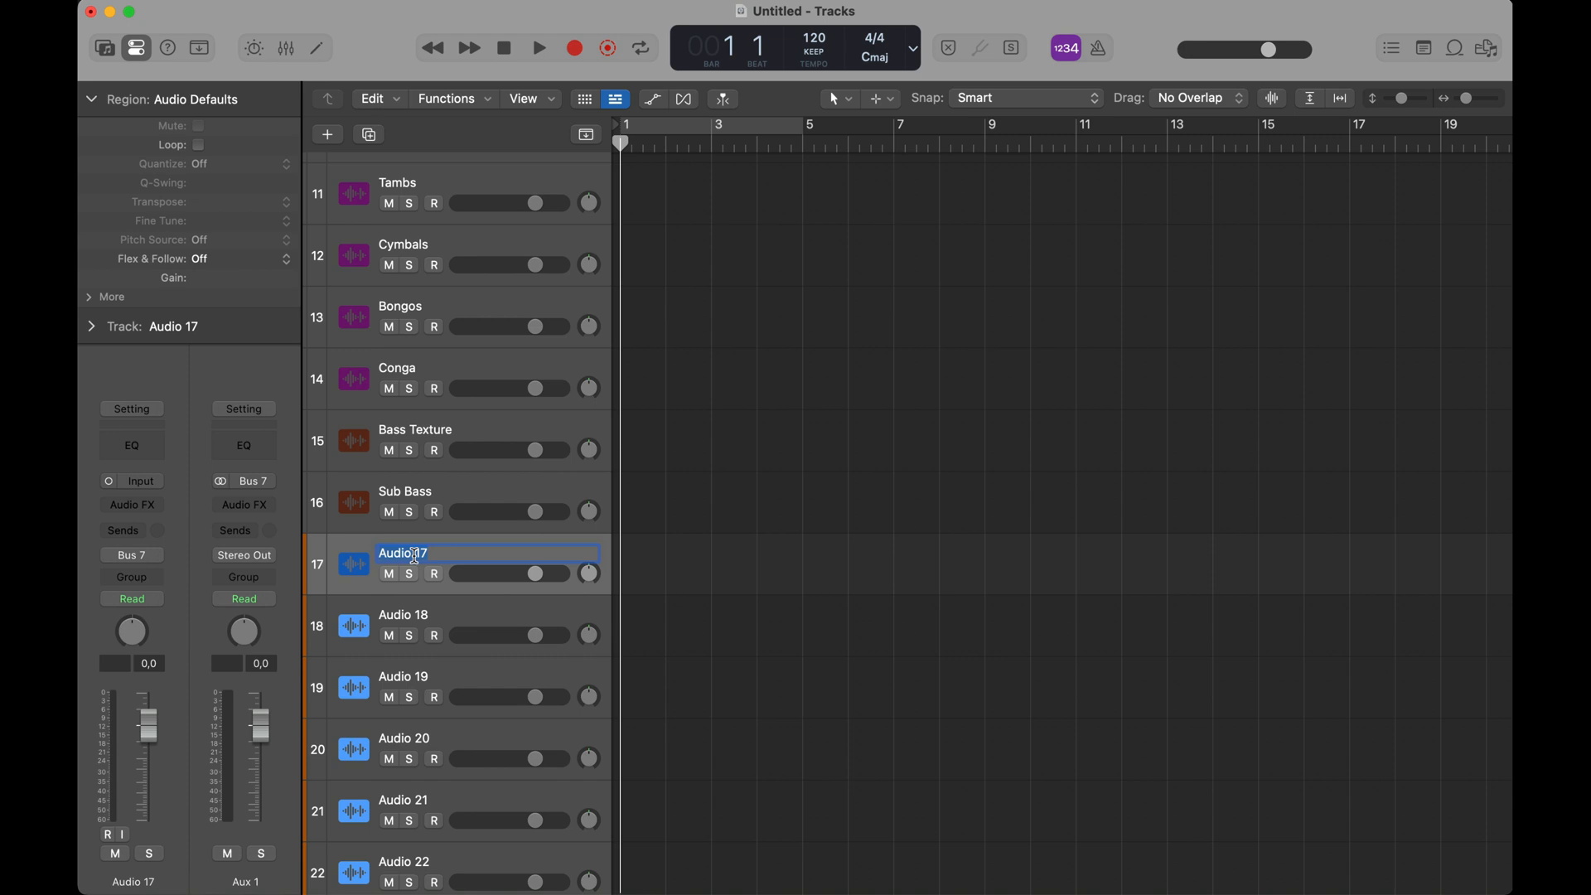
- Name tracks 17 onward Main Loop, Alt Loop 1–2, Piano and the following instrument tracks
type("Main Loop")
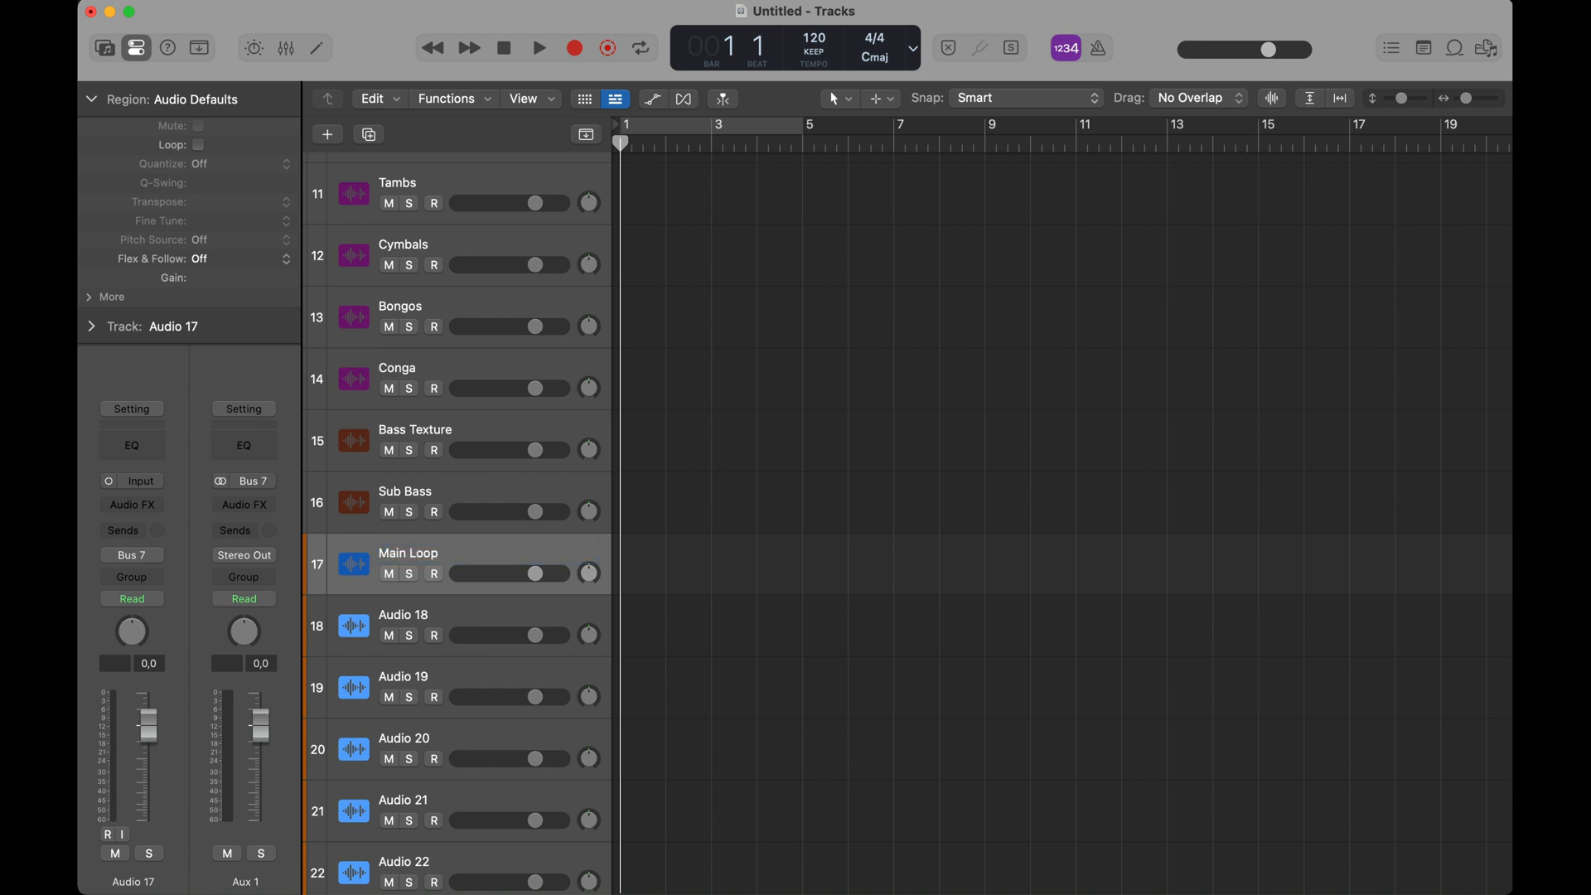
left_click(407, 552)
type("Alt Loop 2")
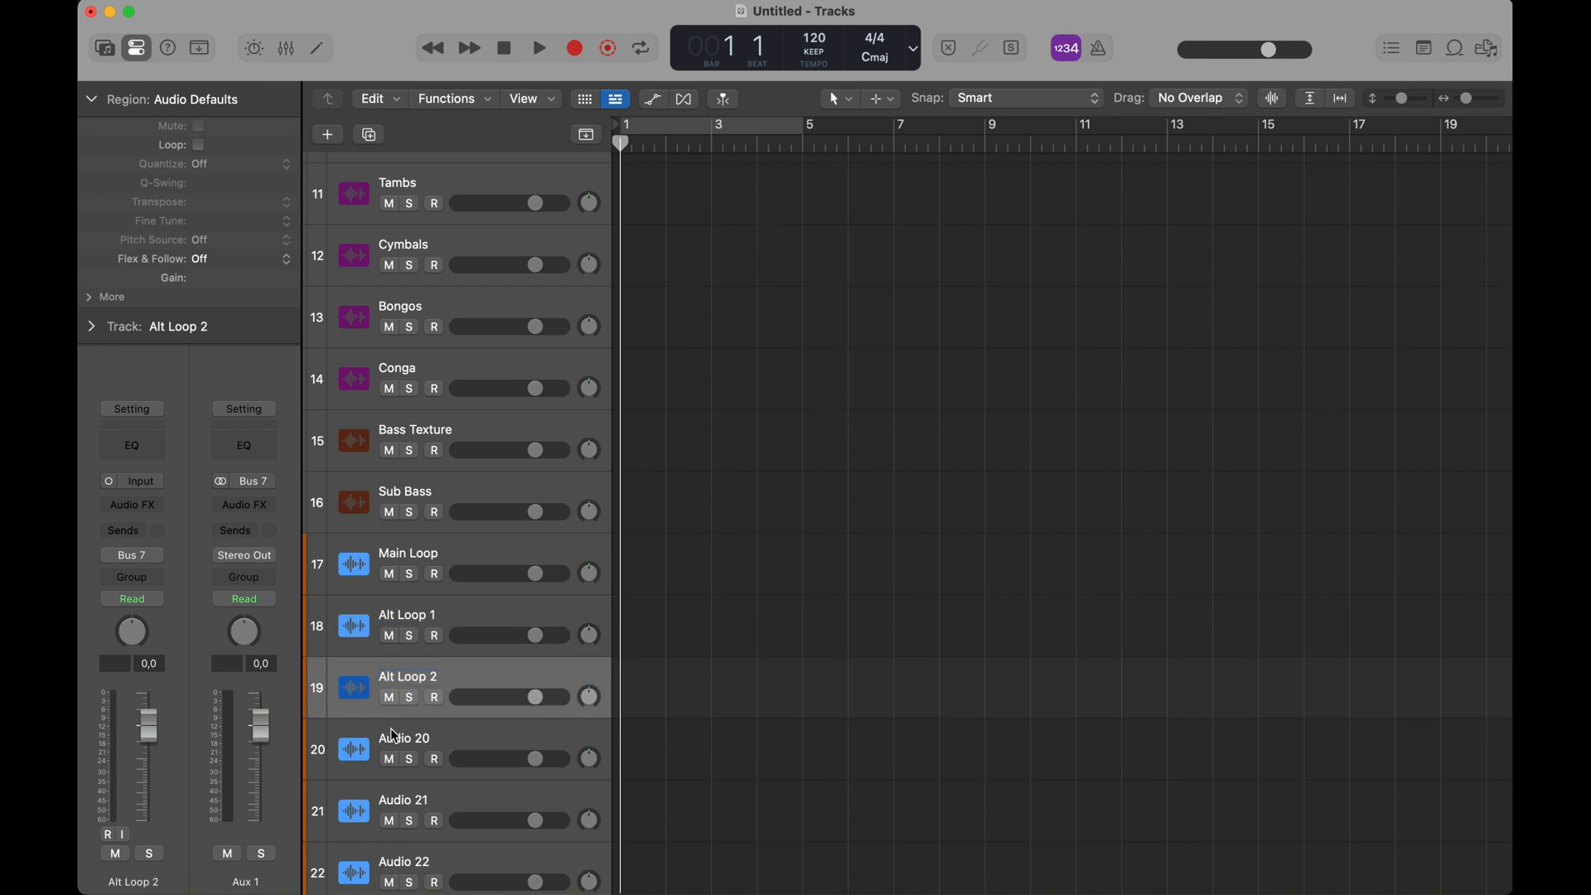
double_click(426, 738)
type("Alt Loop 3")
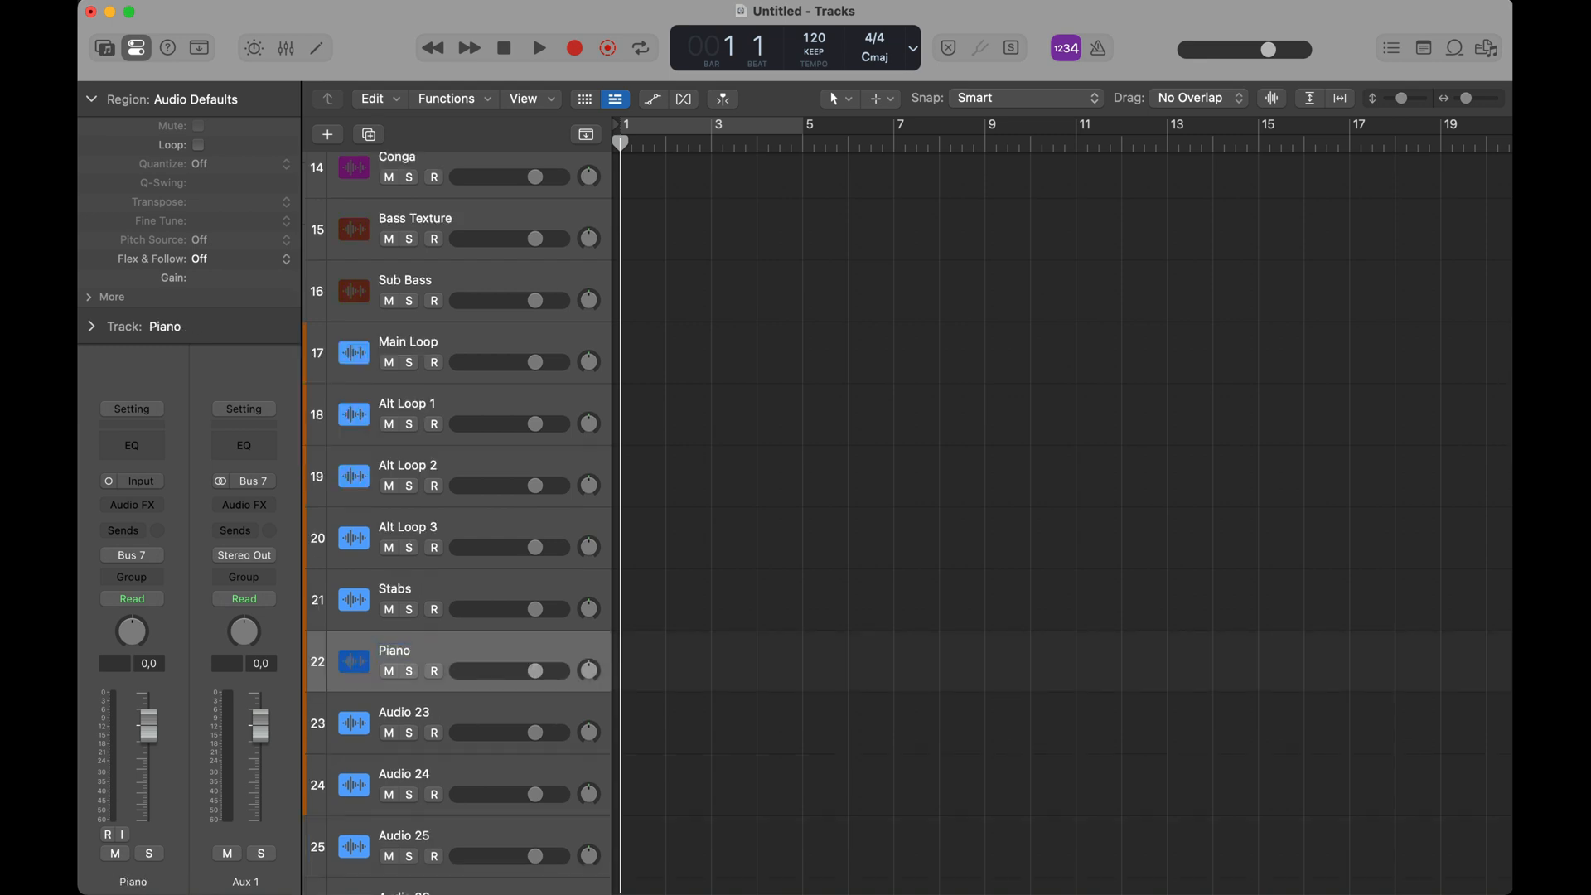
left_click(405, 723)
type("Strings")
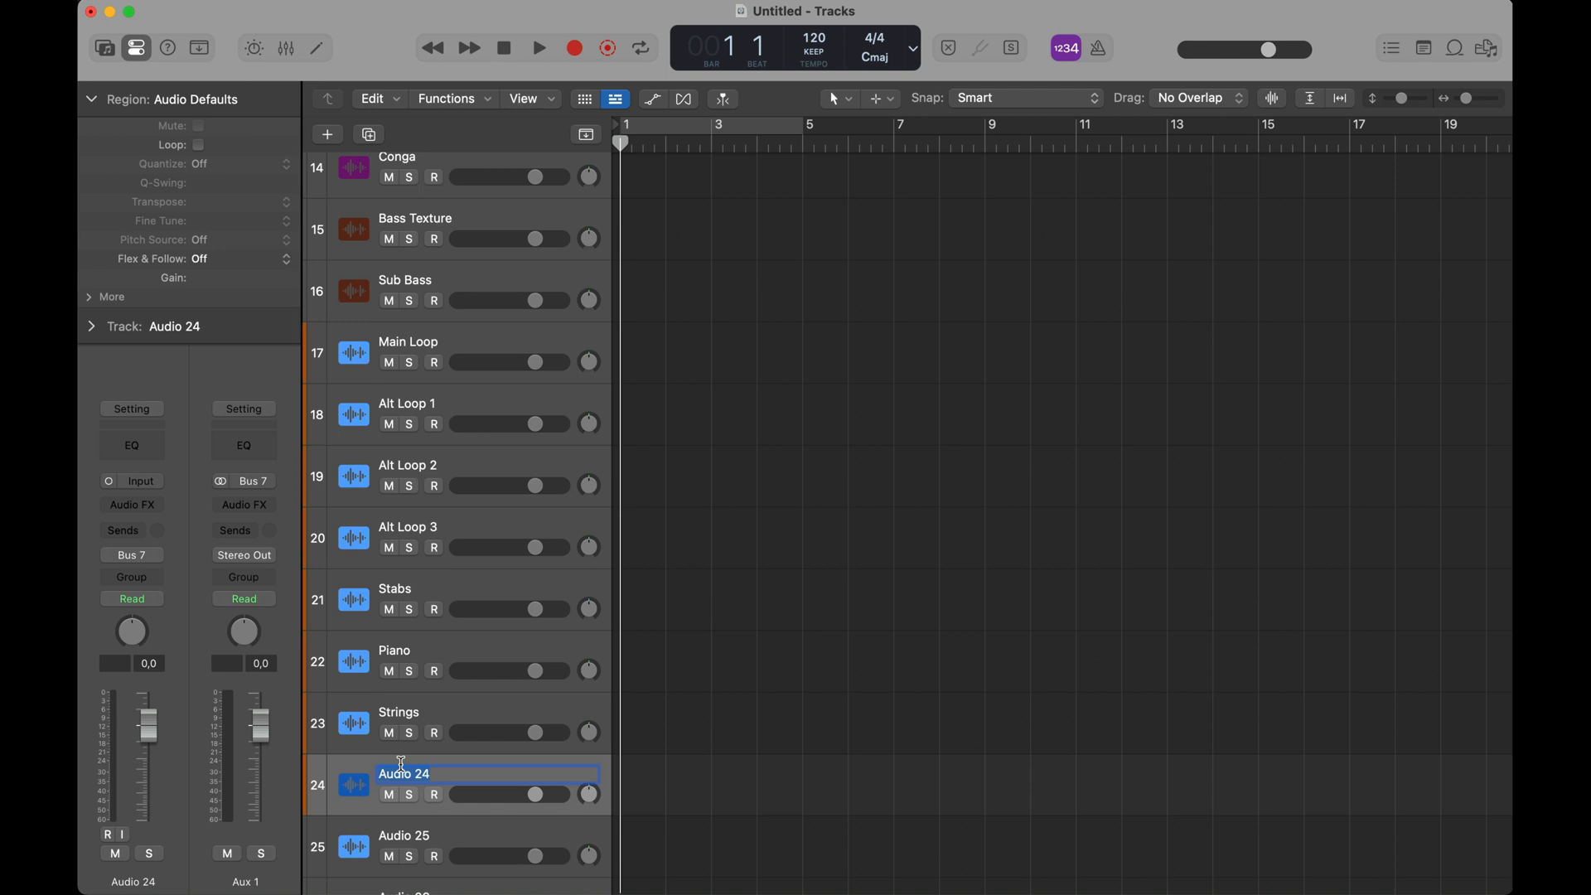
- Name the remaining tracks Synth 1–2, Trans EFX 1–2, Lead Vox 1–2, Backing Vox 1–2 and Adlibs
type("Synh")
left_click(487, 835)
type("Synth 2")
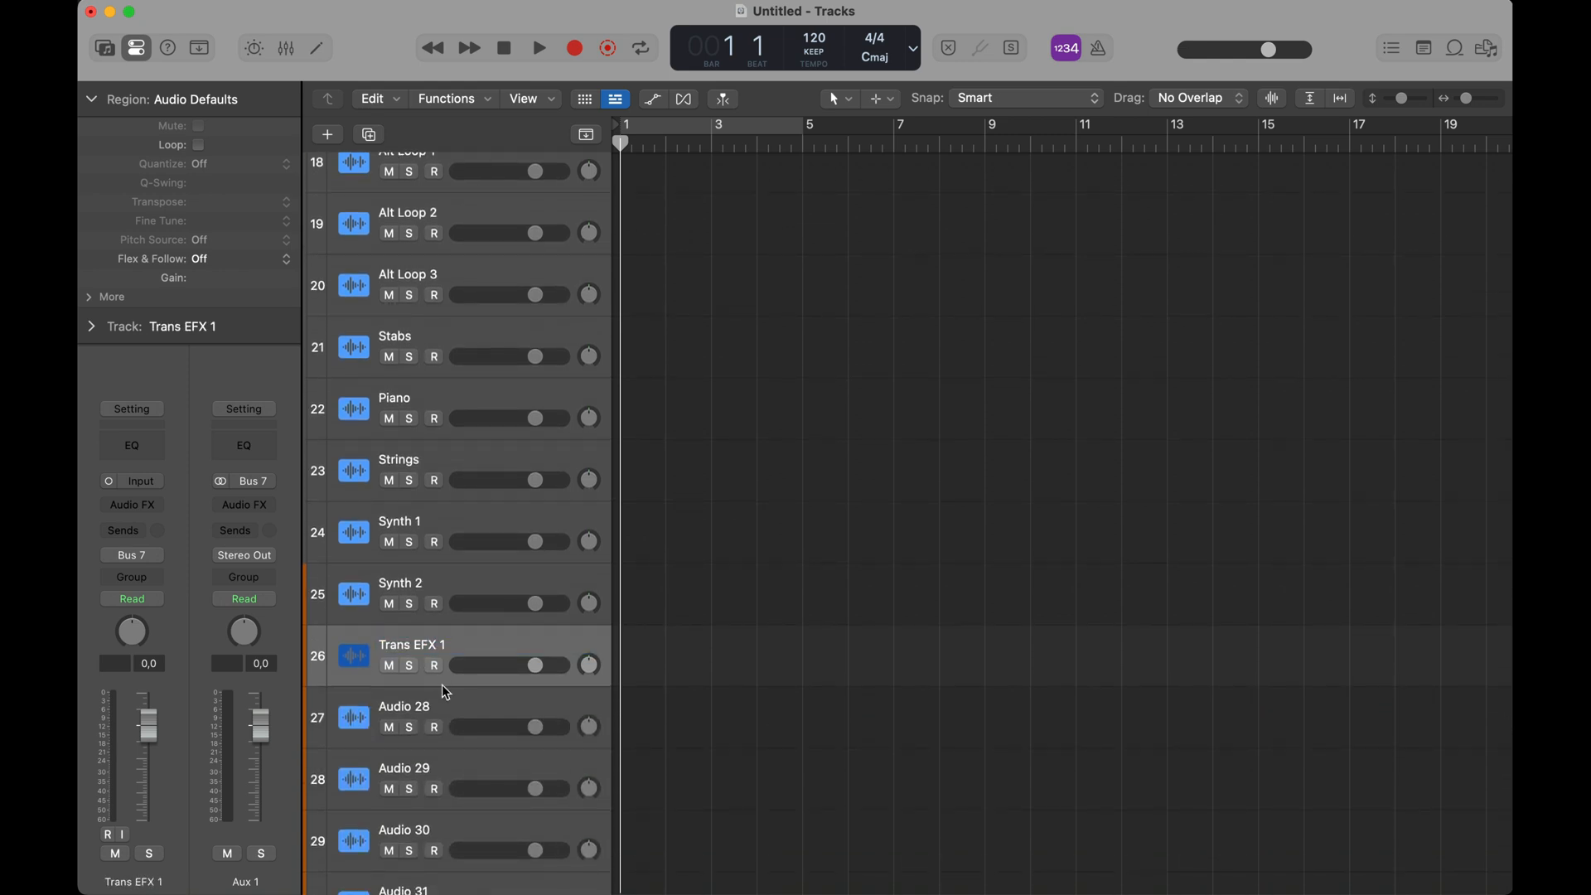
scroll("down", 3)
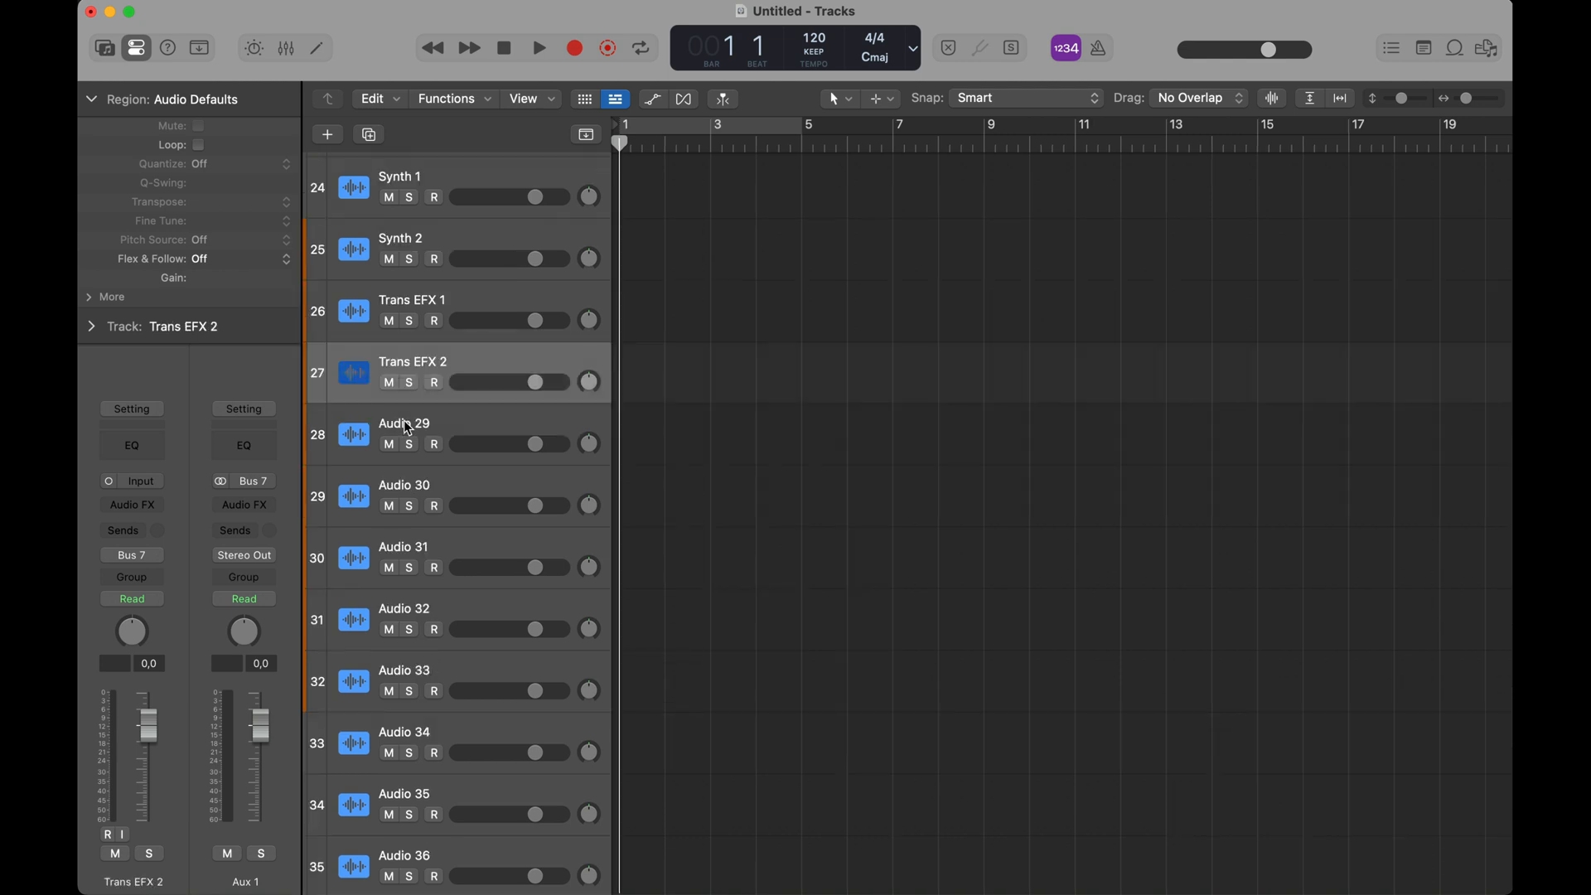
mouse_move(405, 428)
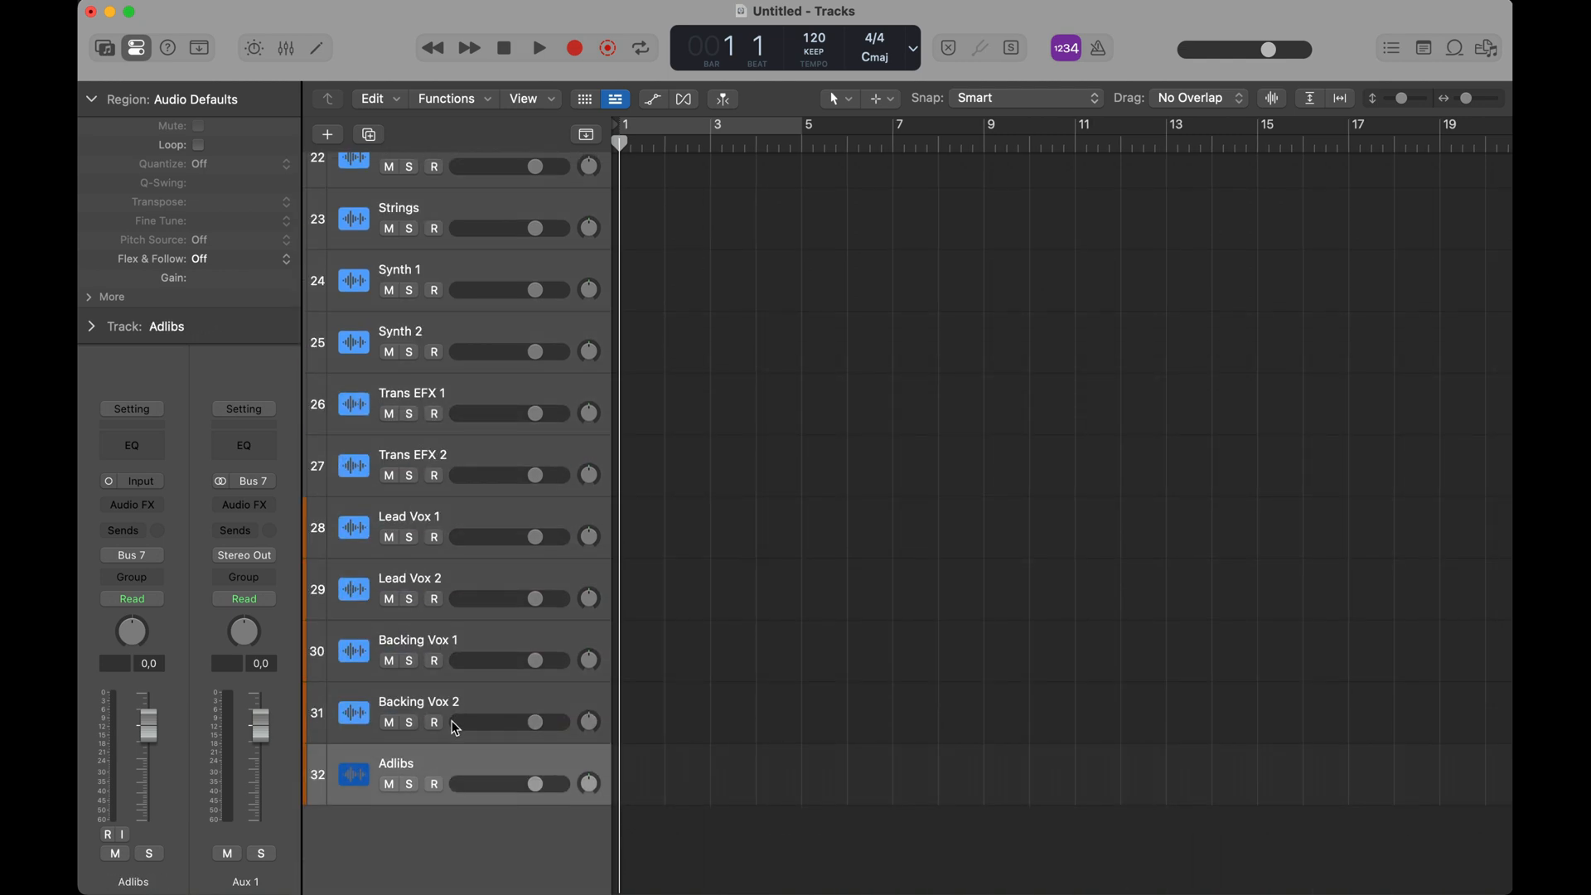
scroll("up", 3)
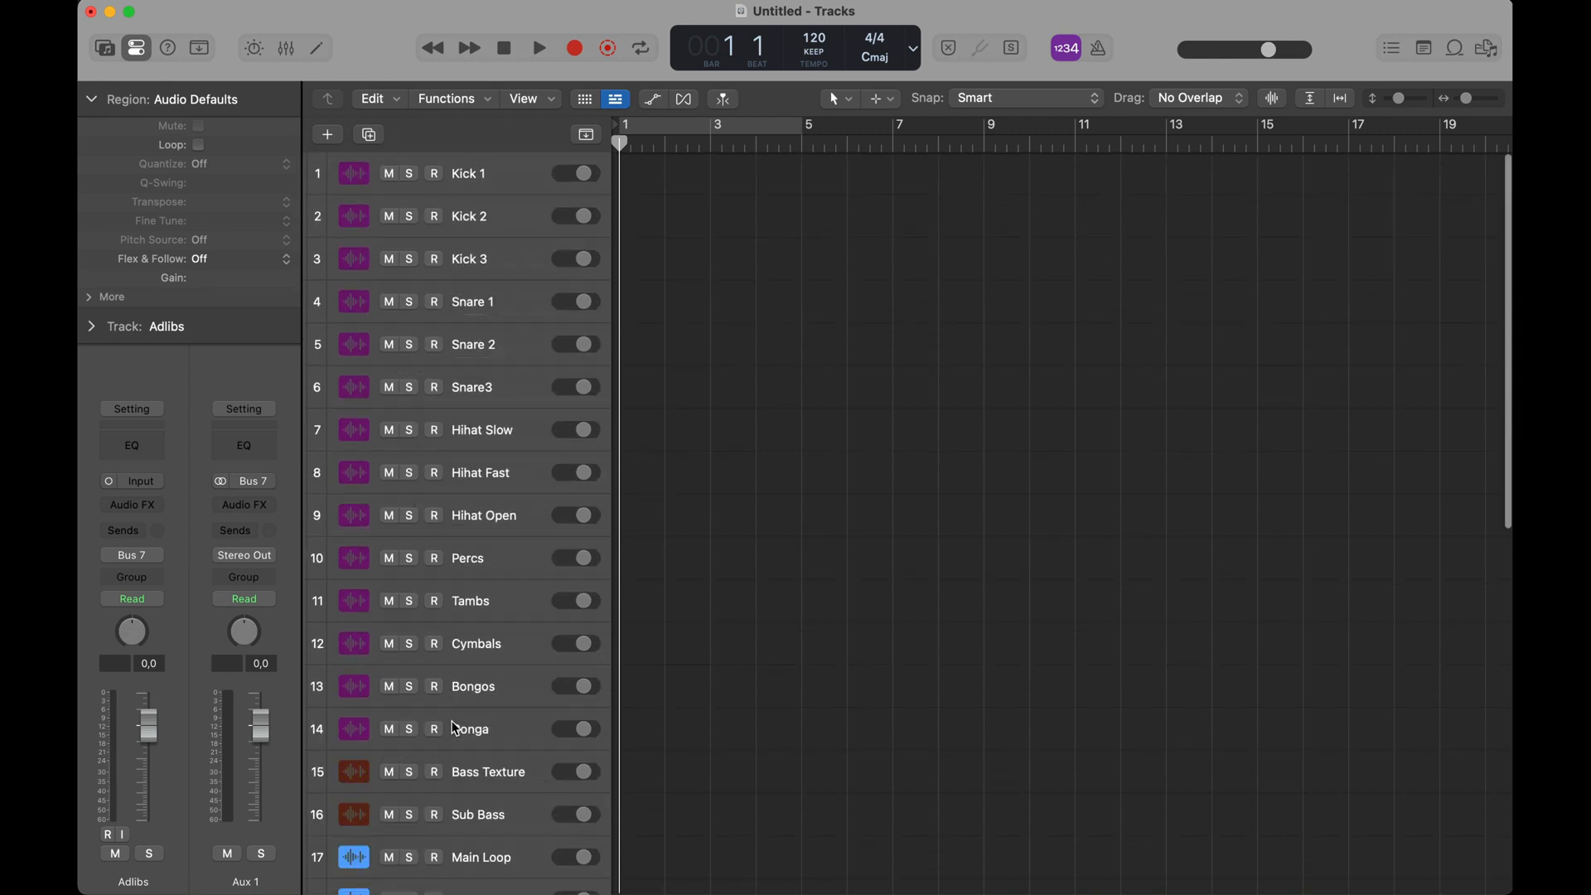
- In the Mixer, set the output of Kick 1 through Conga to Bus 1, feeding the DRUMS aux
left_click(285, 48)
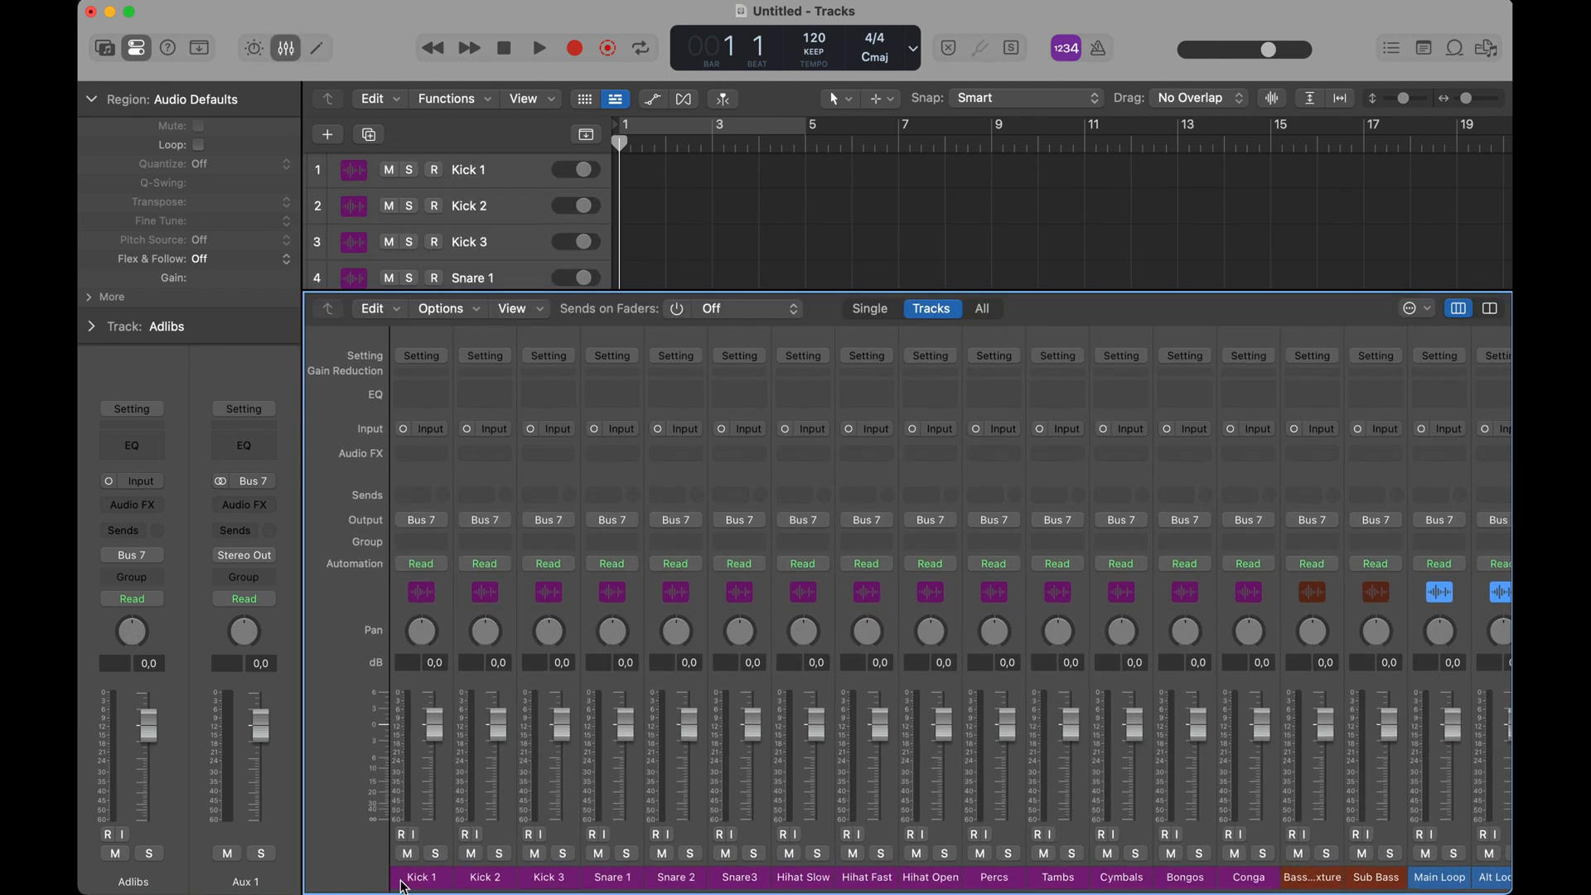
left_click(419, 877)
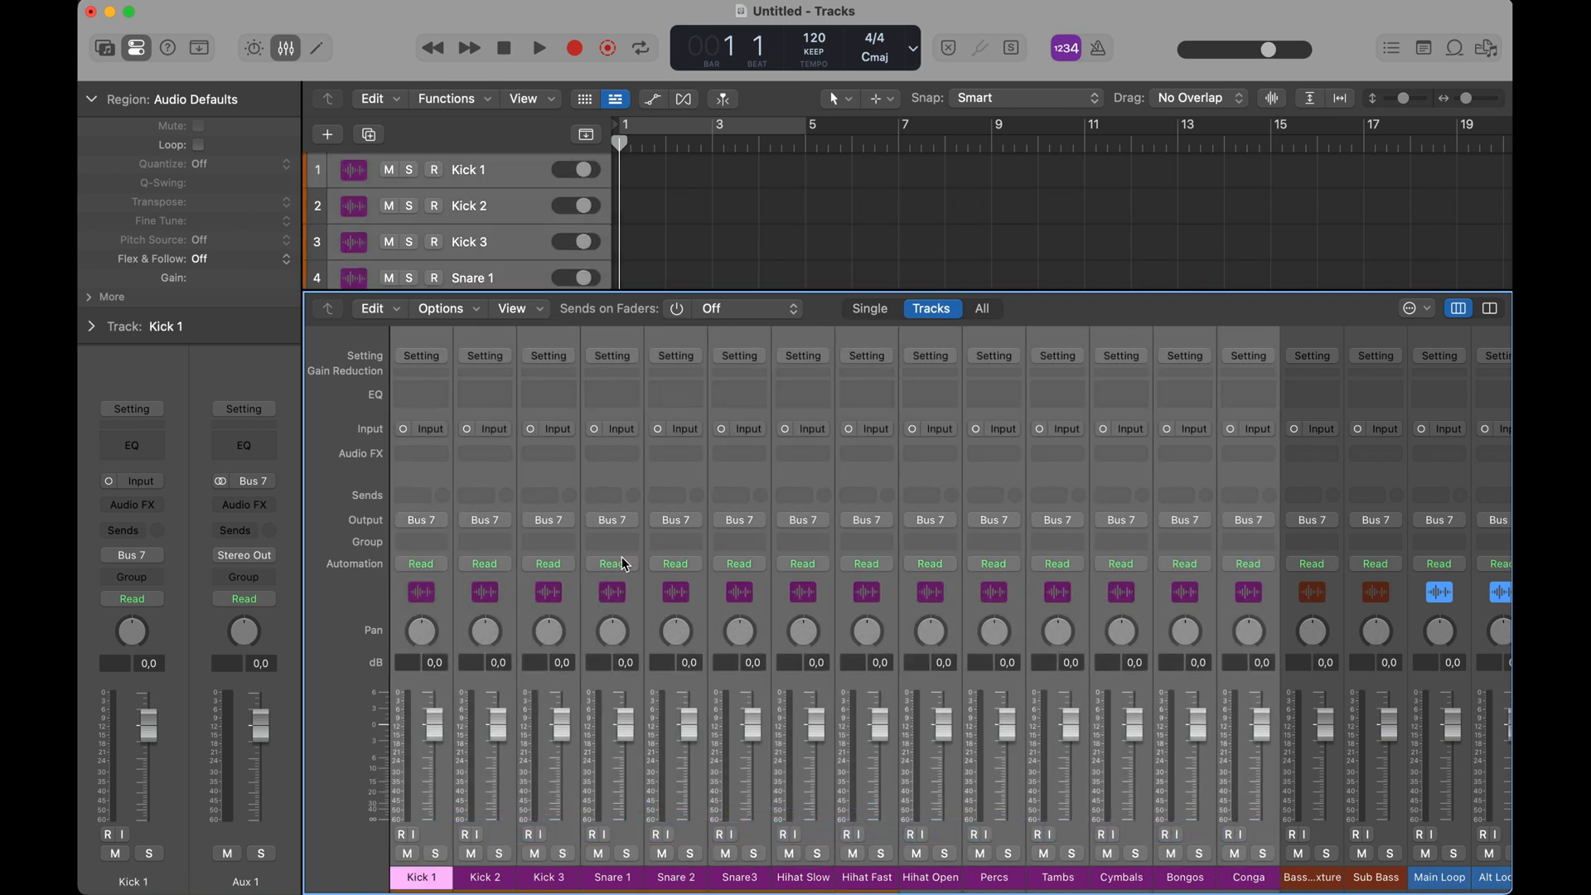
left_click(419, 519)
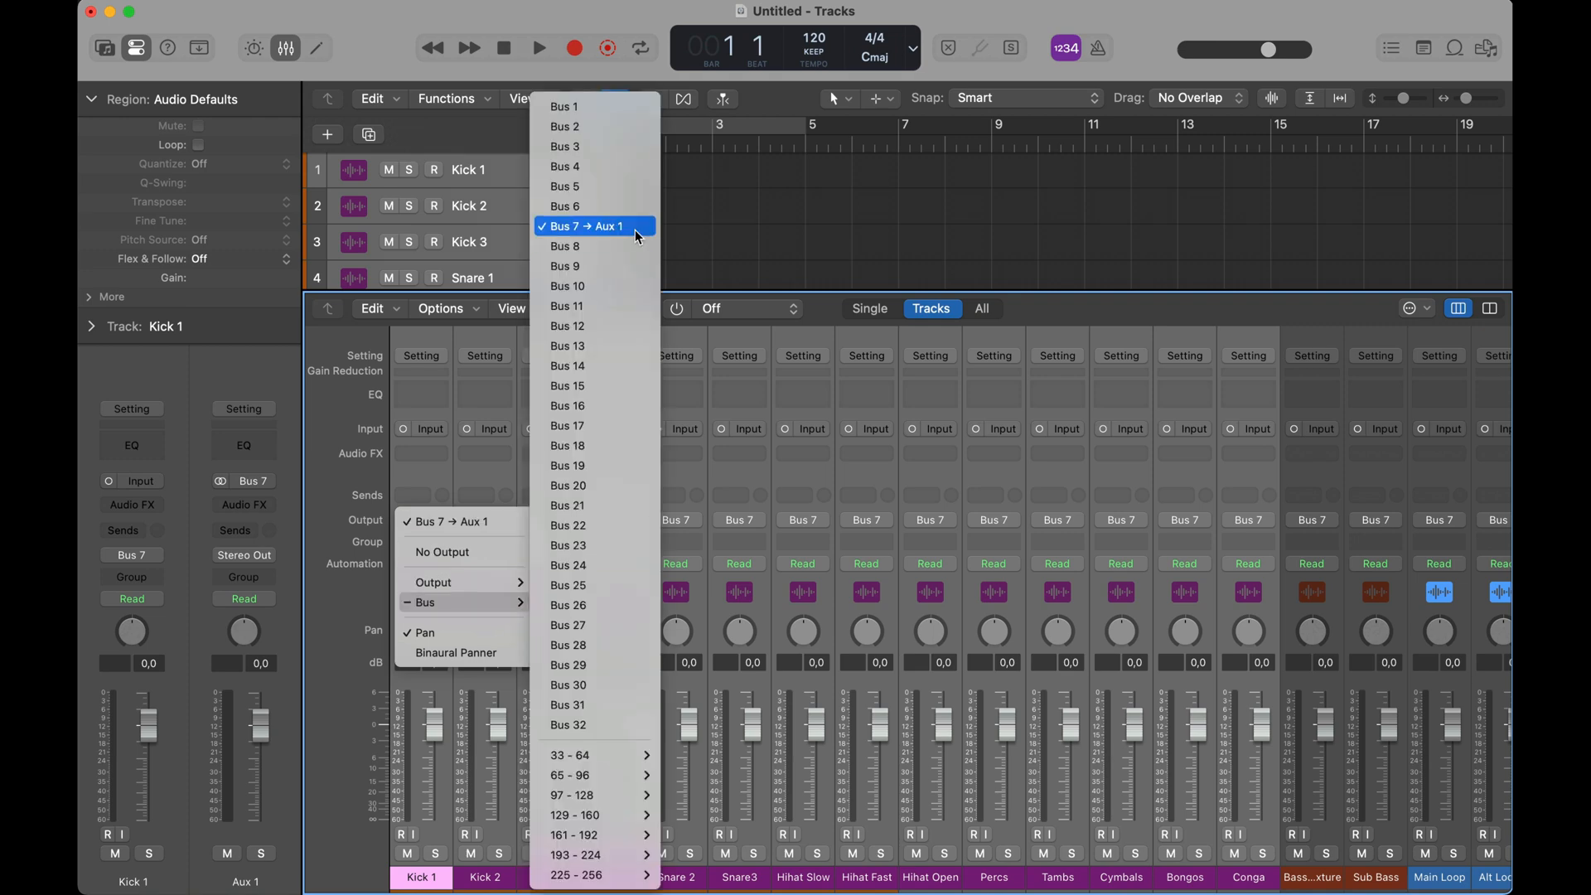
left_click(563, 106)
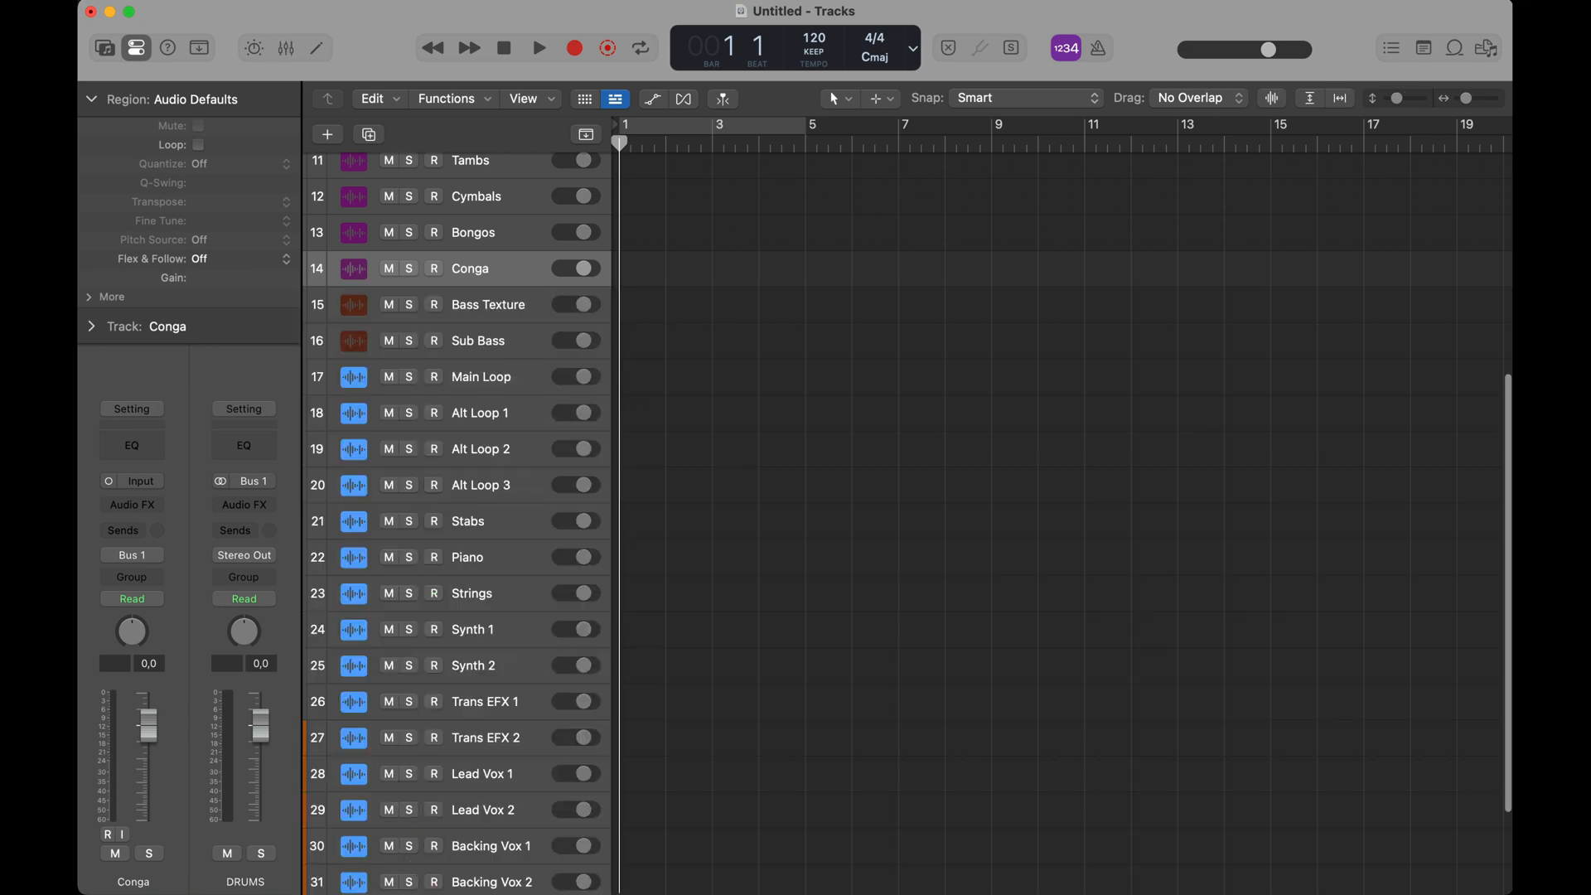
- Group the selected drum tracks into a Folder track stack
scroll("up", 3)
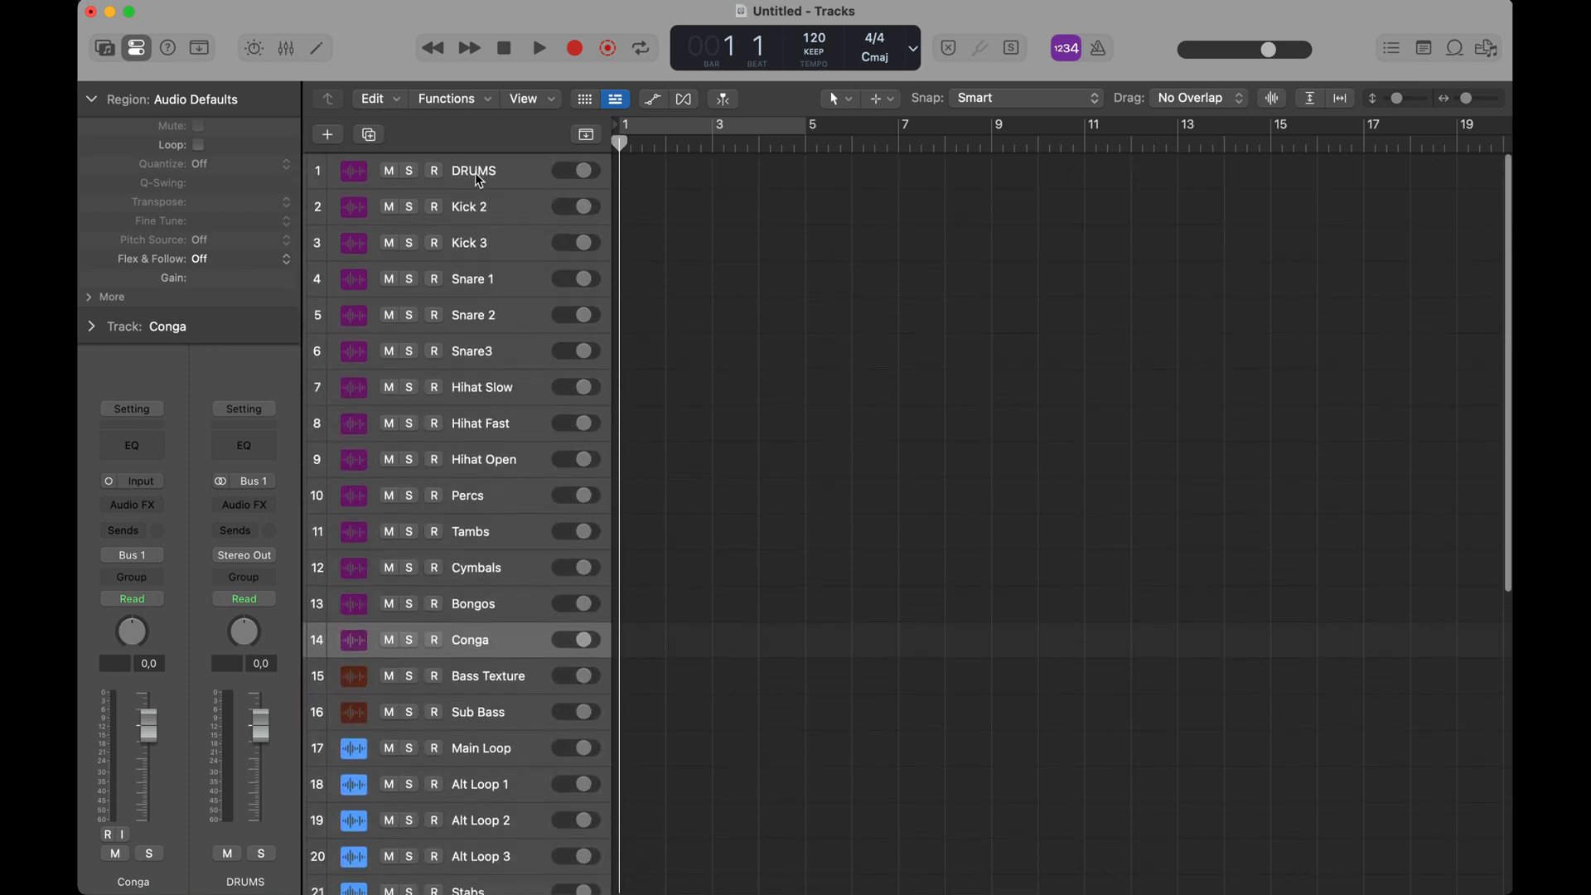
right_click(472, 169)
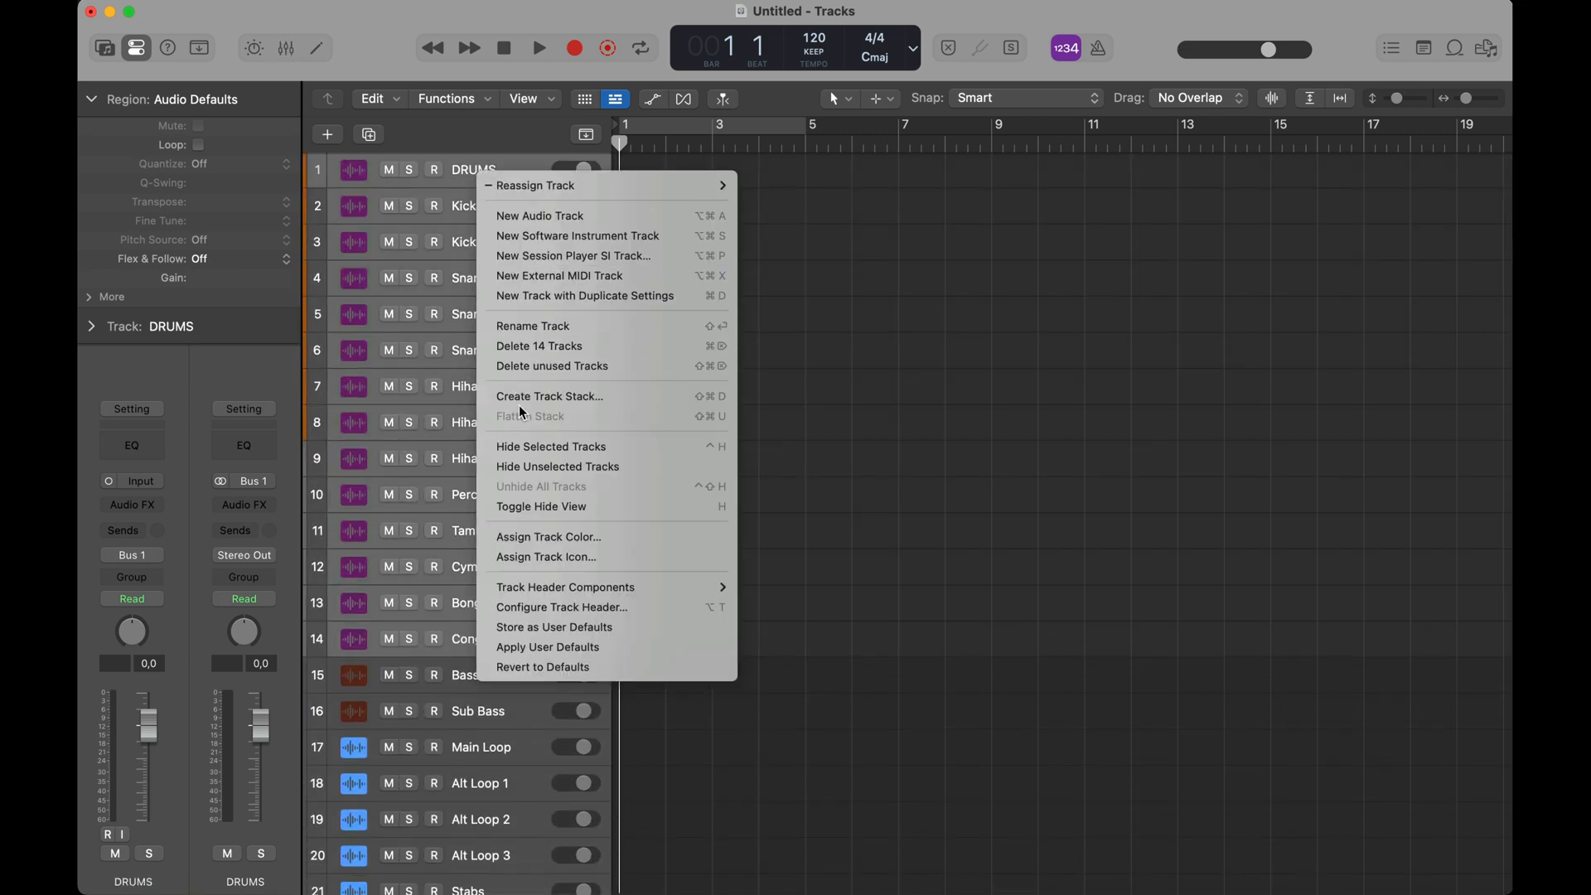
left_click(549, 396)
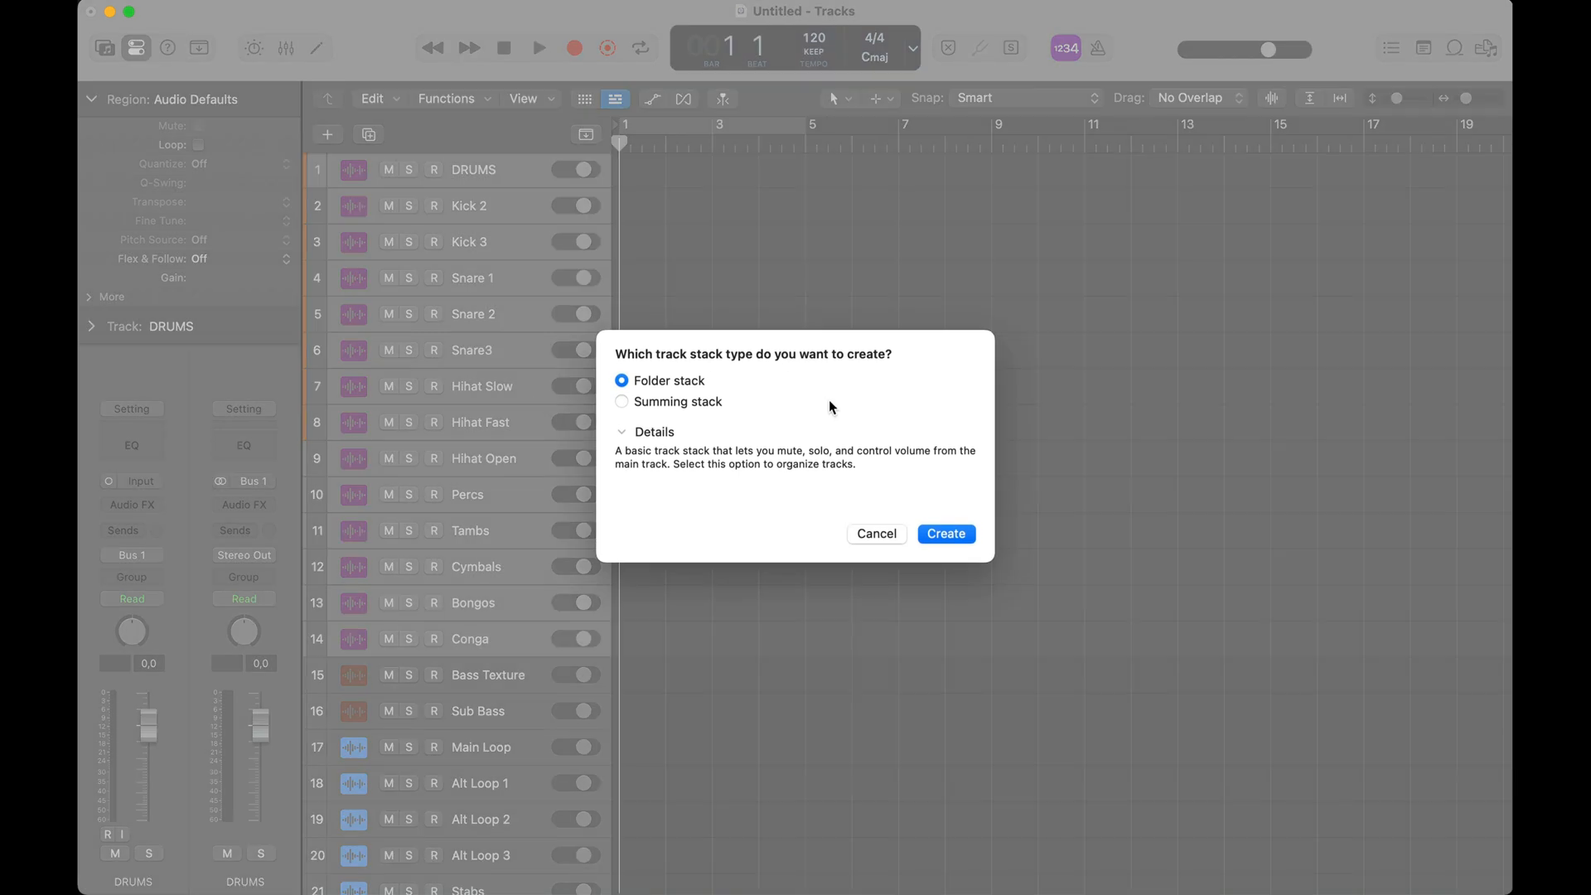
mouse_move(756, 393)
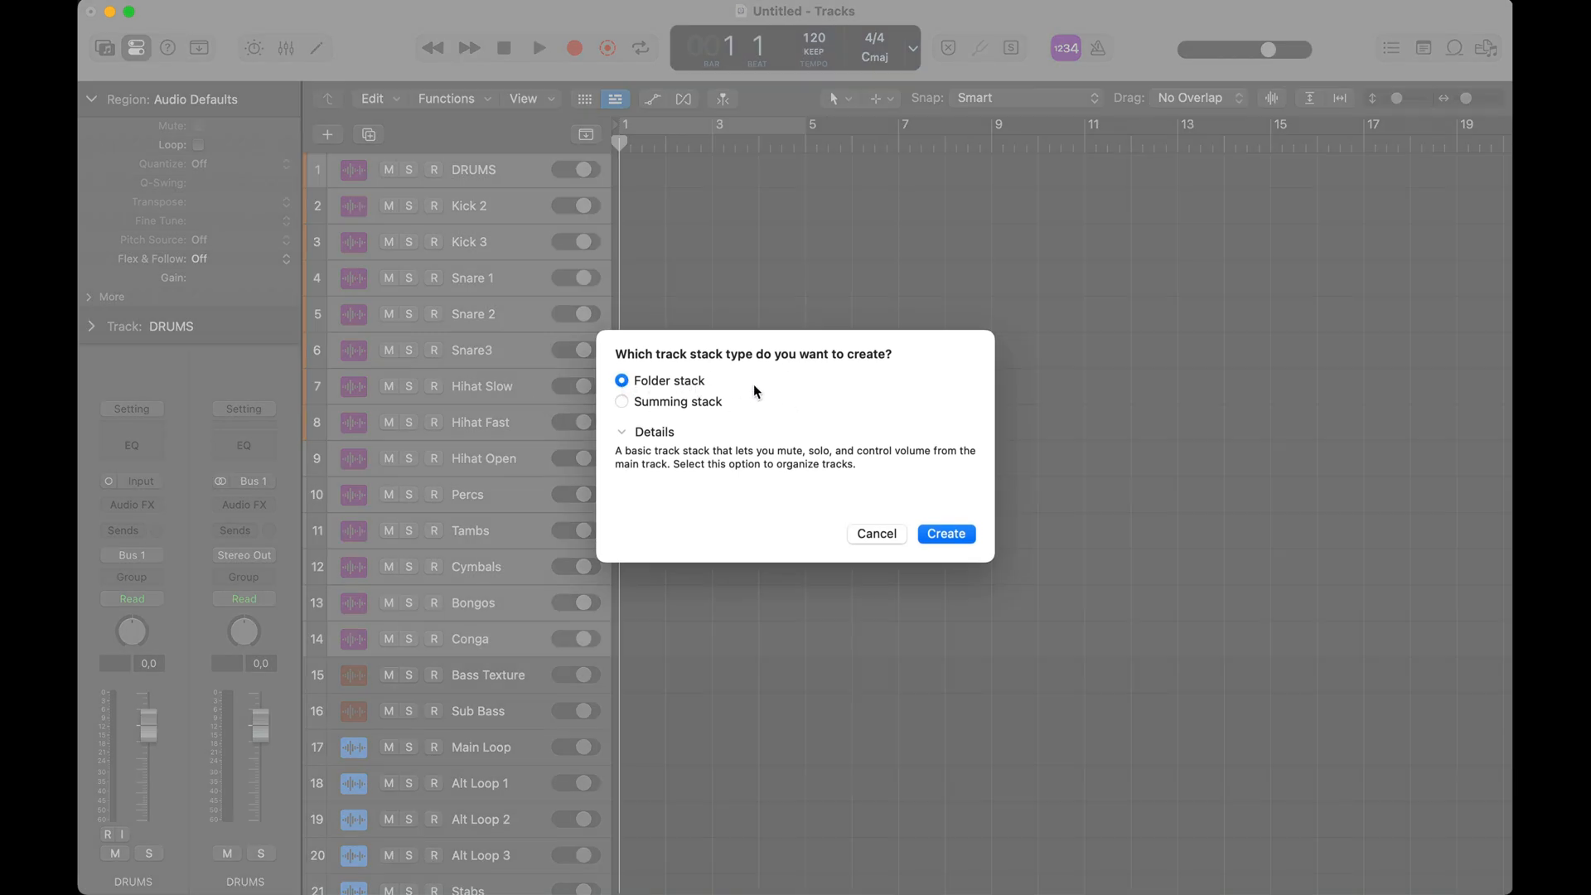
mouse_move(944, 534)
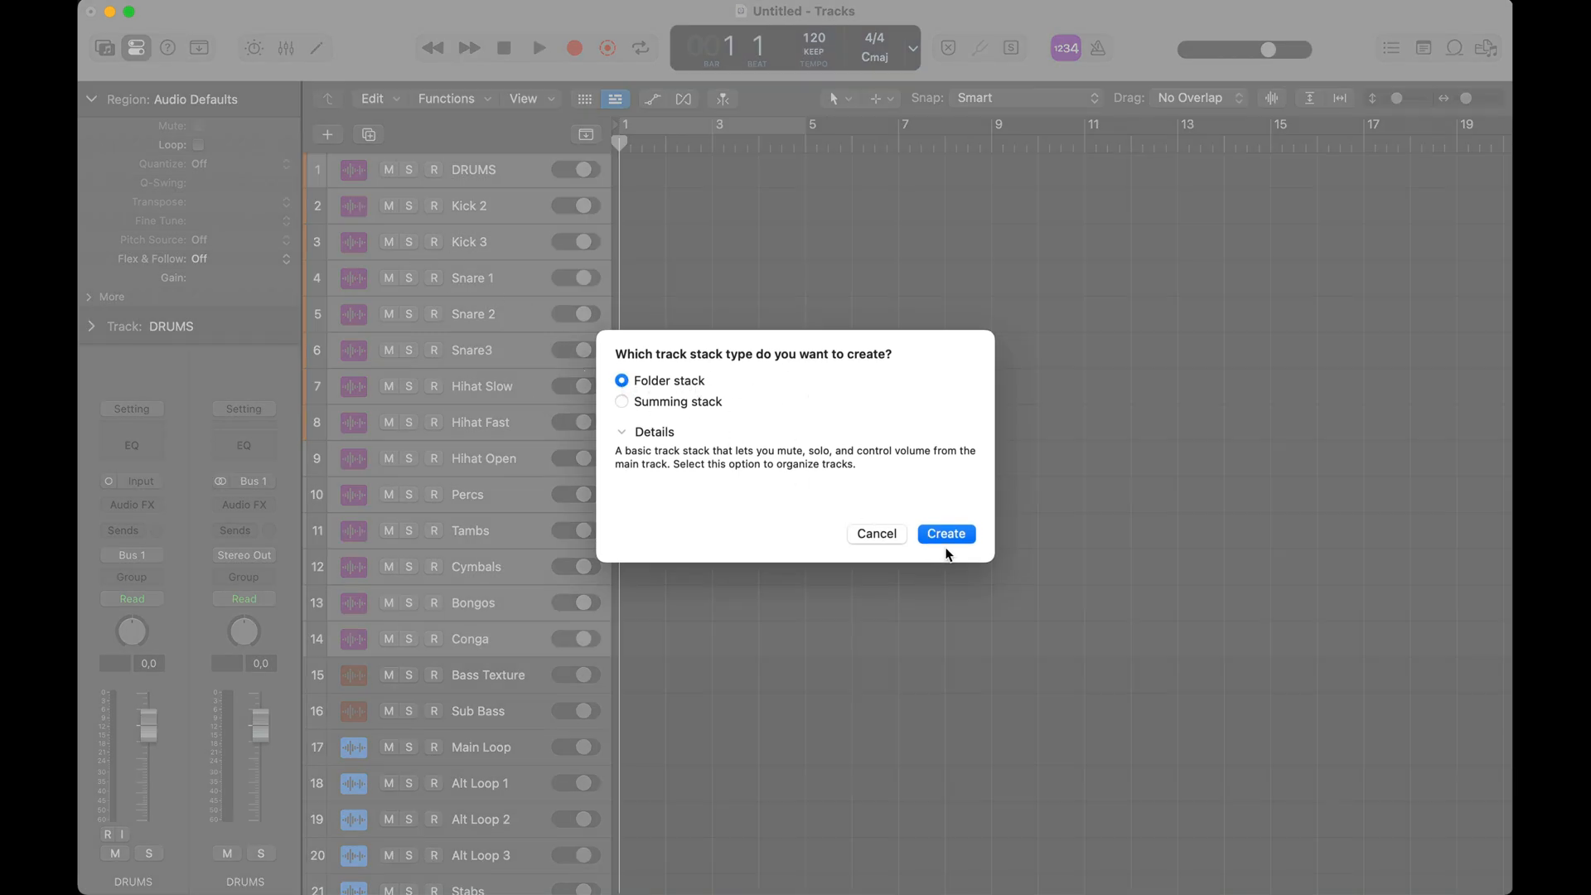
left_click(943, 533)
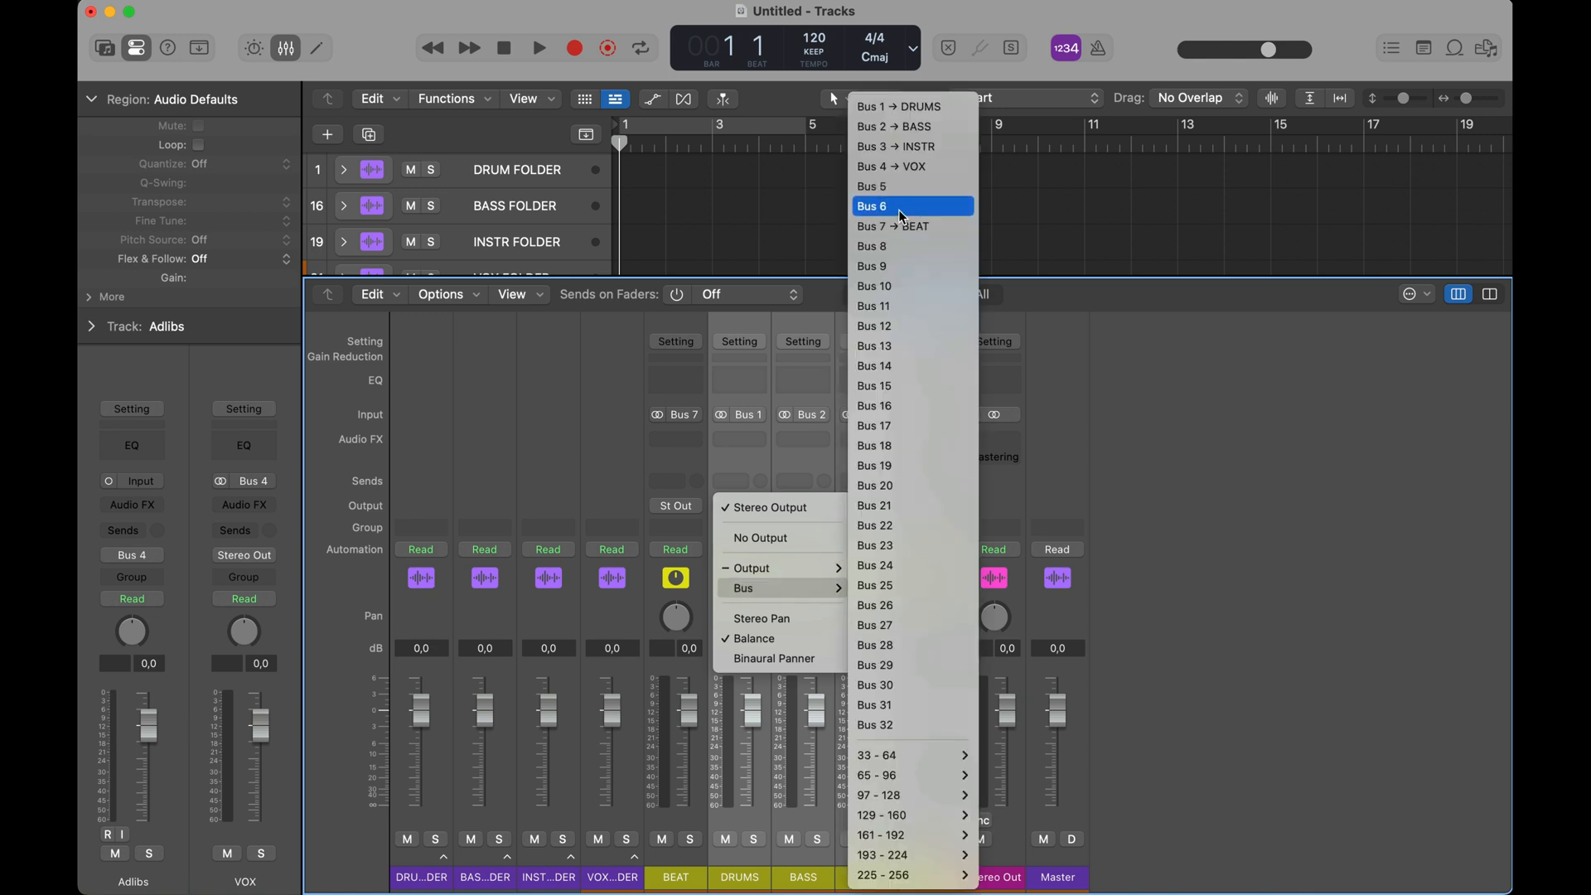
- Route the vocal tracks to their buses, then send LEAD VOX and BACK VOX to Bus 6
left_click(893, 227)
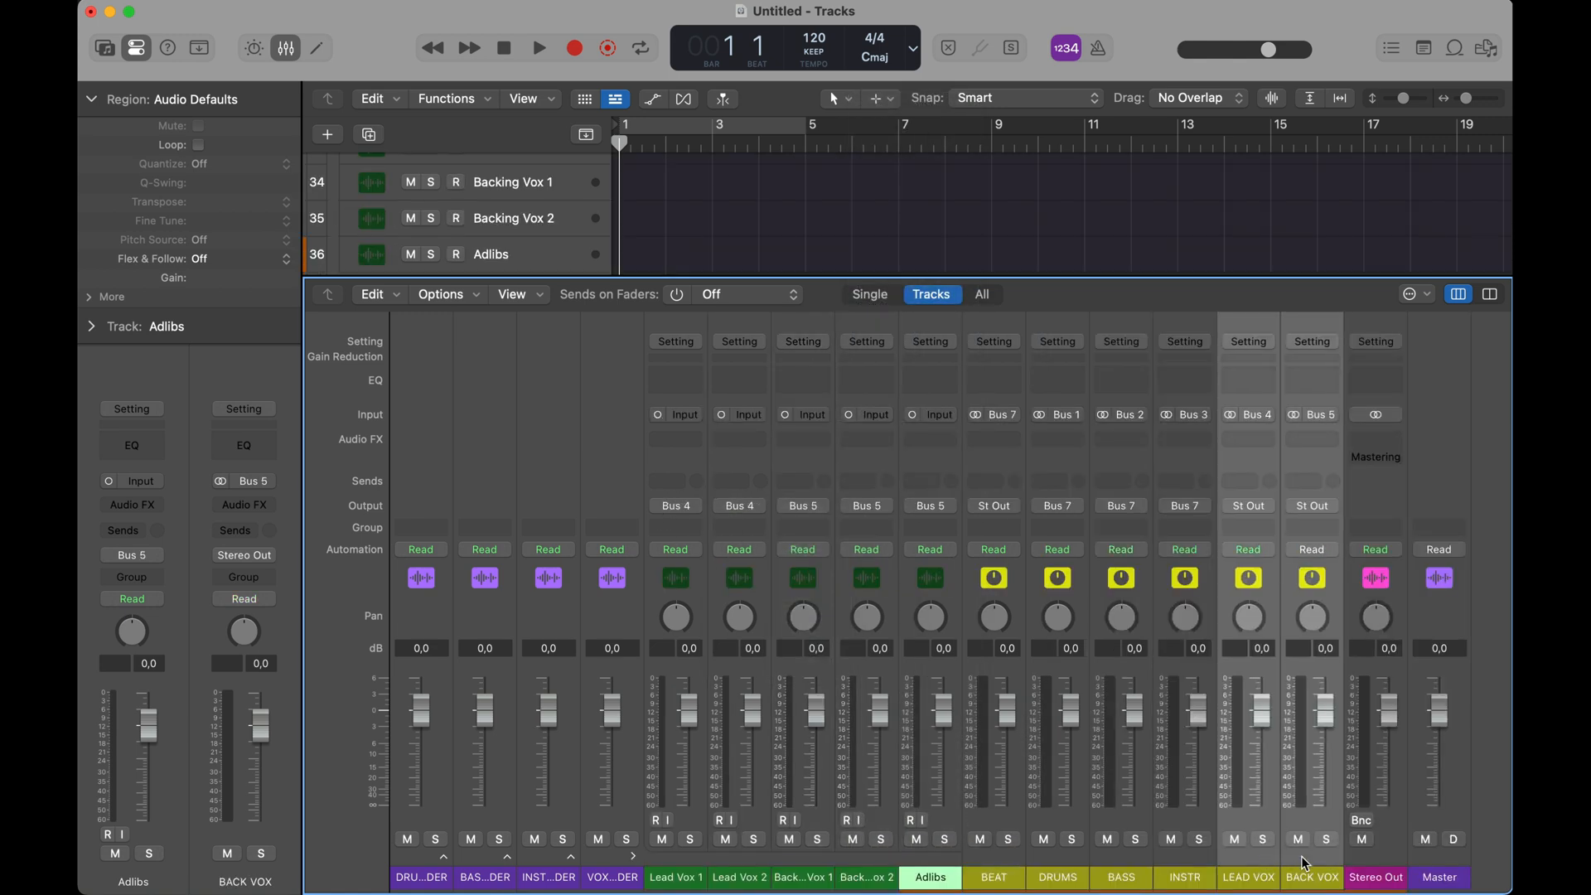
left_click(344, 160)
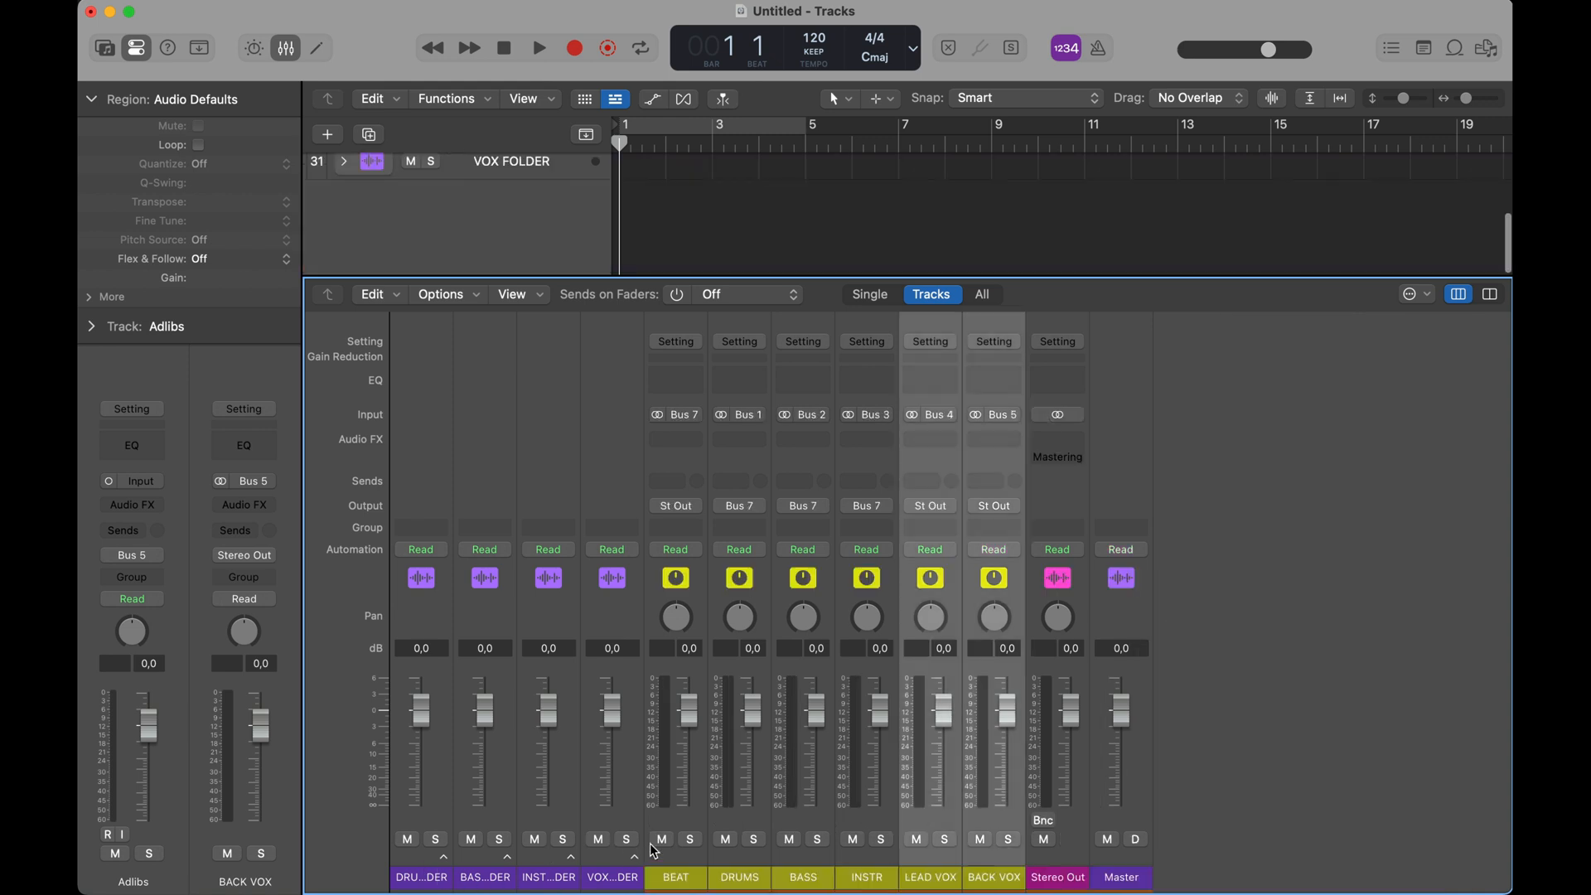
left_click(928, 505)
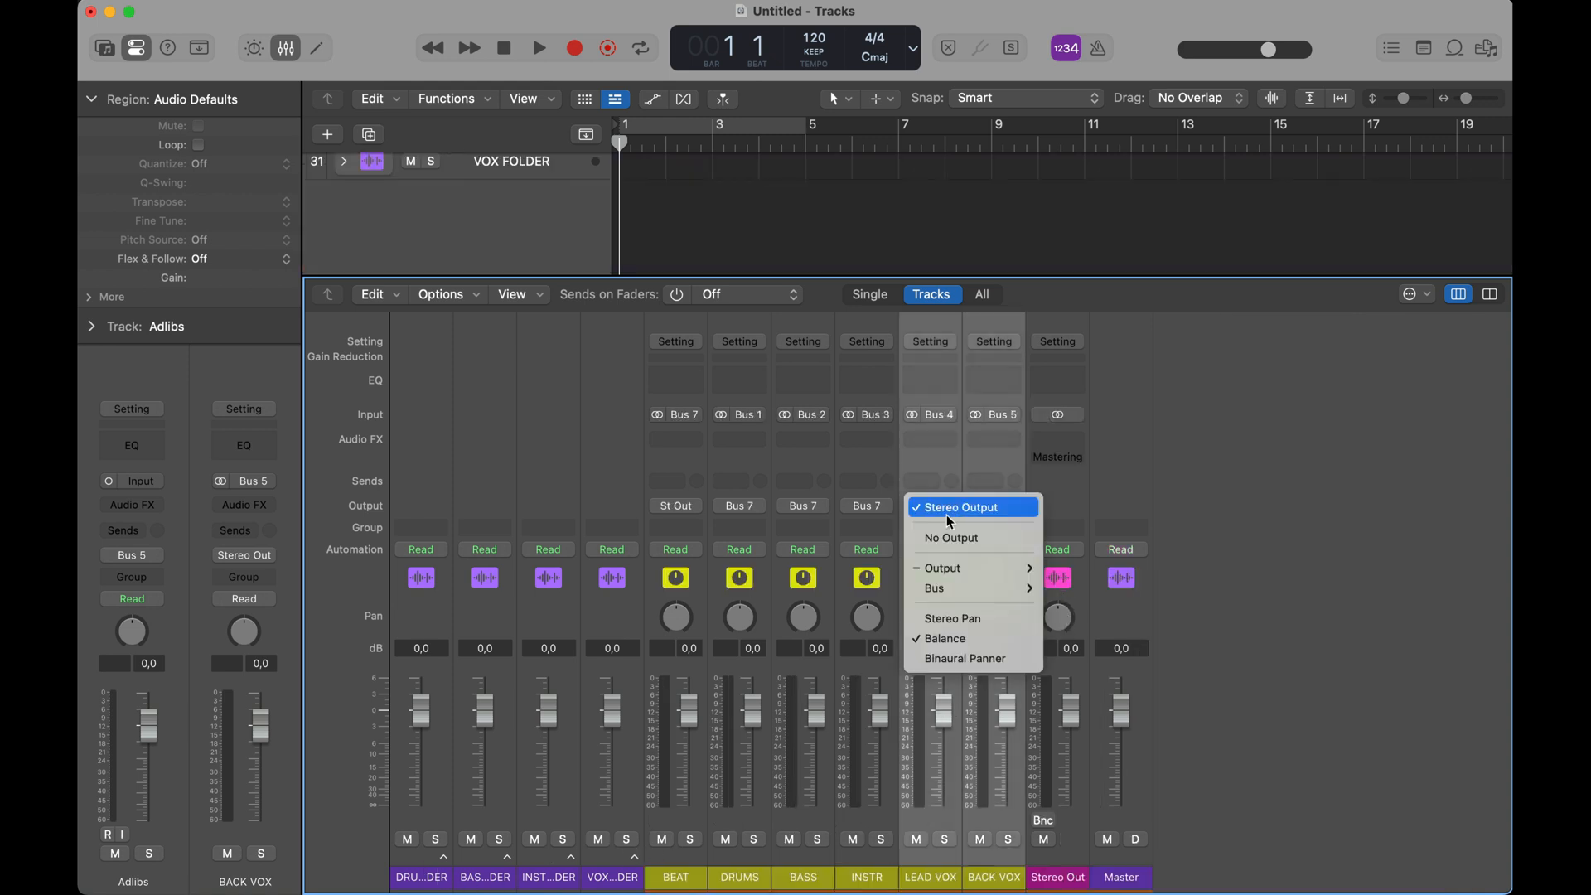
left_click(934, 589)
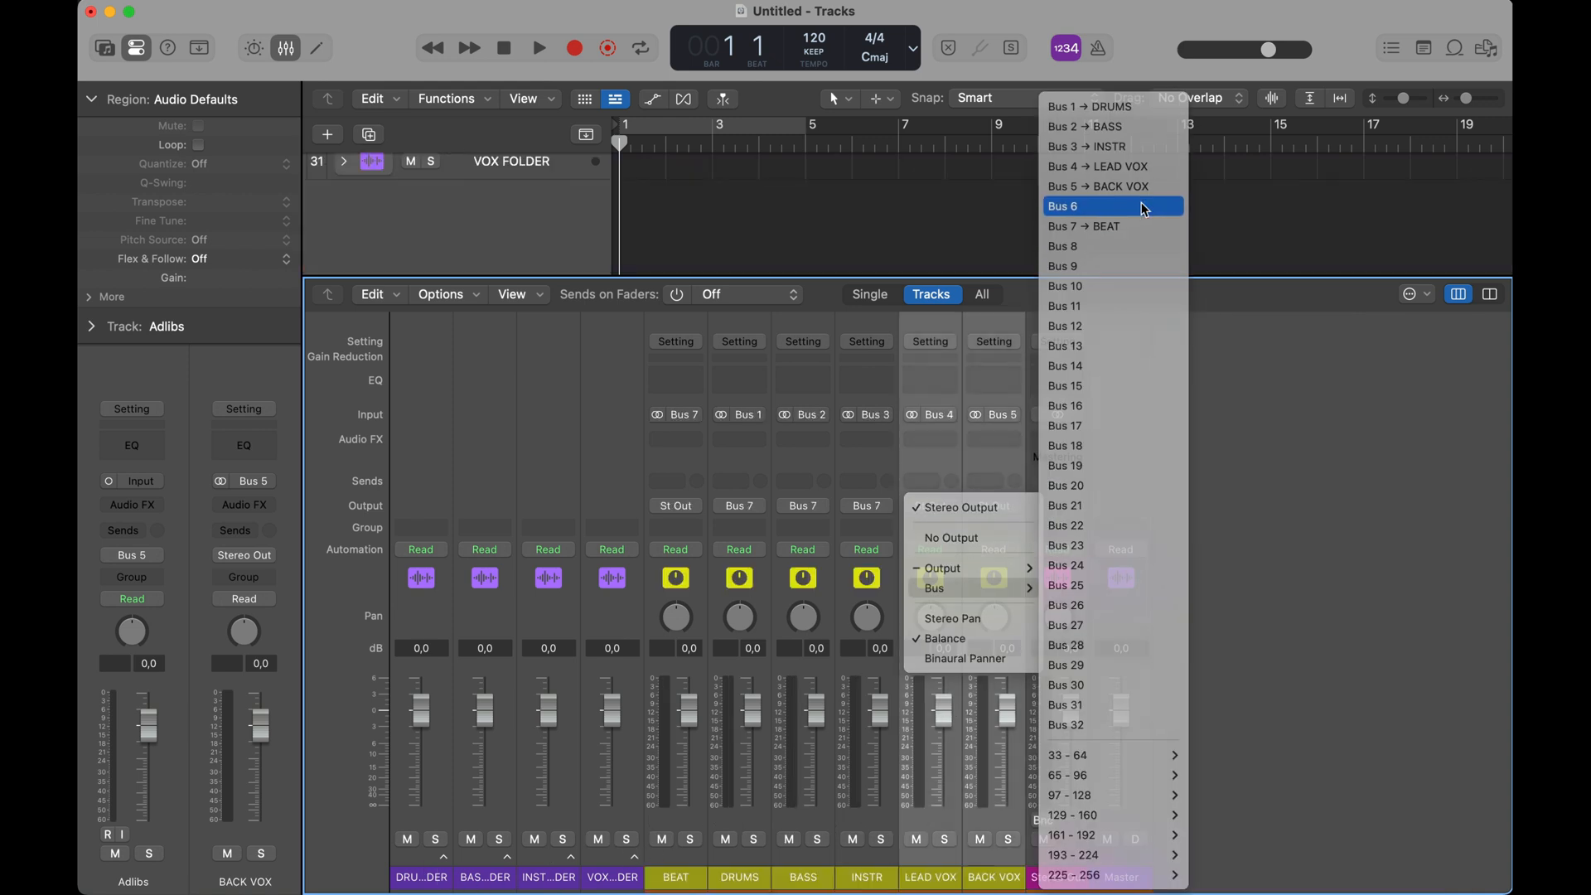
left_click(1064, 205)
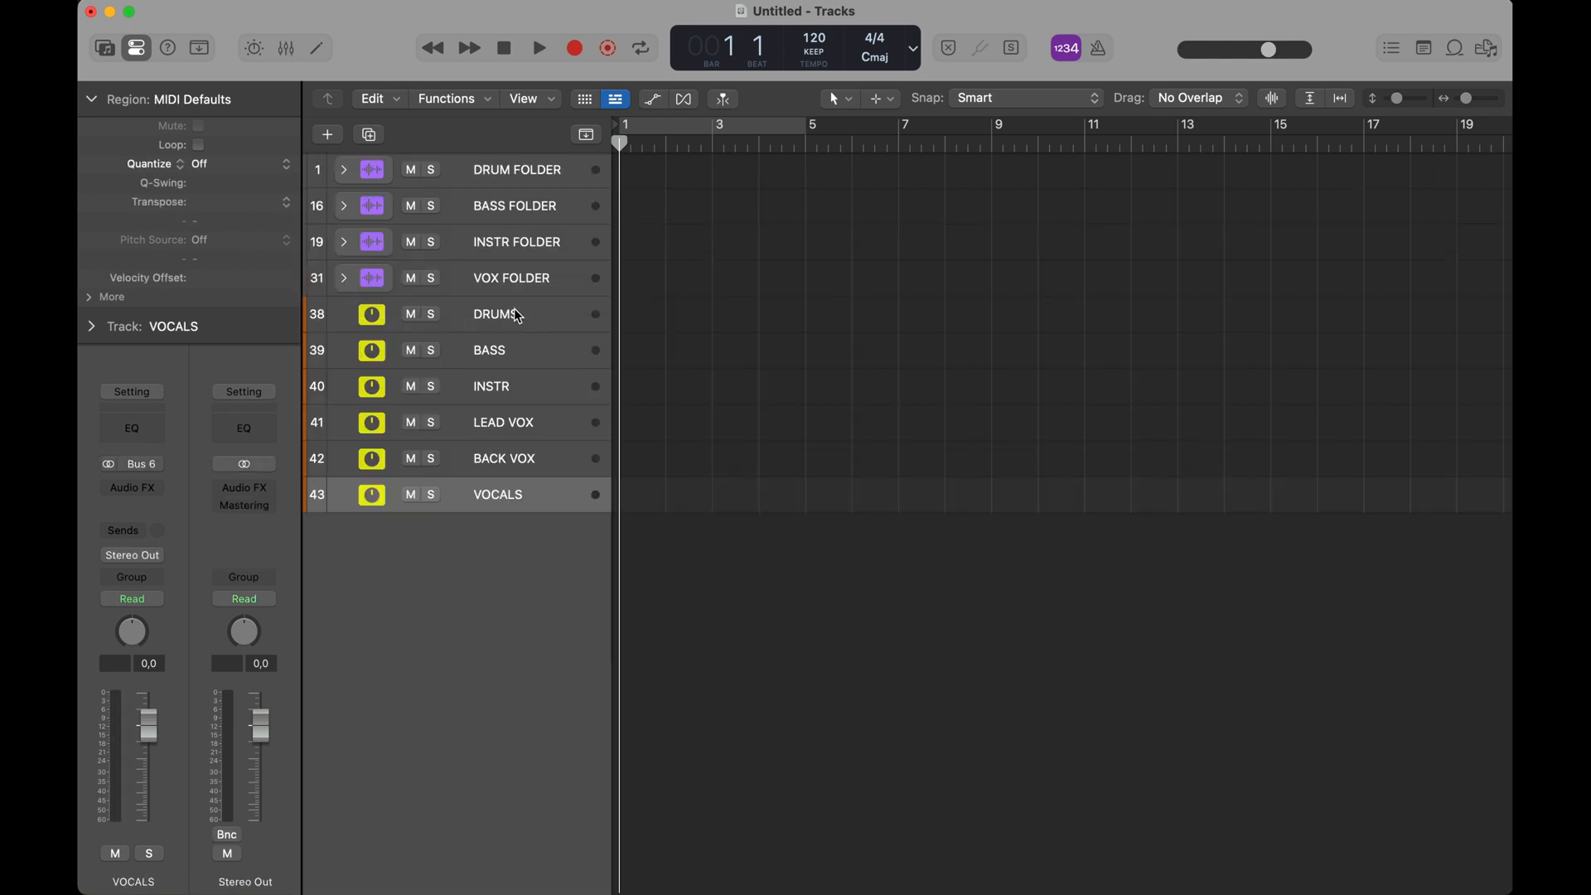
mouse_move(509, 472)
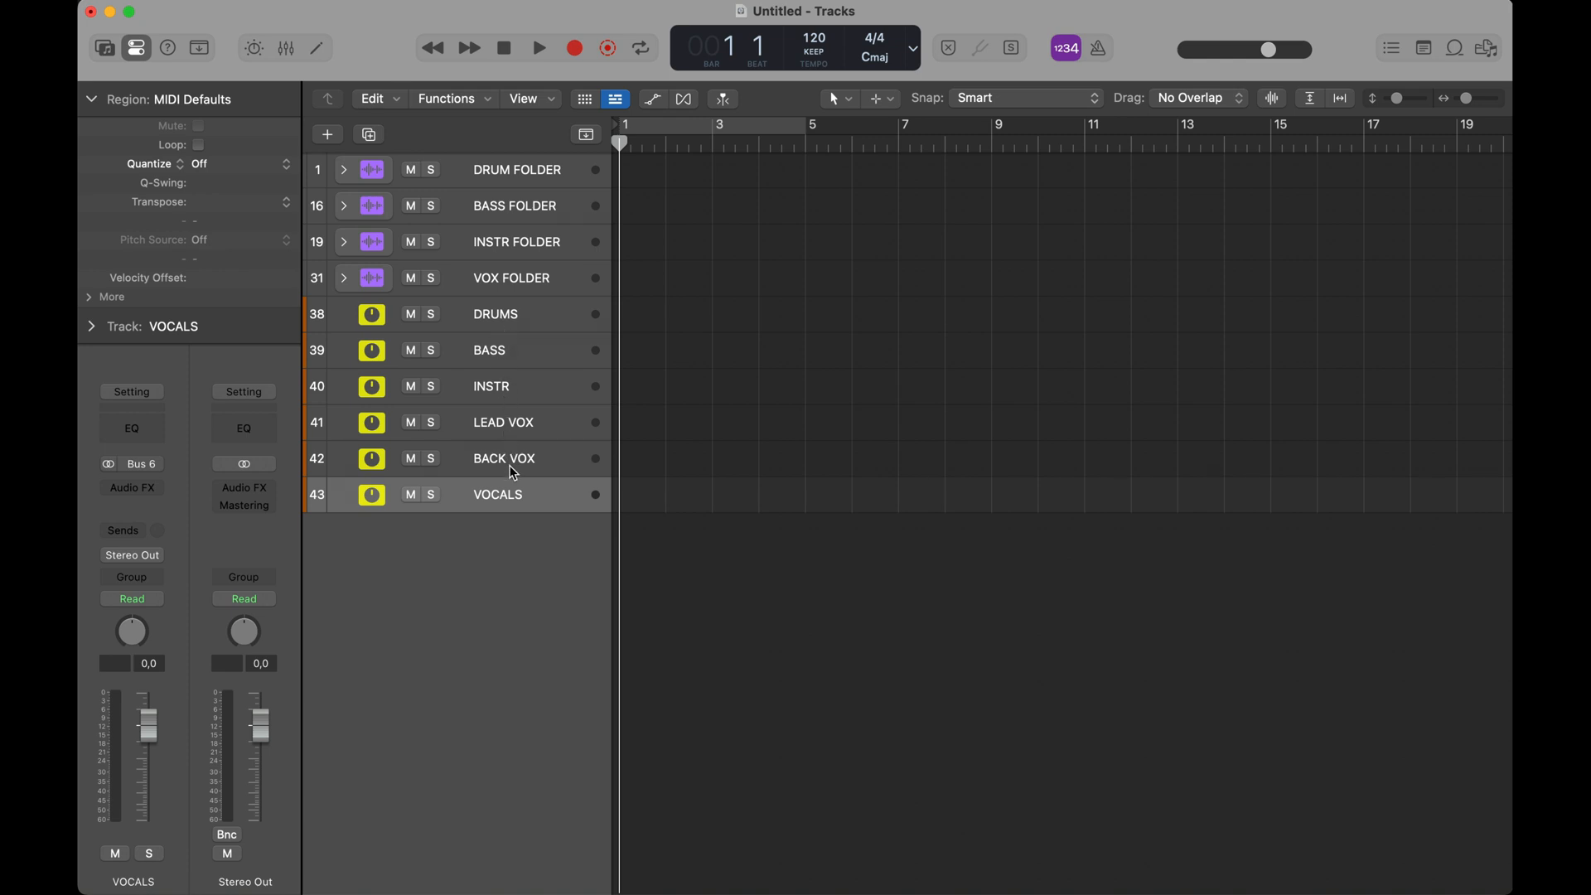
- Reopen the Mixer to create tracks for the bus aux channel strips
left_click(287, 48)
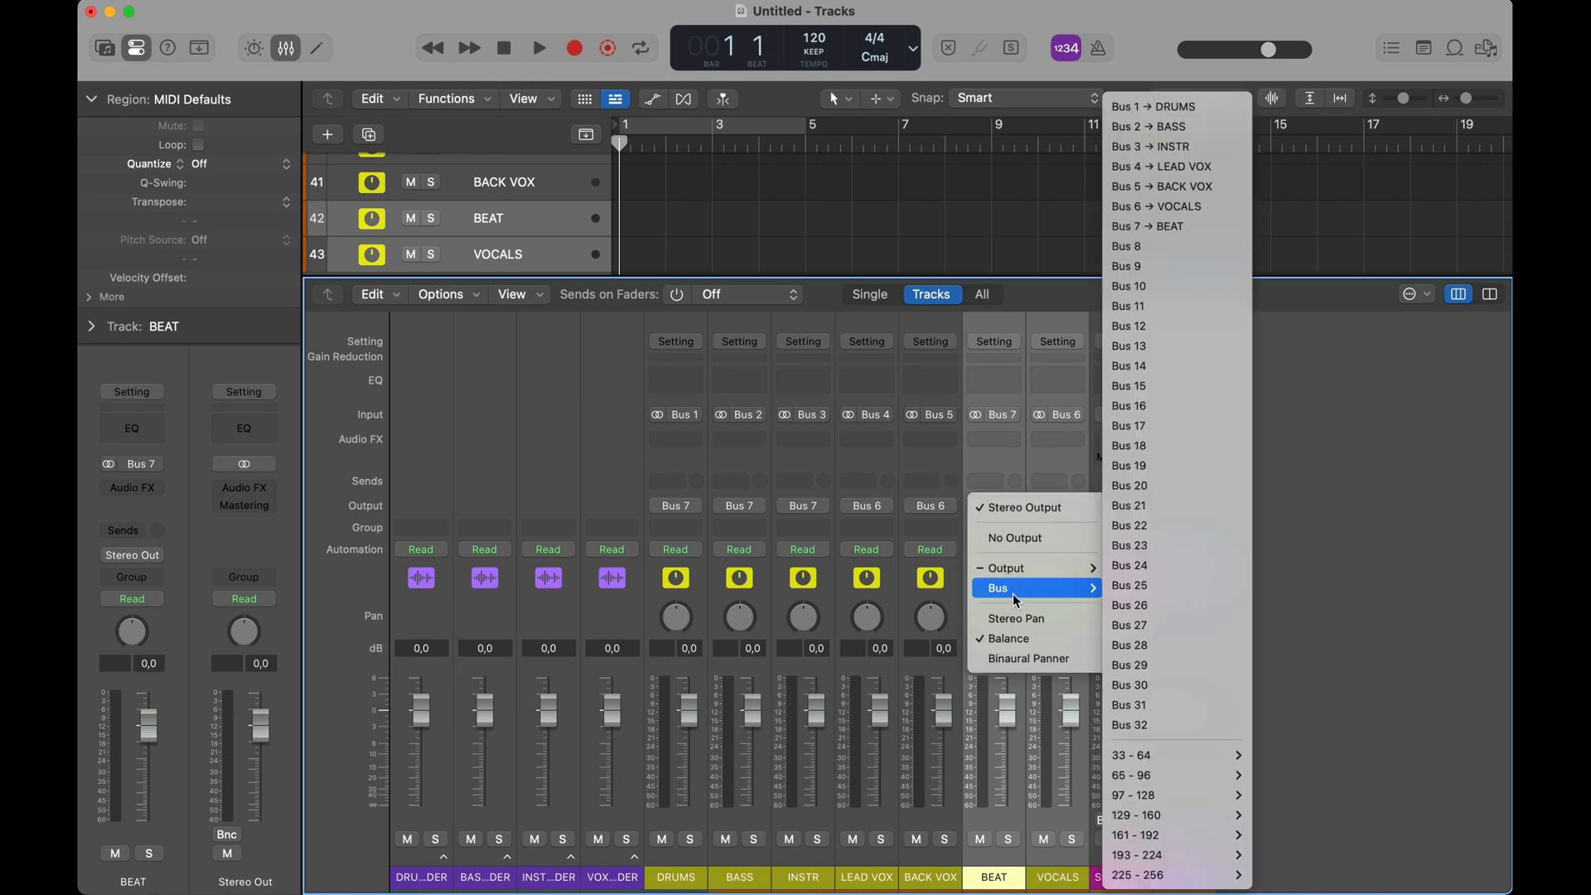
mouse_move(1154, 246)
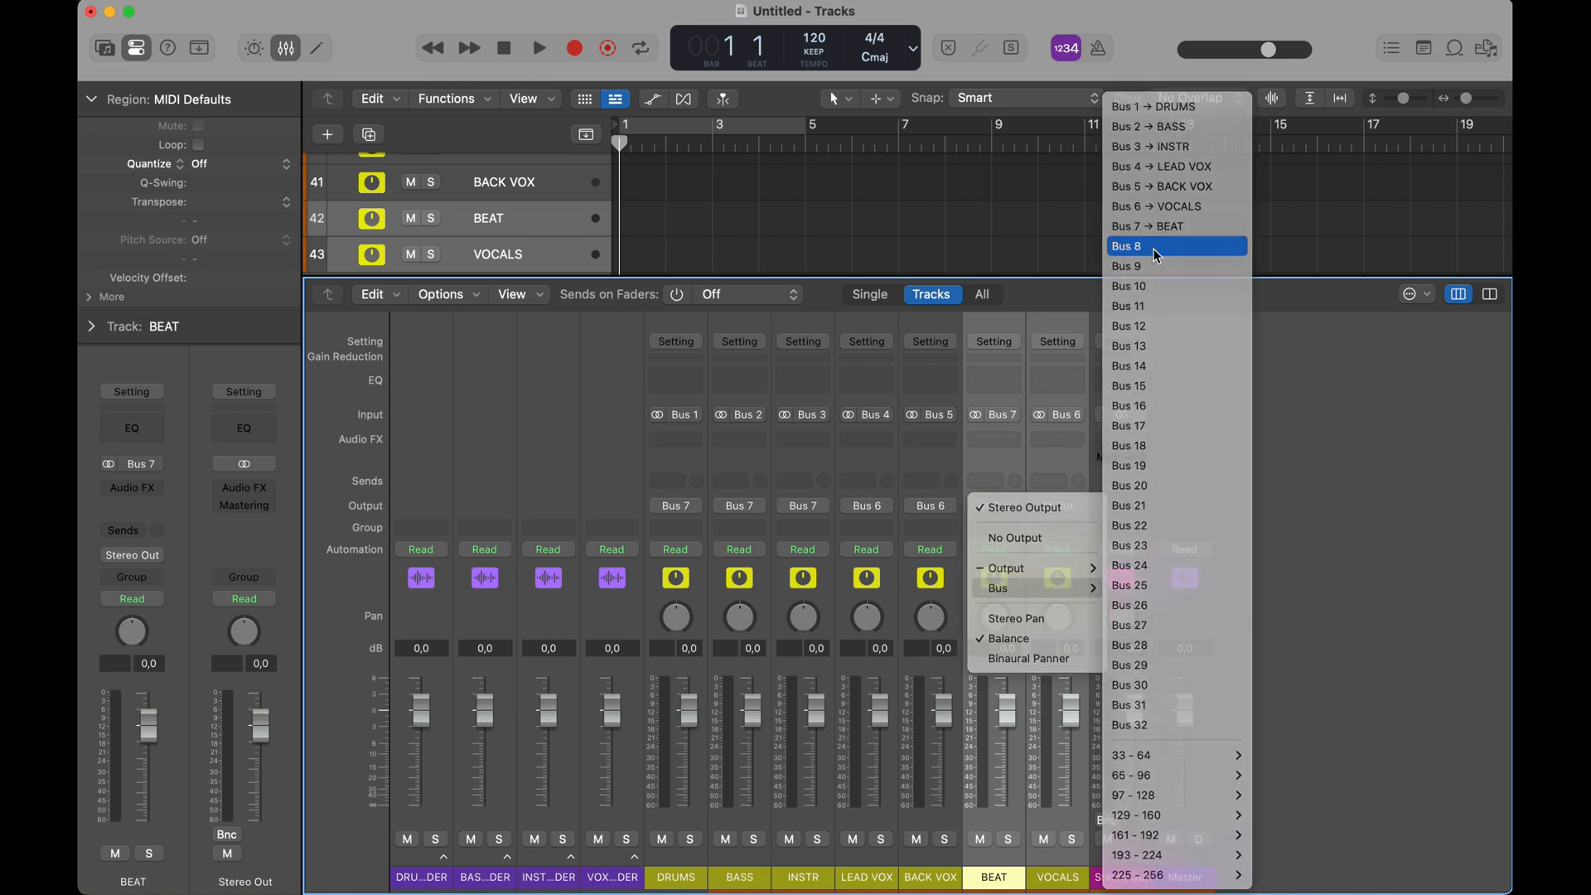
- Route BEAT and VOCALS into Bus 8, then set MIXBUS's output to Bus 9 (MASTER) and verify
left_click(1127, 245)
type("MIXBUS")
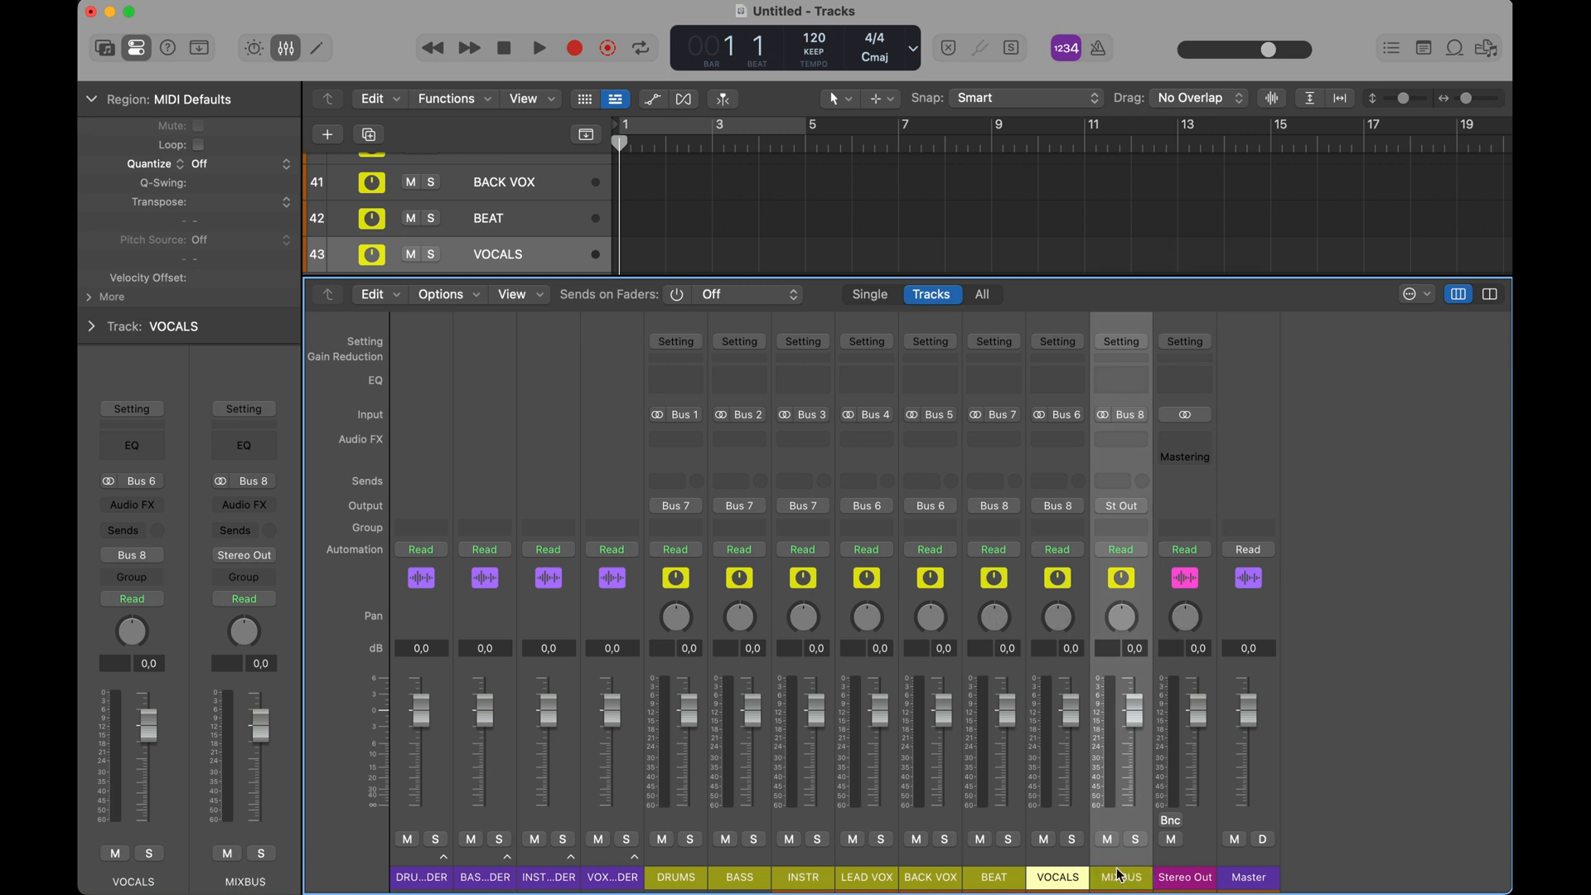
left_click(1121, 506)
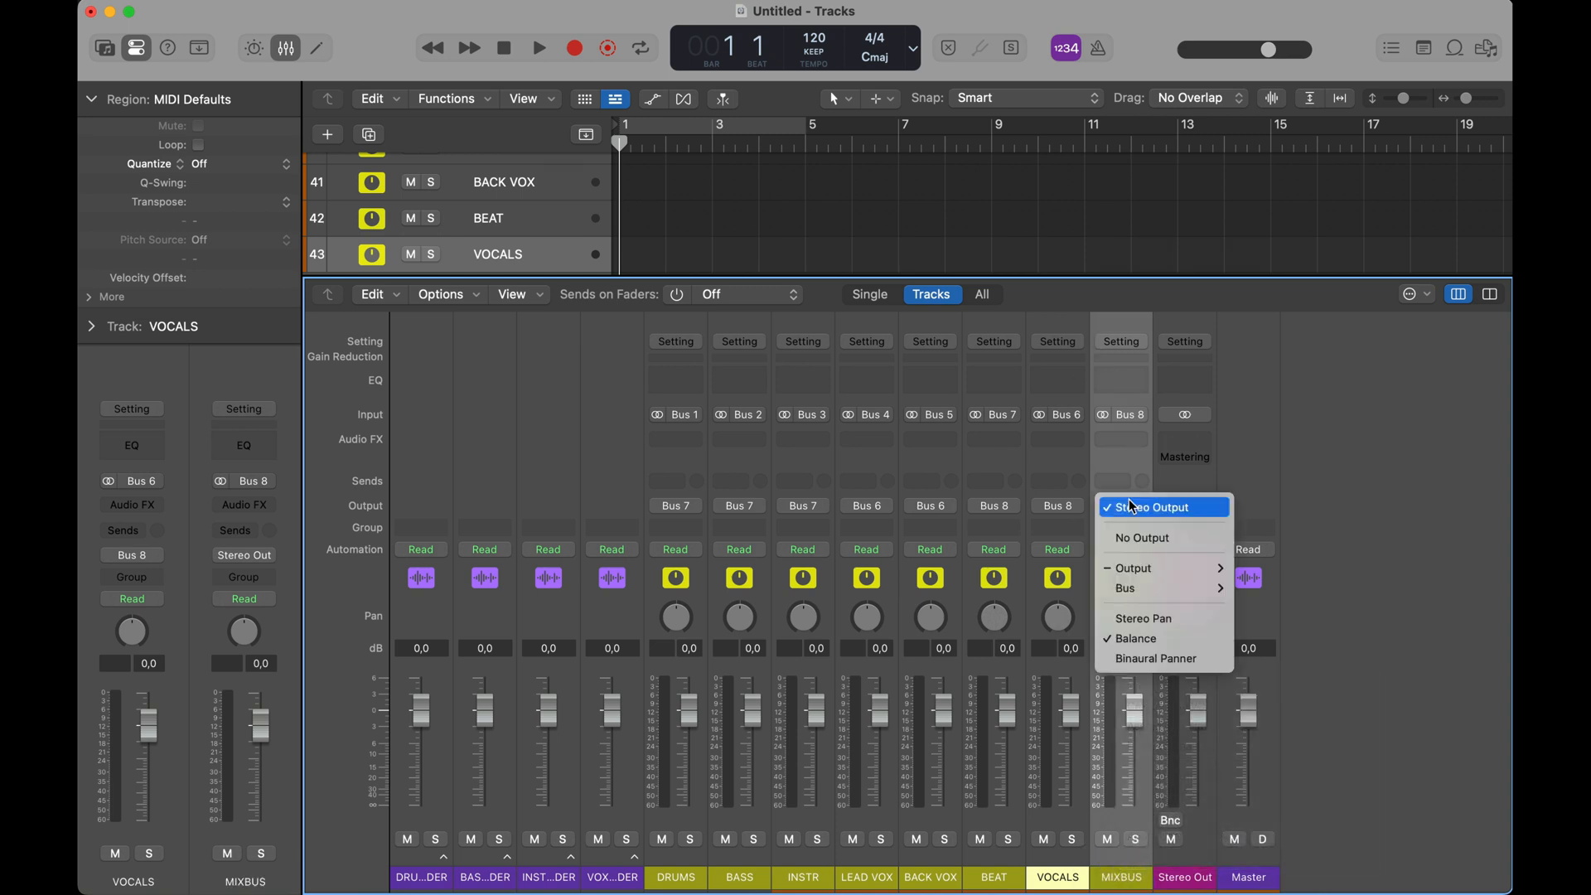
left_click(1151, 508)
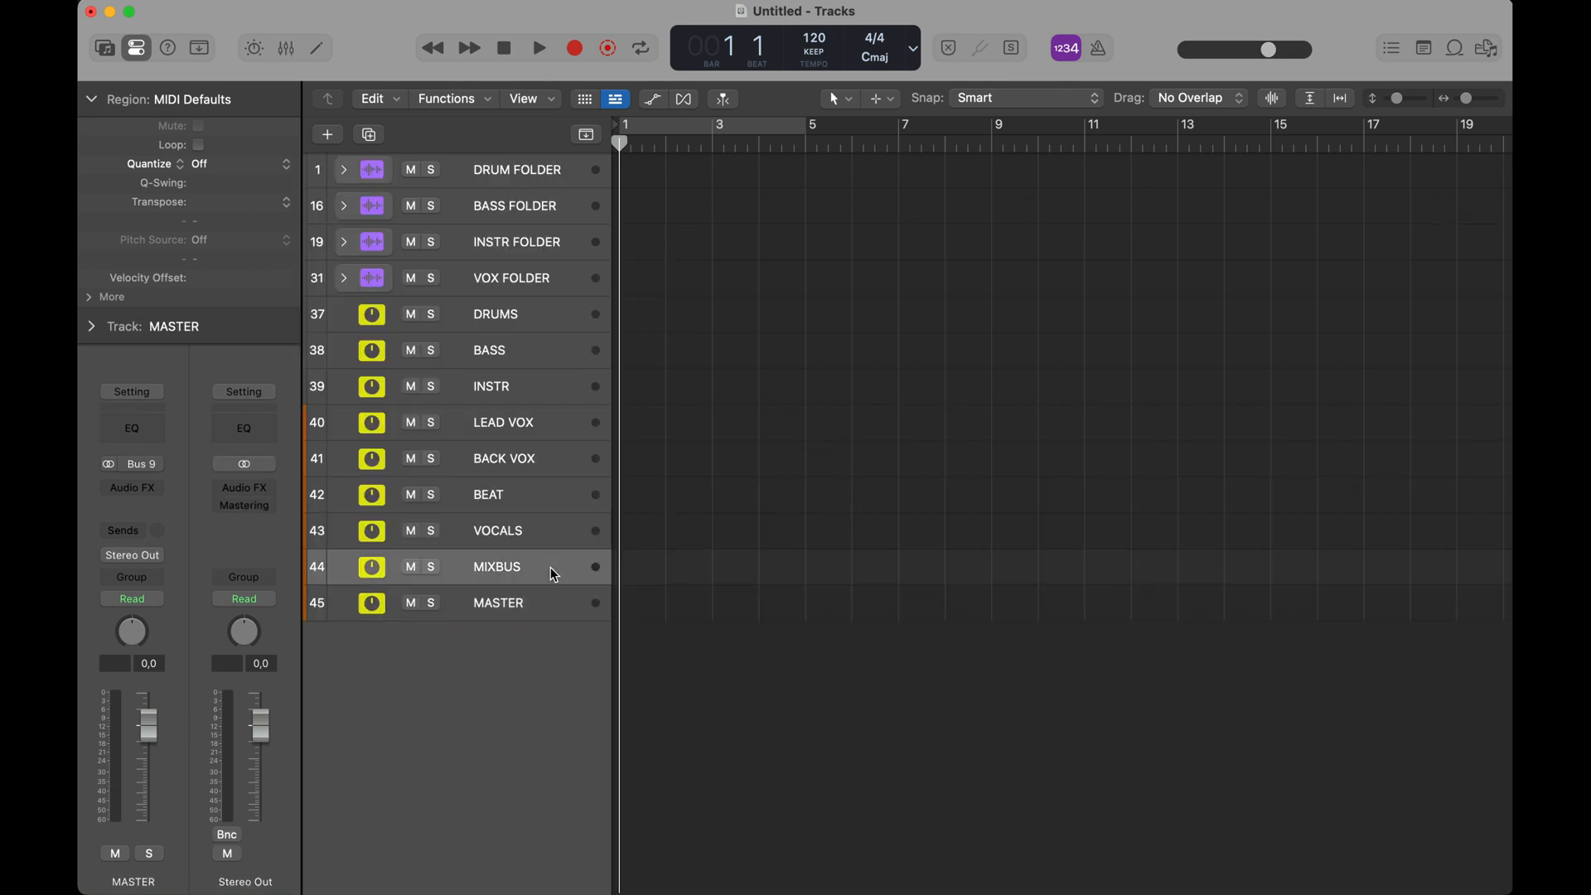
left_click(495, 567)
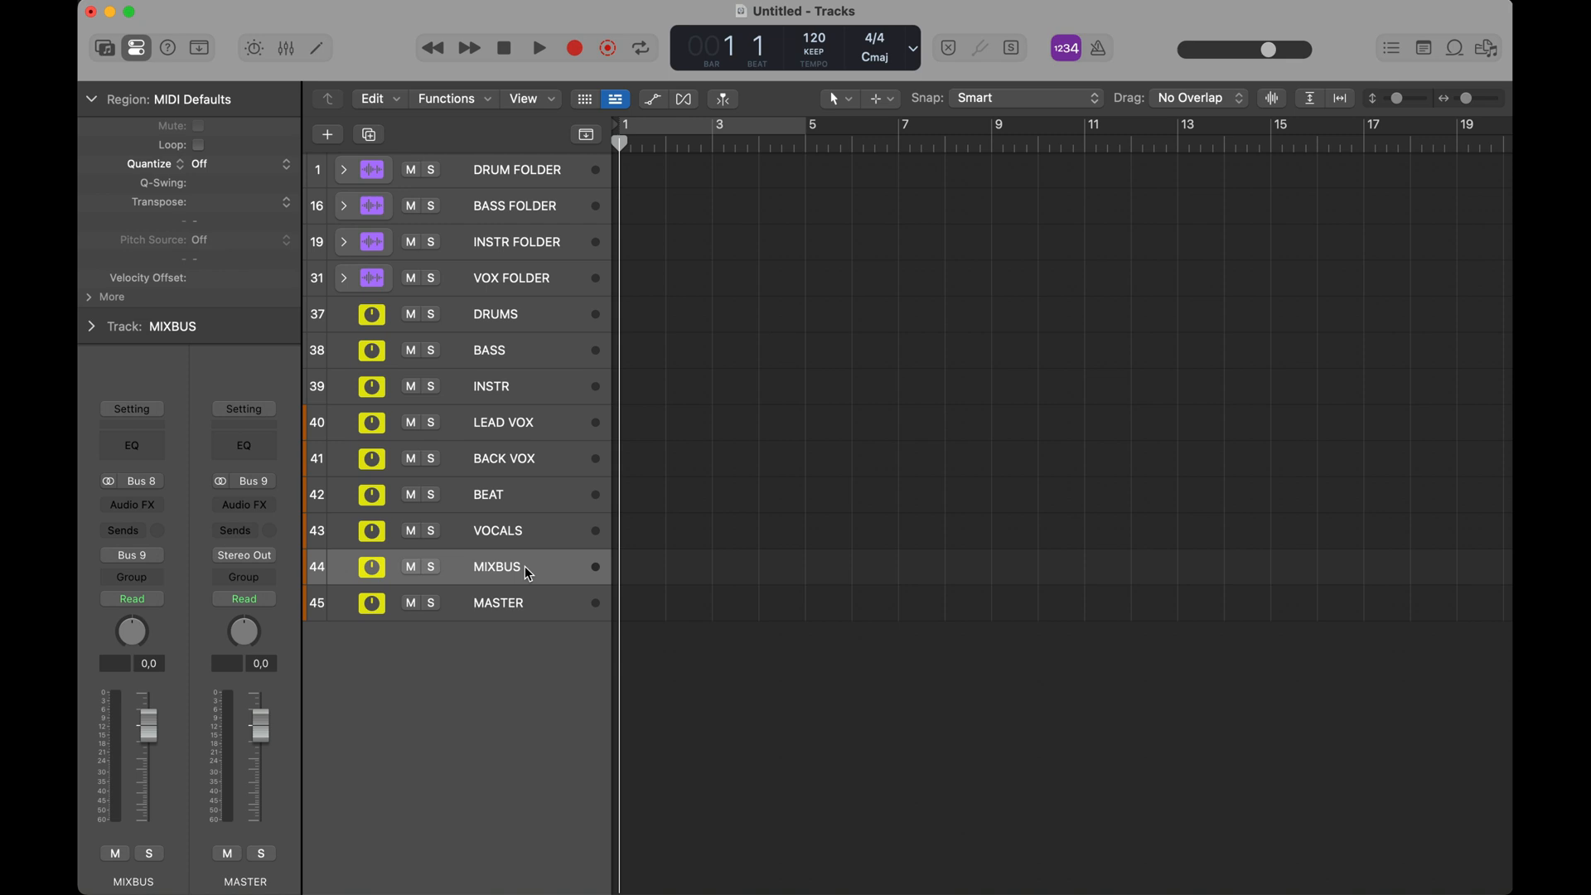
mouse_move(527, 535)
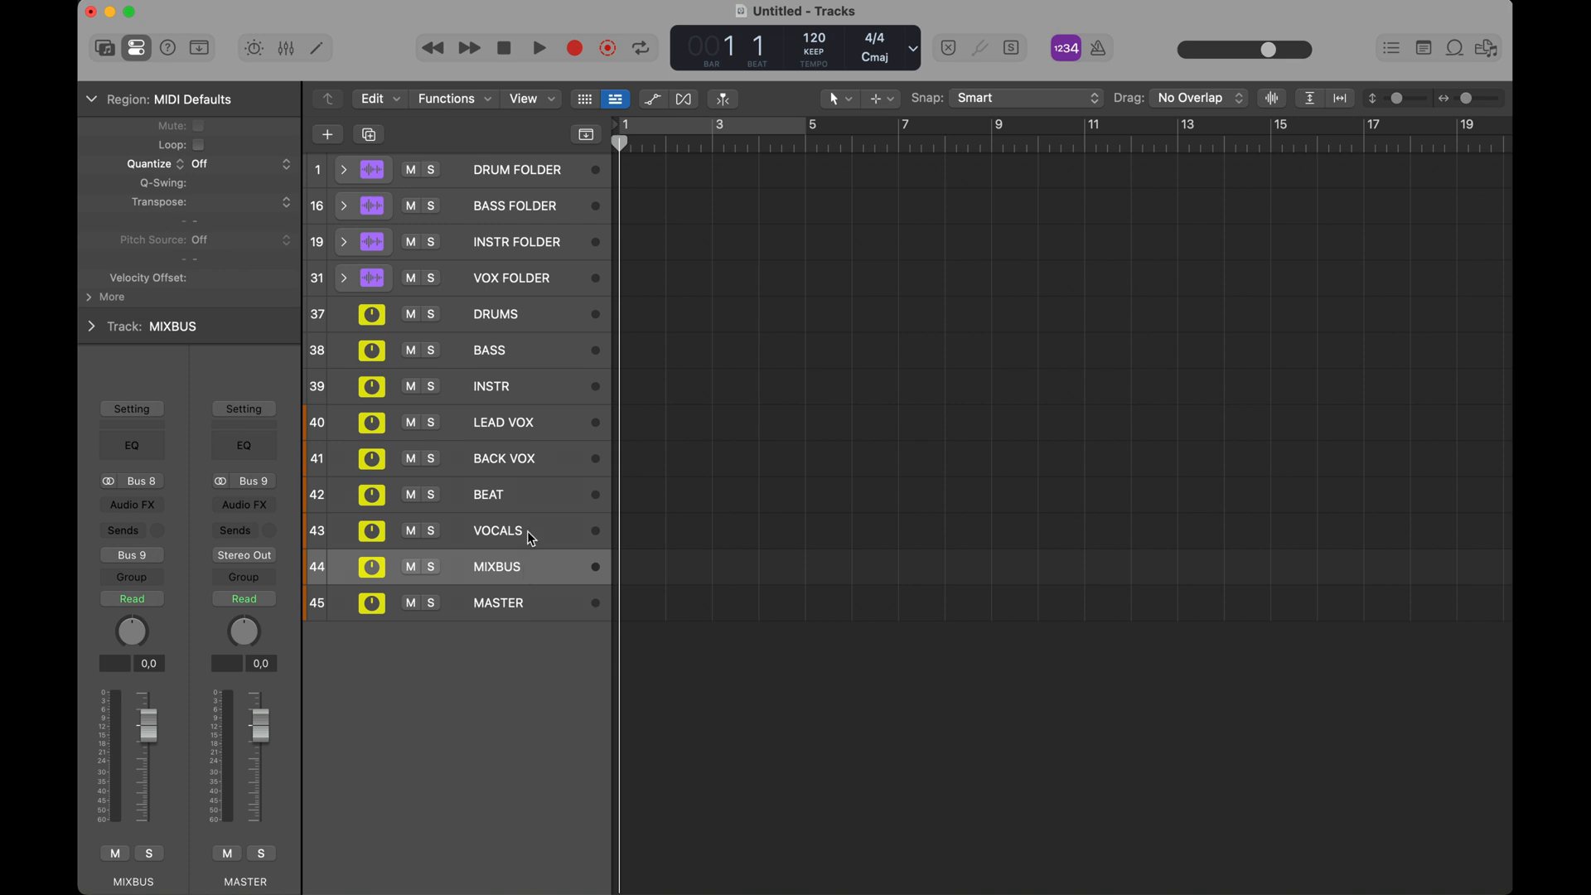
mouse_move(289, 17)
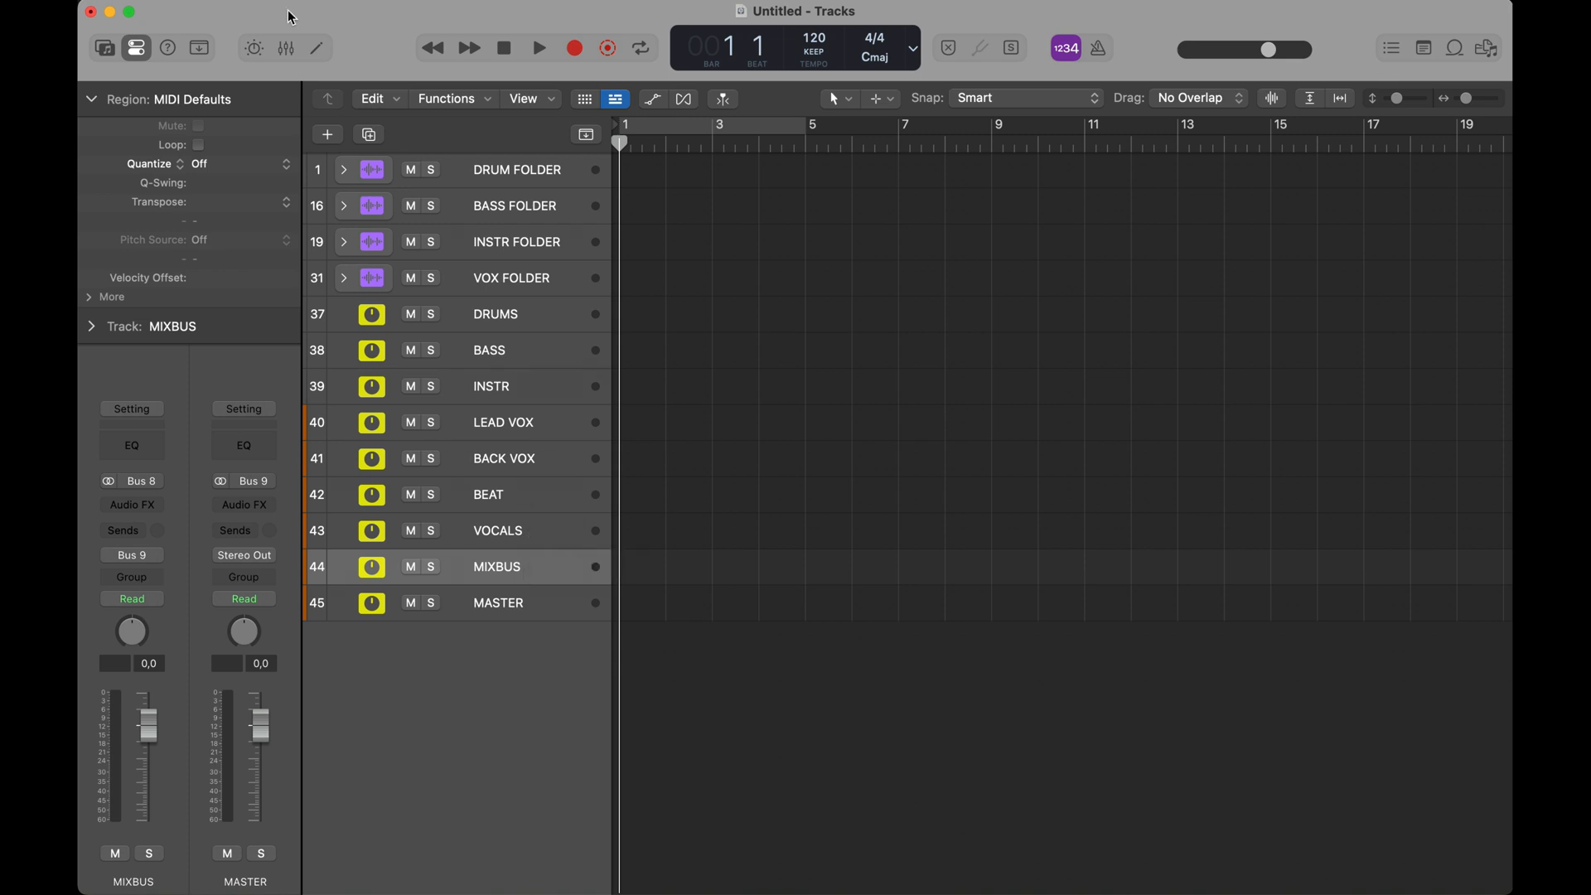
- Expand DRUM FOLDER and give Snare 1 a send to Bus 15, creating the Snare Verb aux
left_click(345, 169)
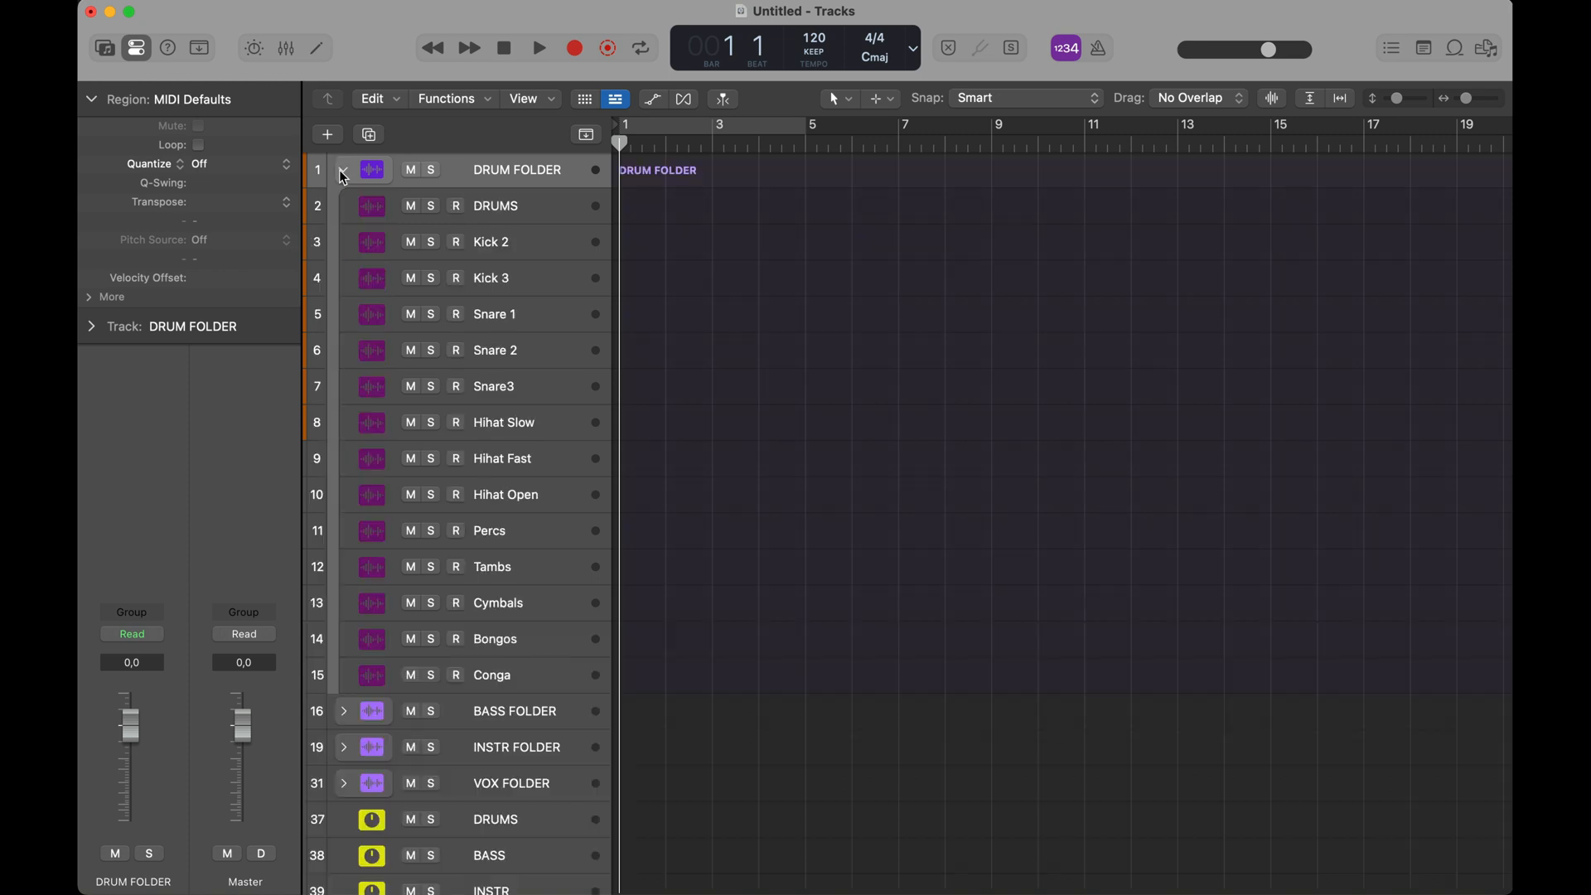
left_click(344, 169)
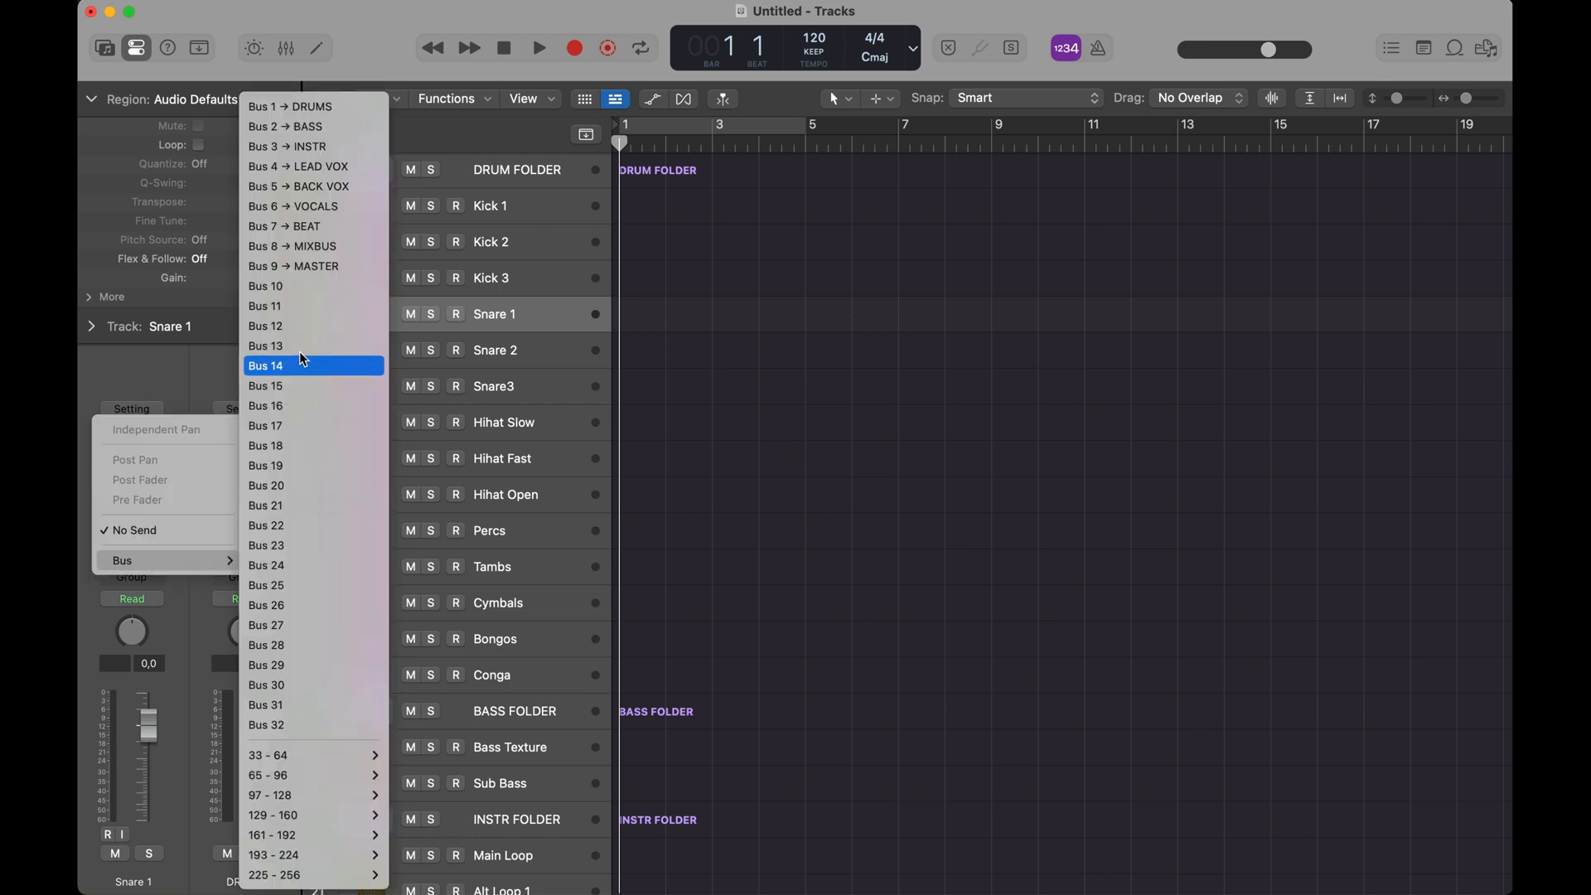
mouse_move(328, 426)
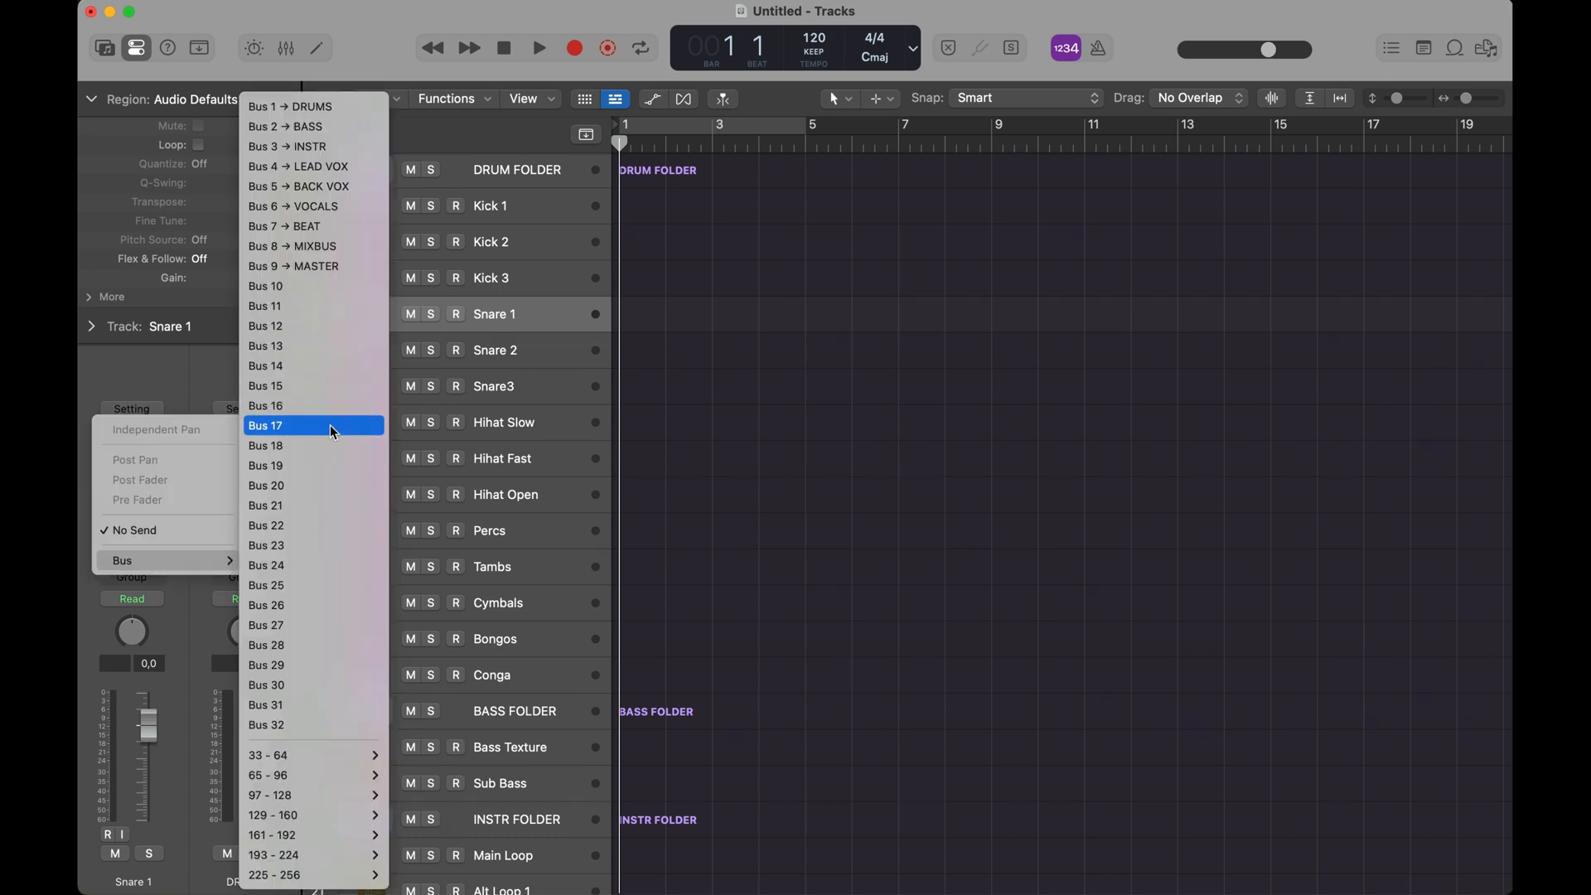
mouse_move(297, 389)
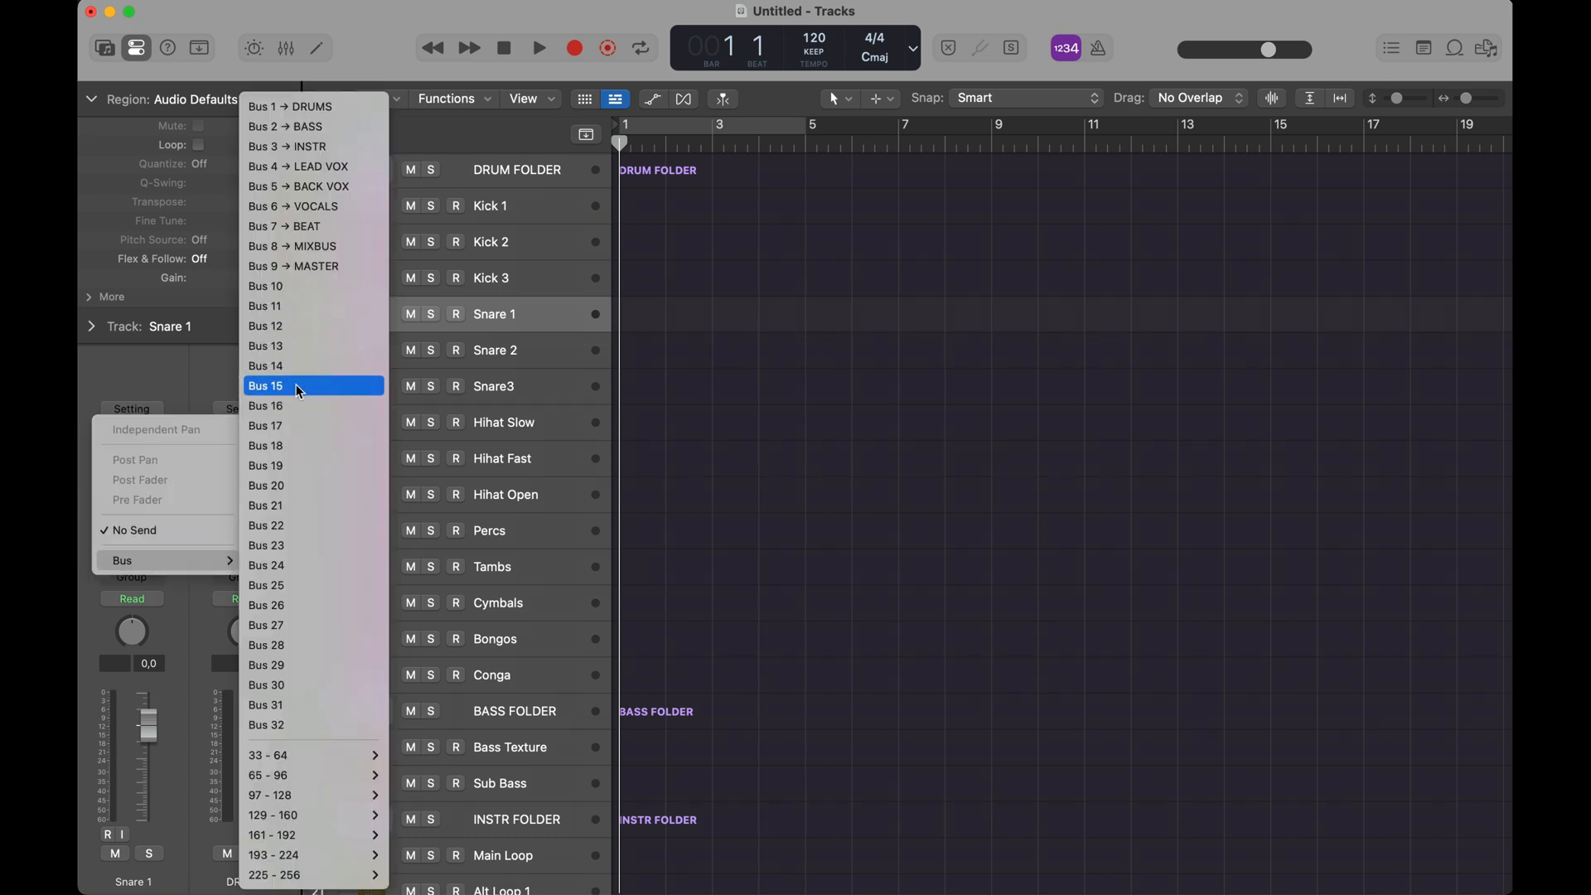
left_click(265, 387)
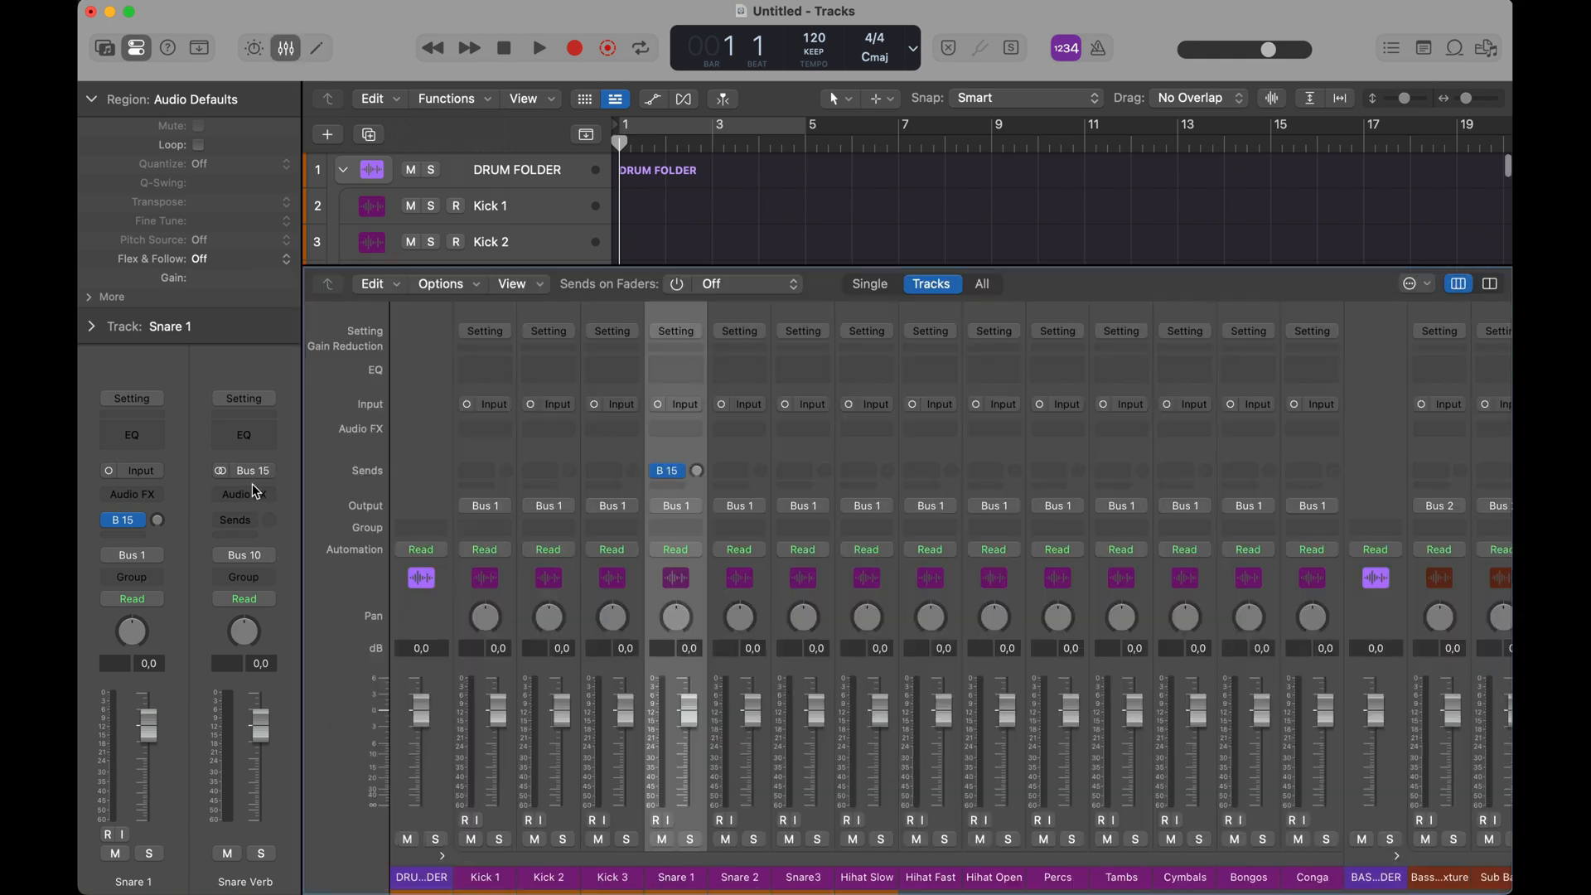
- Set Snare Verb's output to Bus 10 and route the new EFX aux into Bus 8 (MIXBUS)
scroll("right", 3)
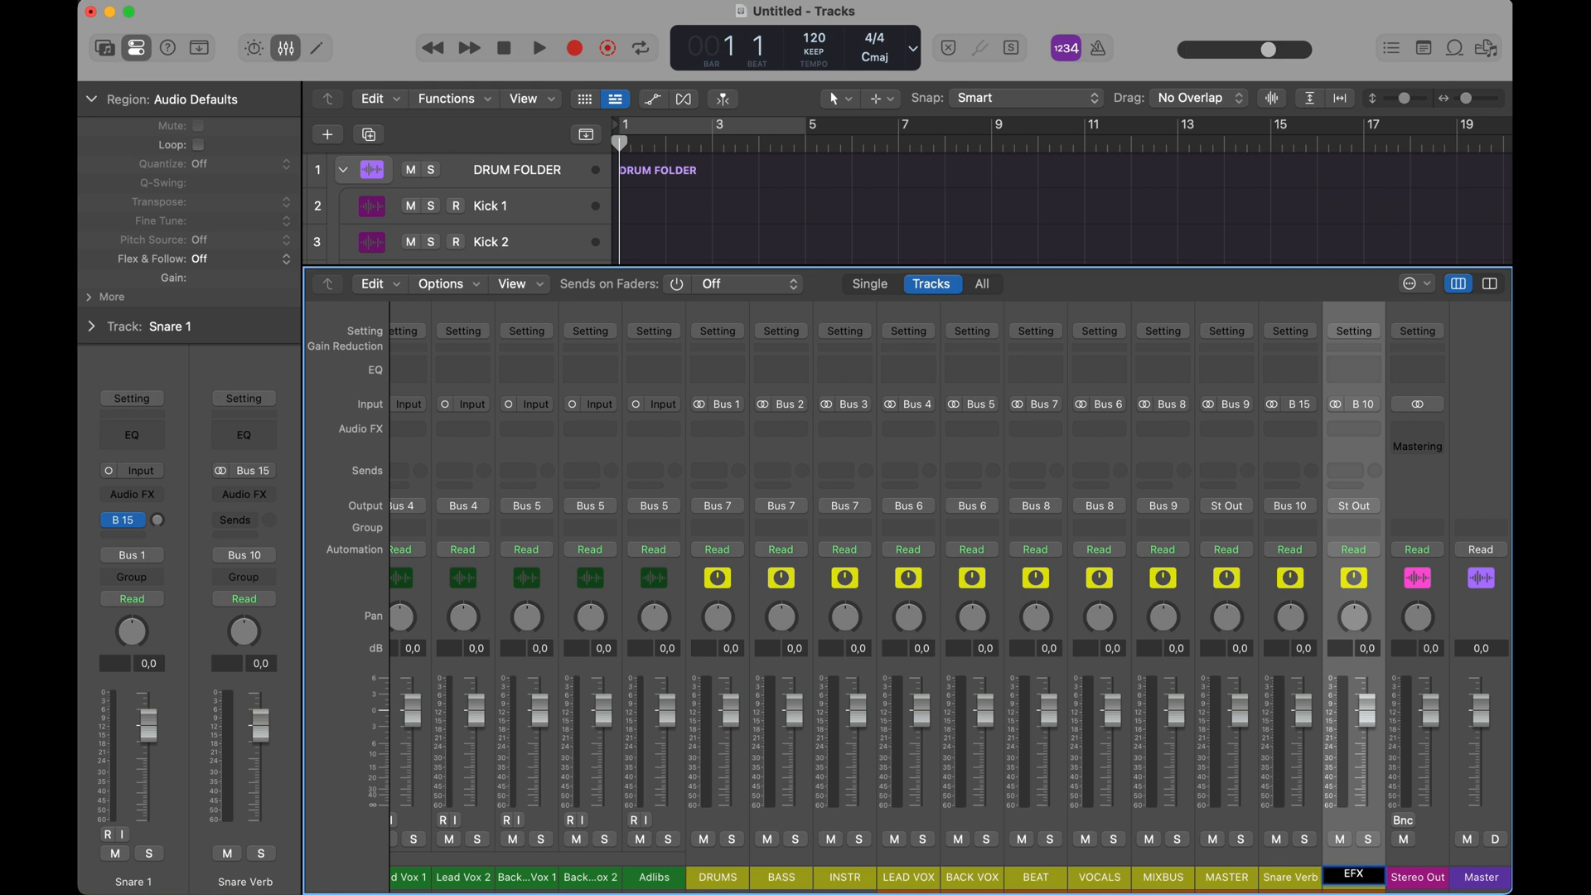
left_click(1352, 505)
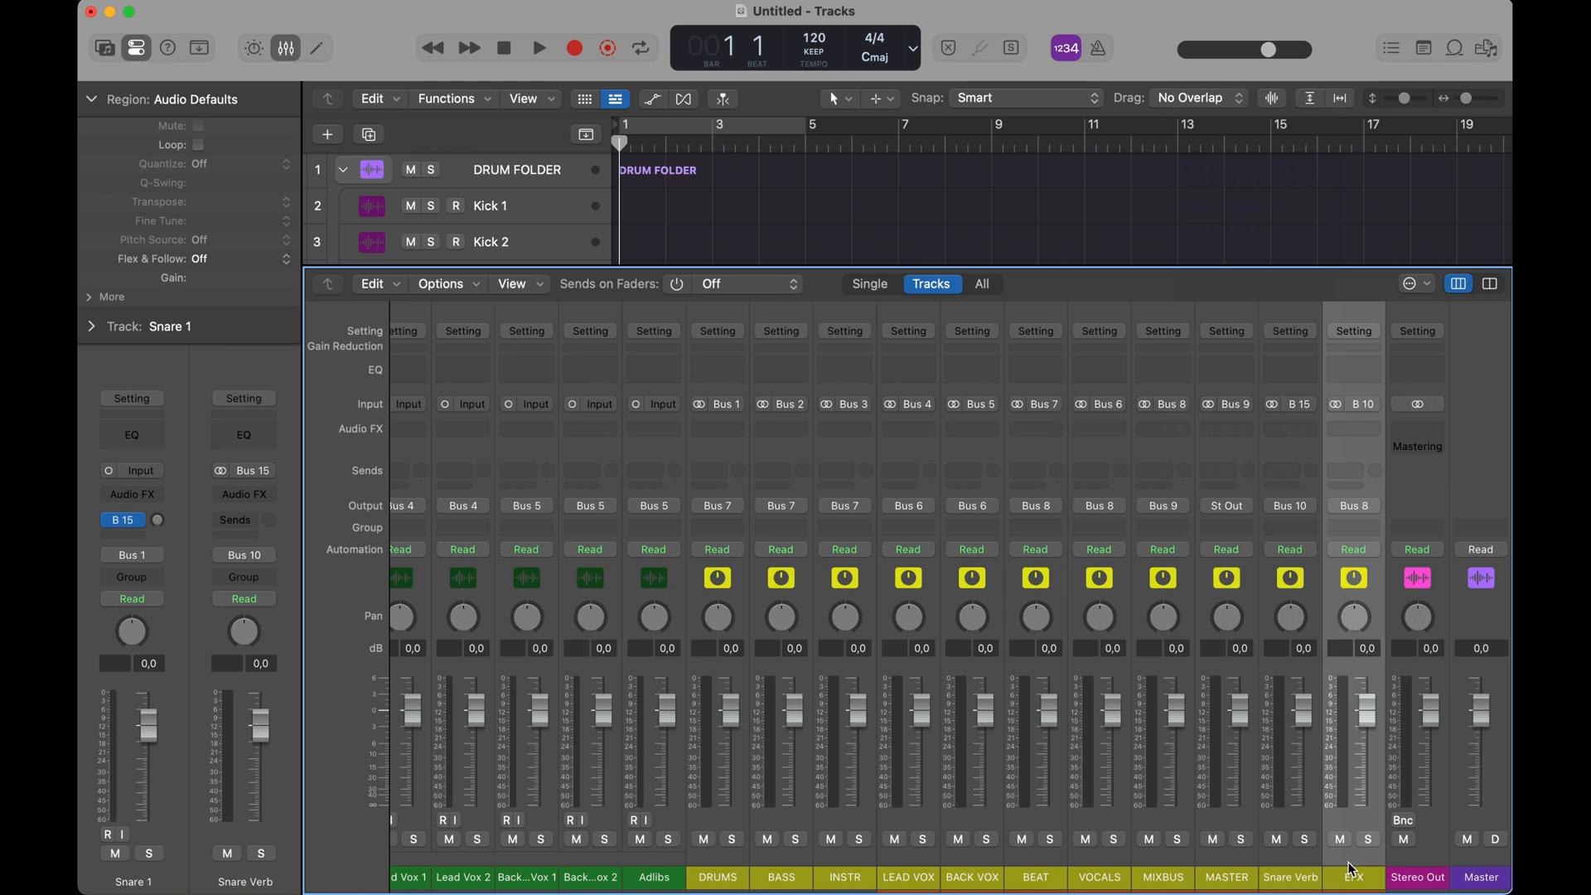
mouse_move(1359, 870)
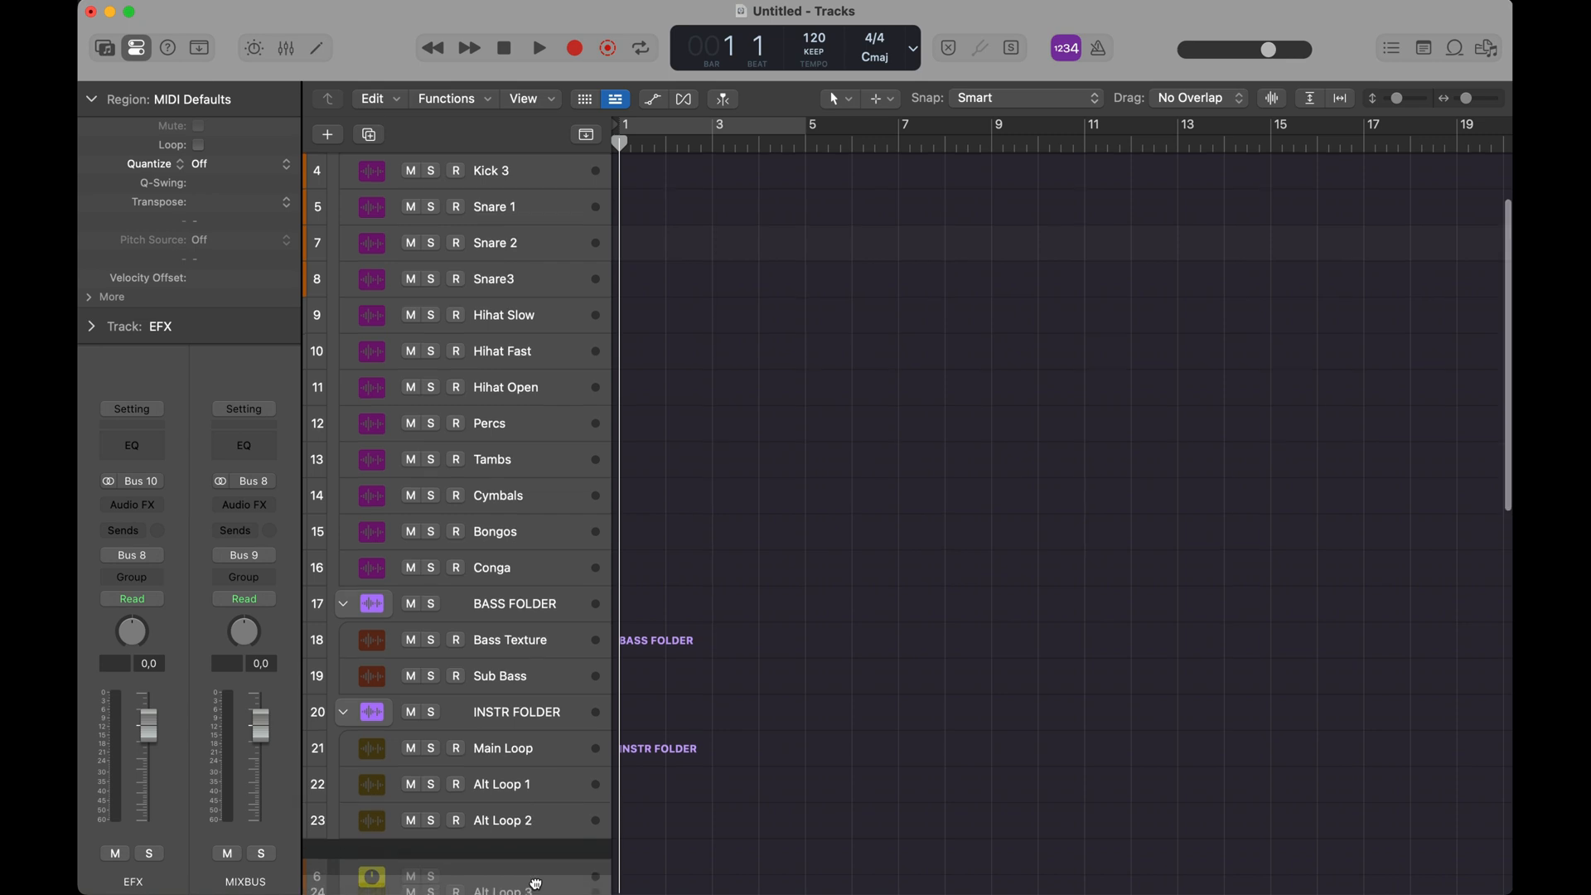
- Move EFX after BACK VOX and gather all aux bus tracks into a folder stack
scroll("down", 3)
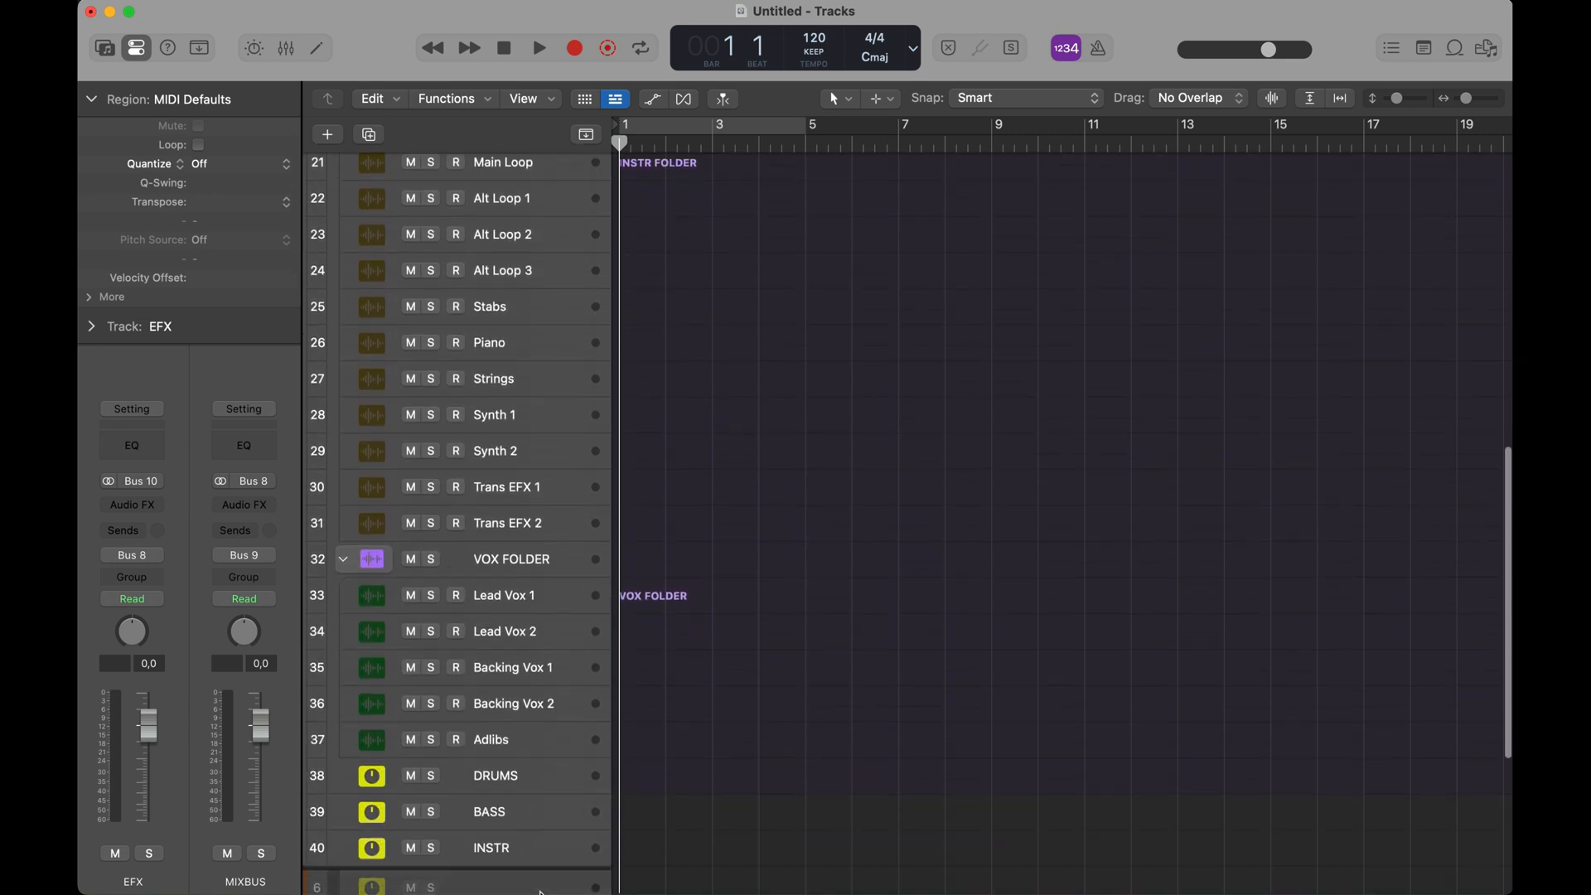
scroll("down", 3)
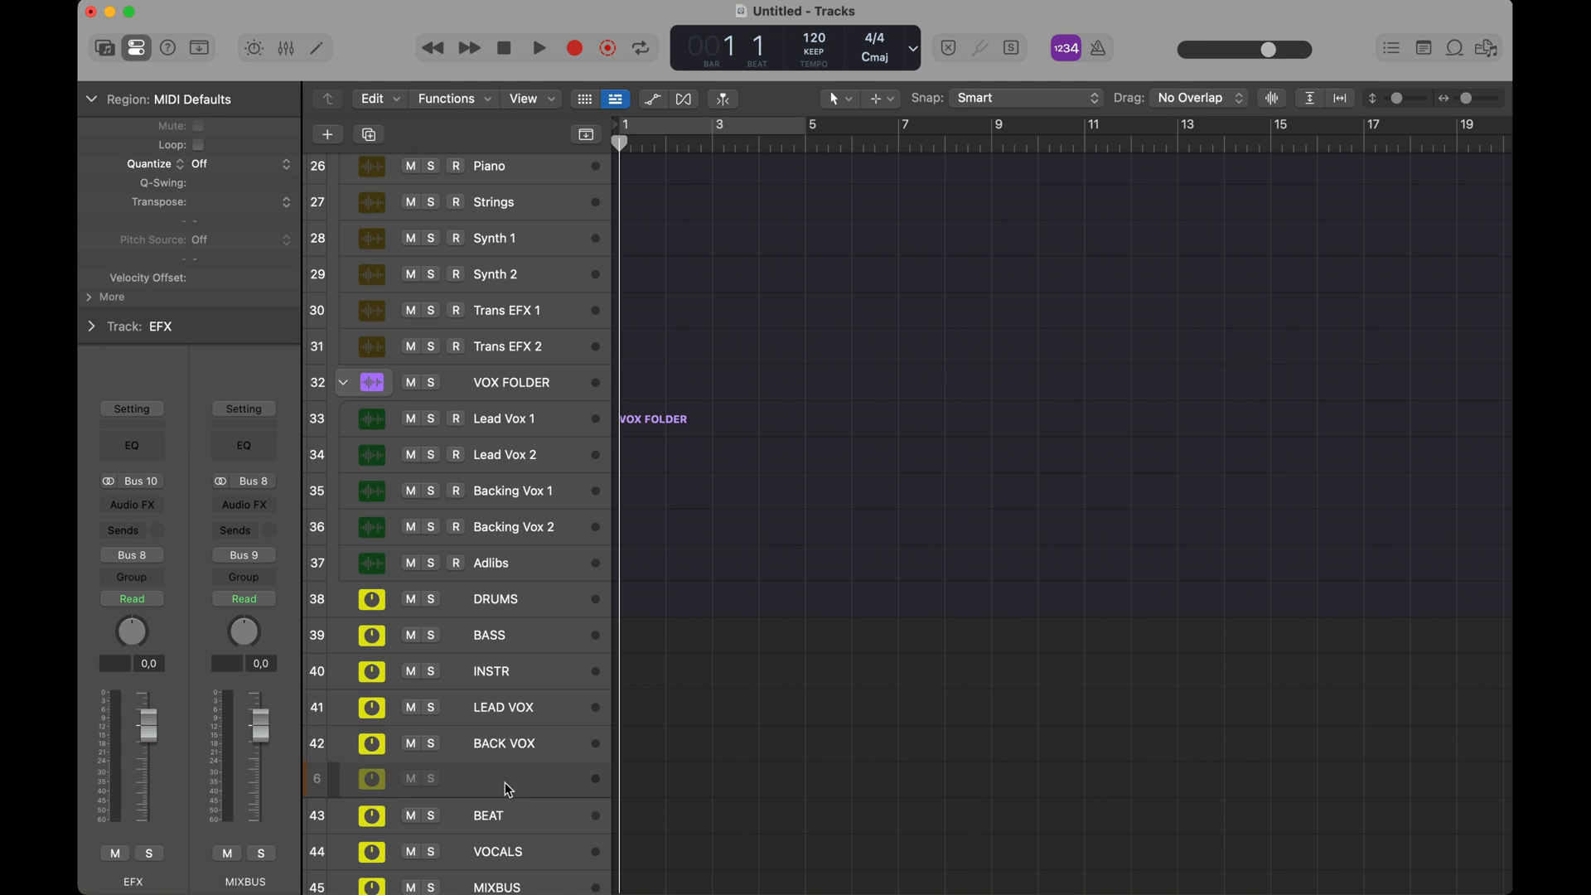
scroll("down", 3)
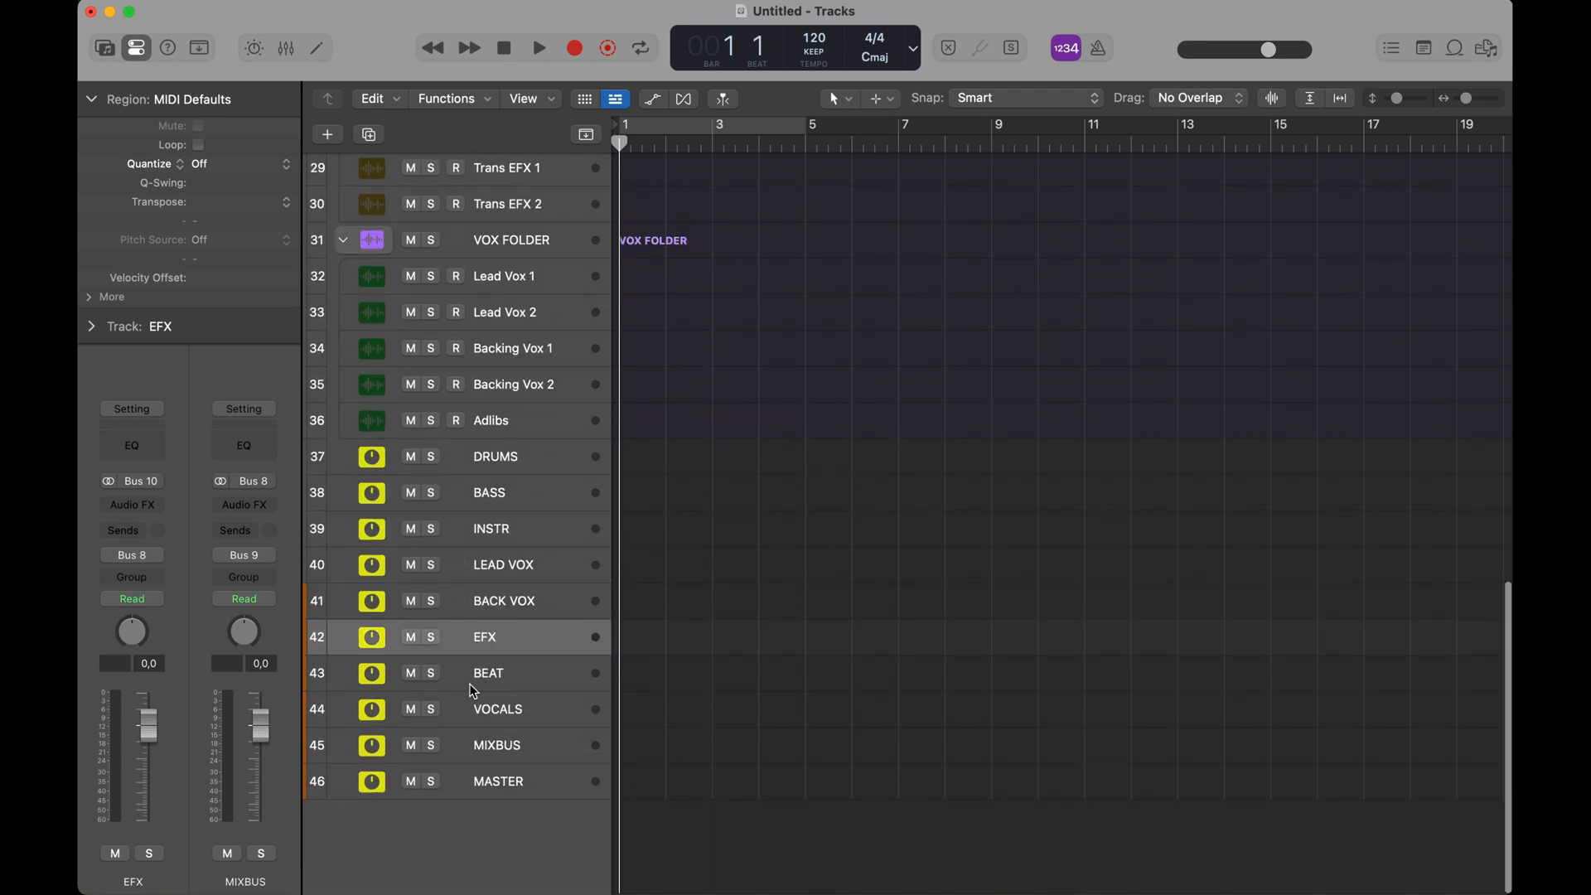
mouse_move(513, 781)
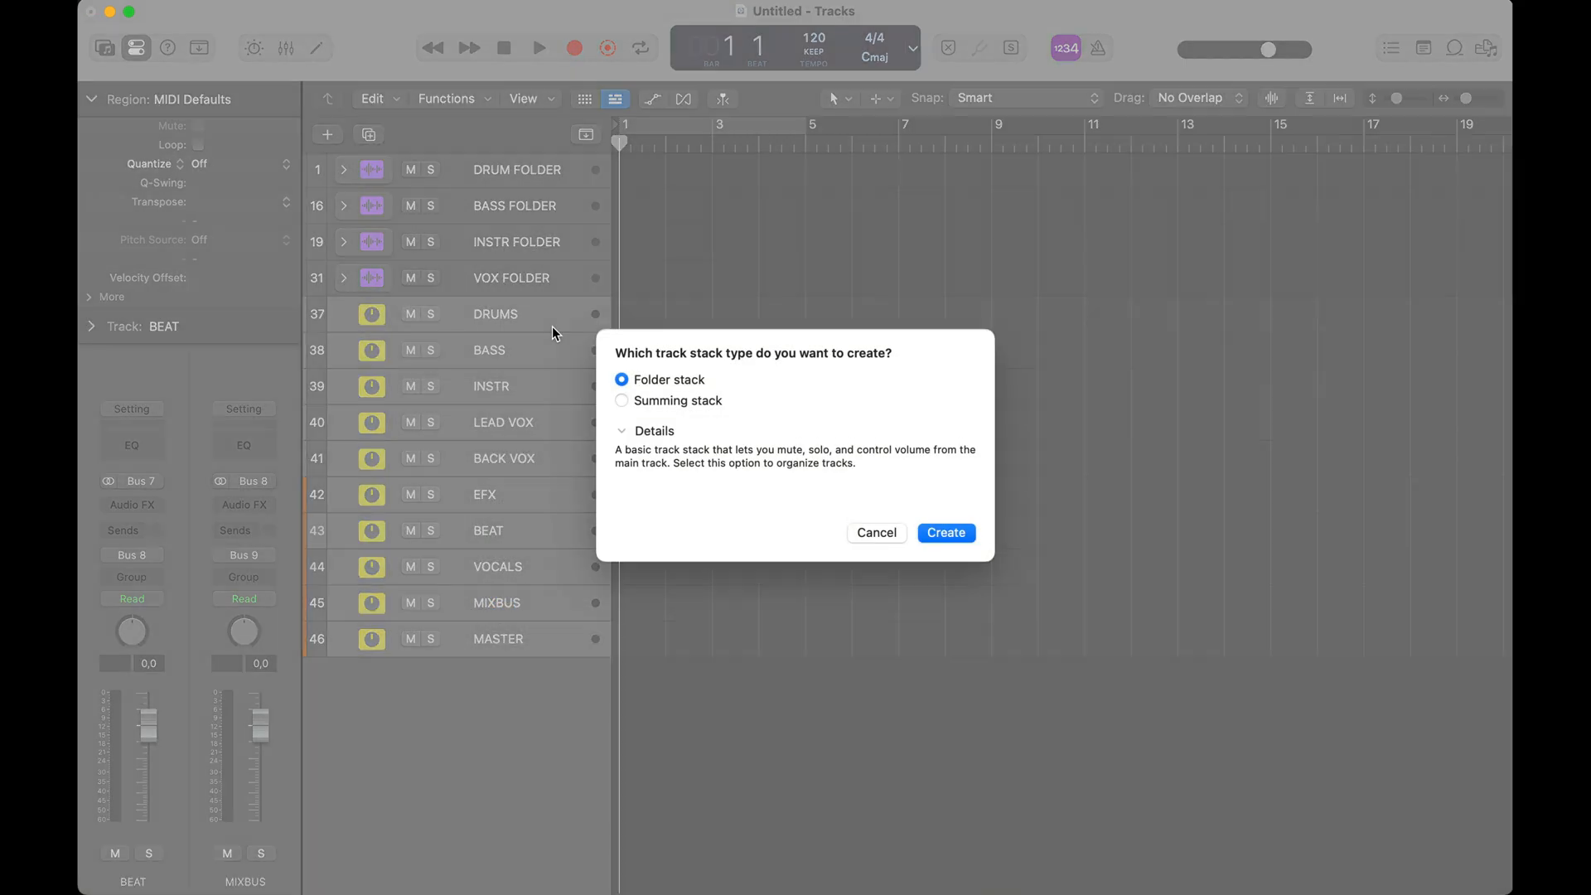
left_click(943, 532)
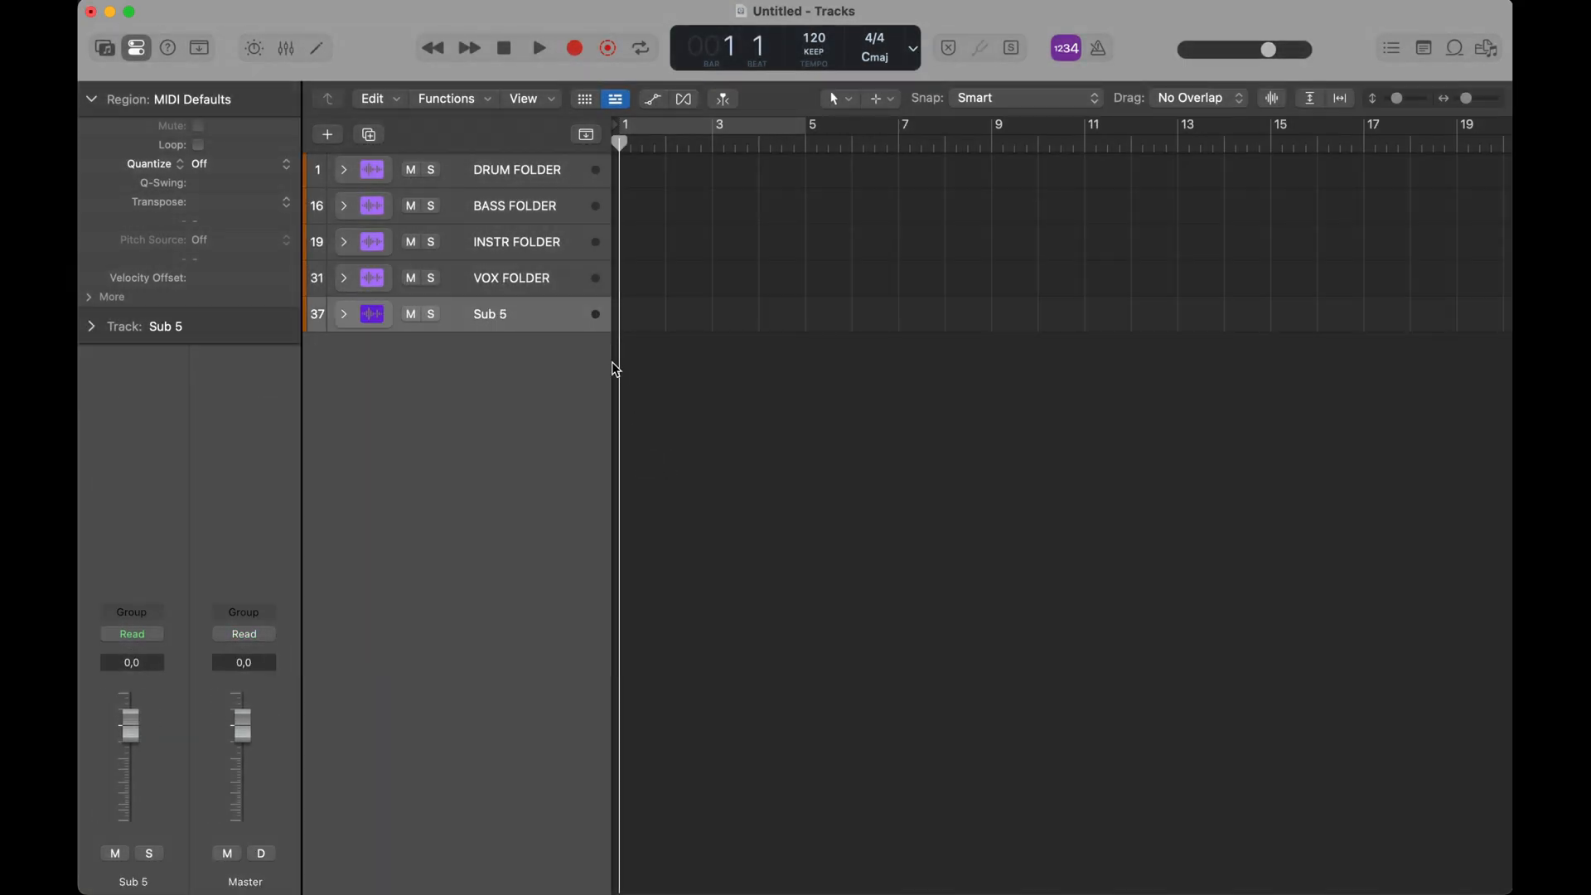
- Save the project as a template named TEST TEMPLATE via File > Save as Template
left_click(203, 11)
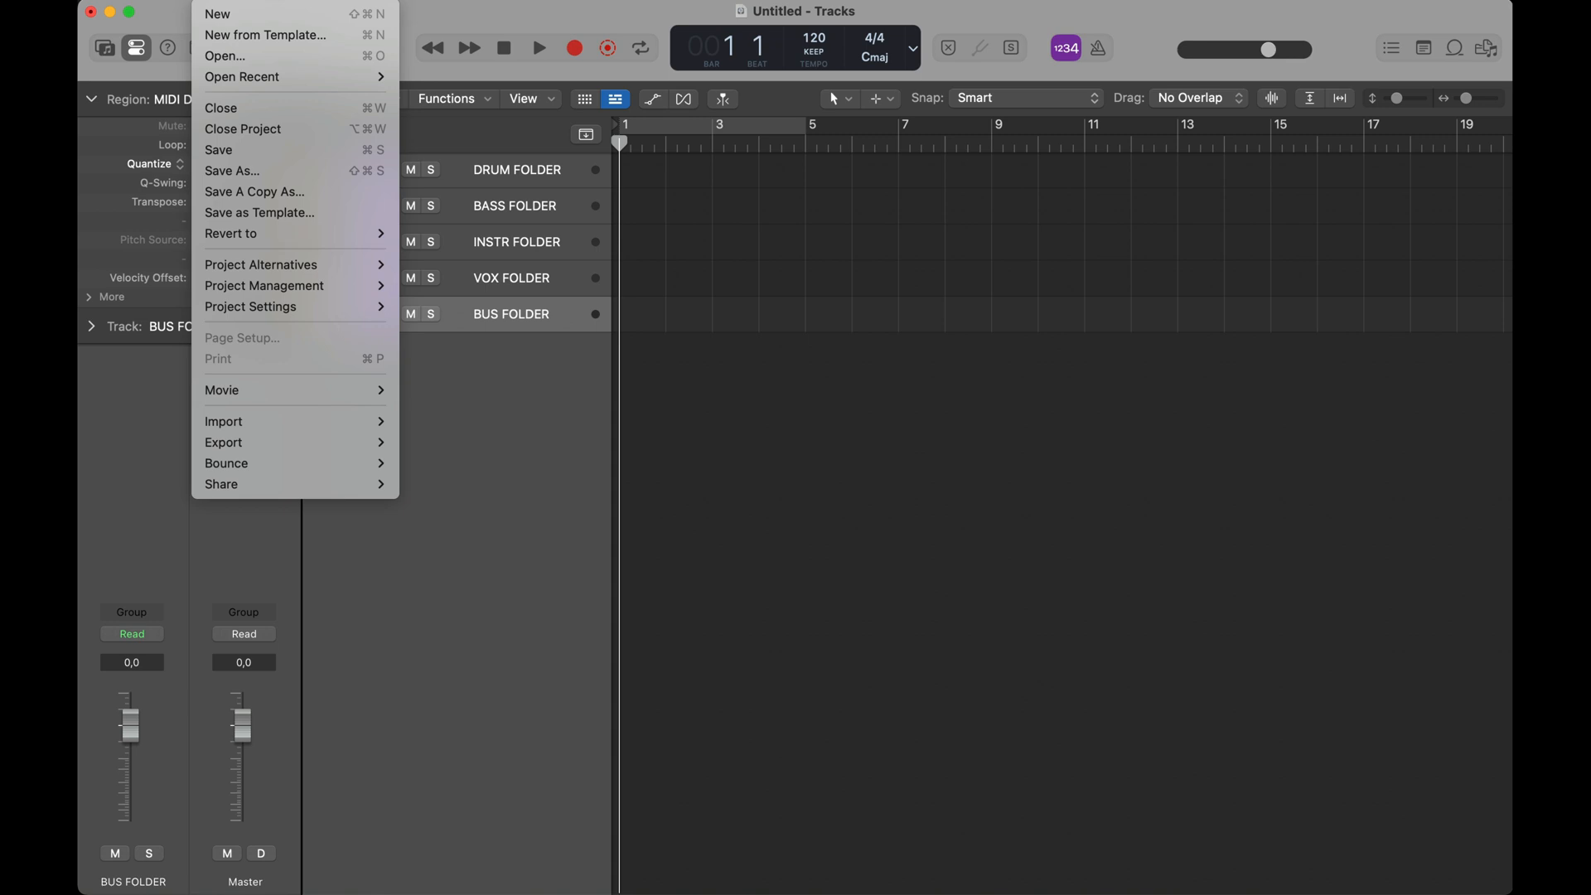
mouse_move(281, 212)
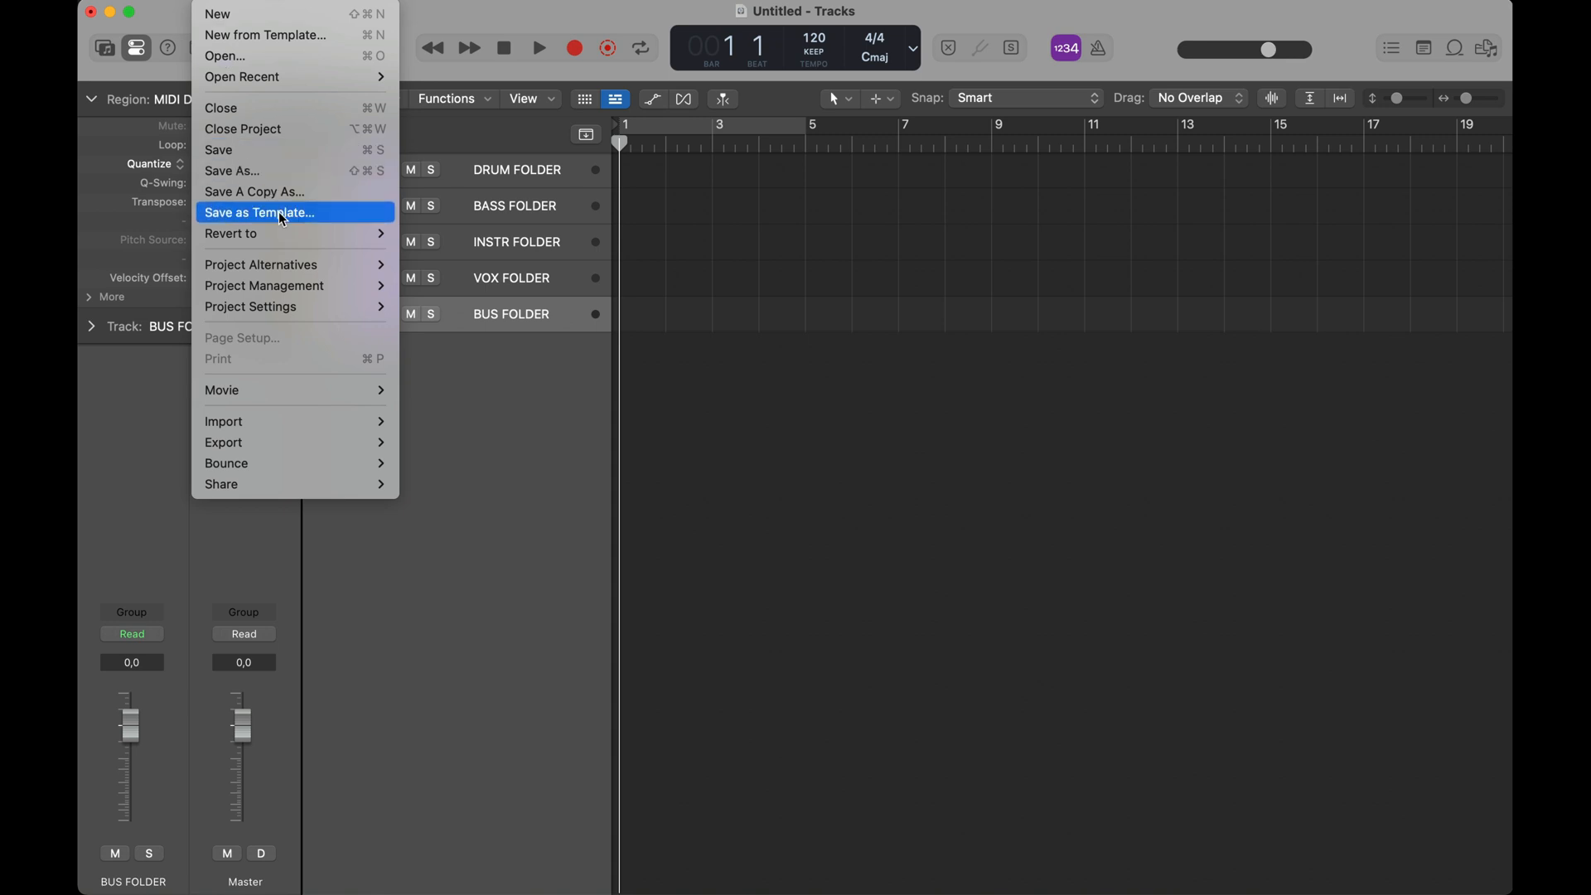
left_click(260, 212)
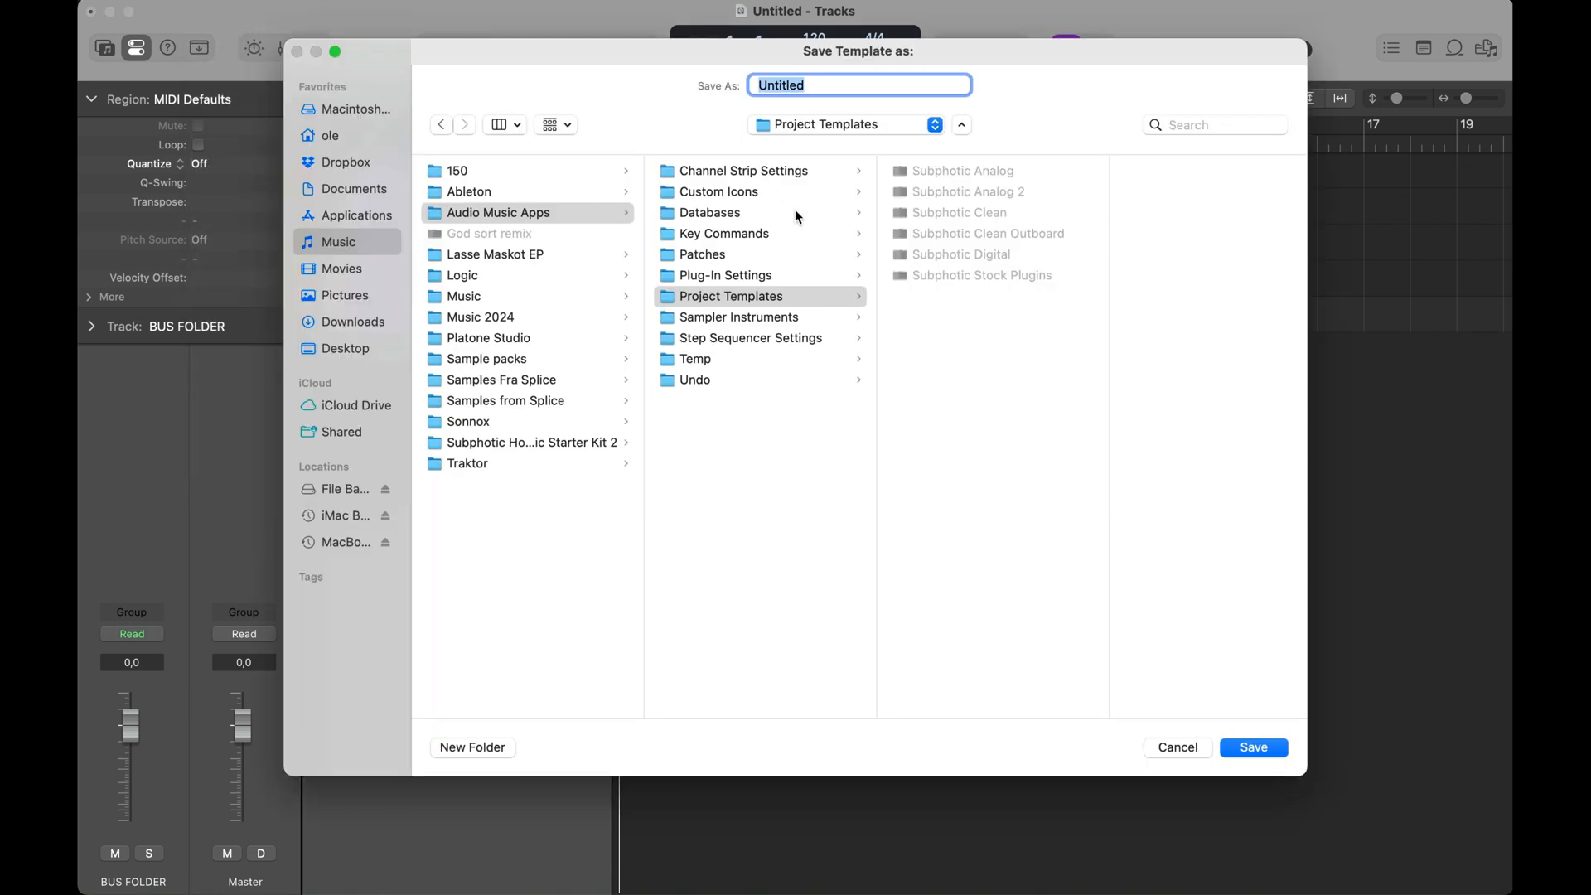
type("TE")
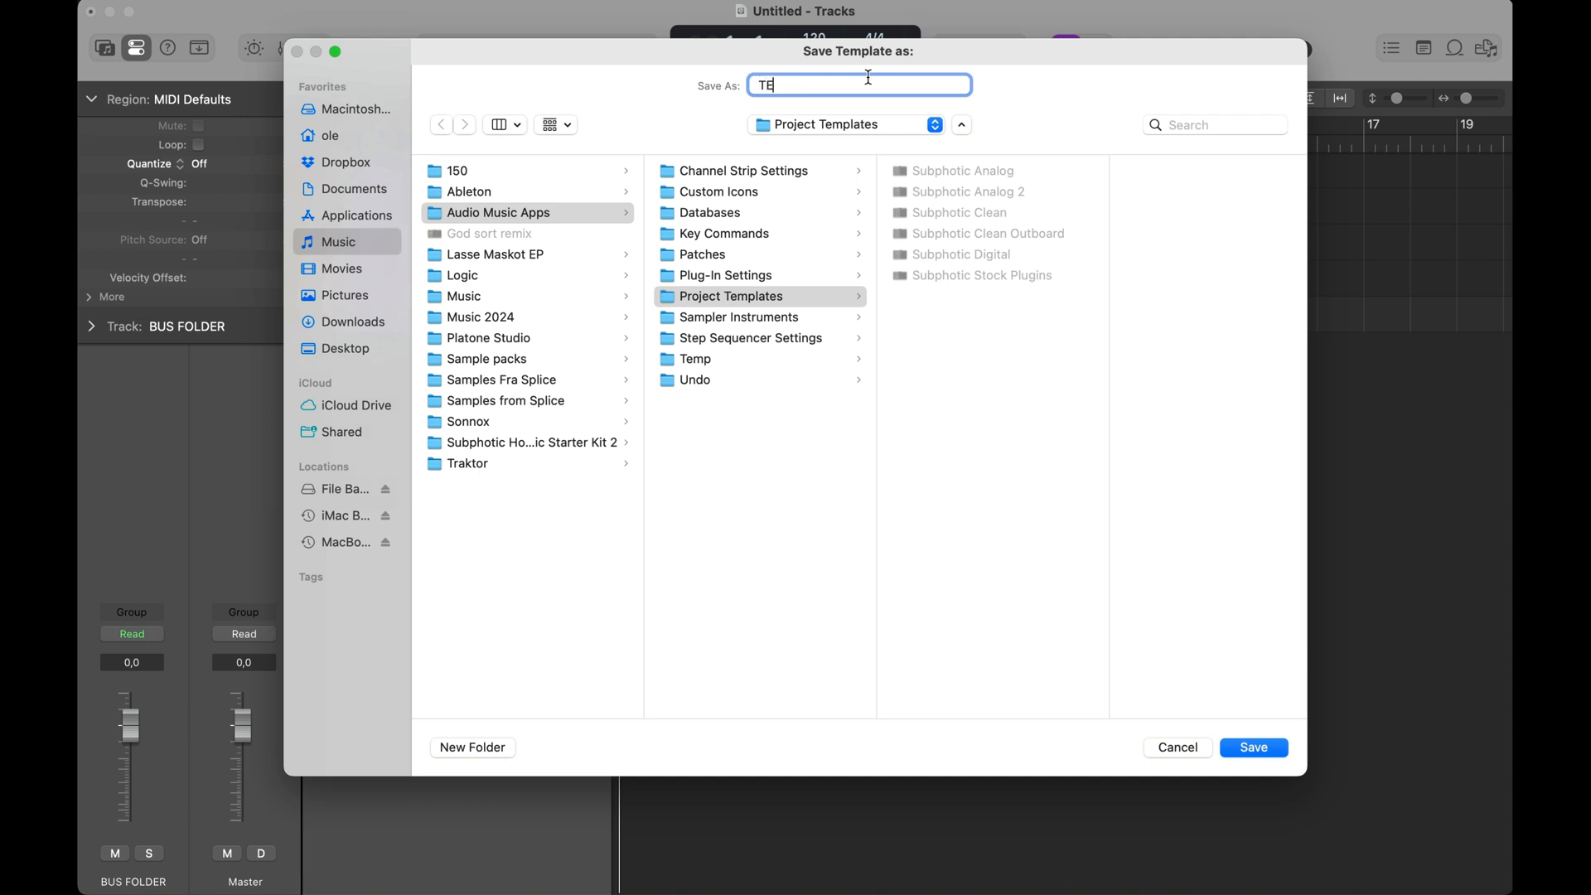
type("ST TEMPLATE")
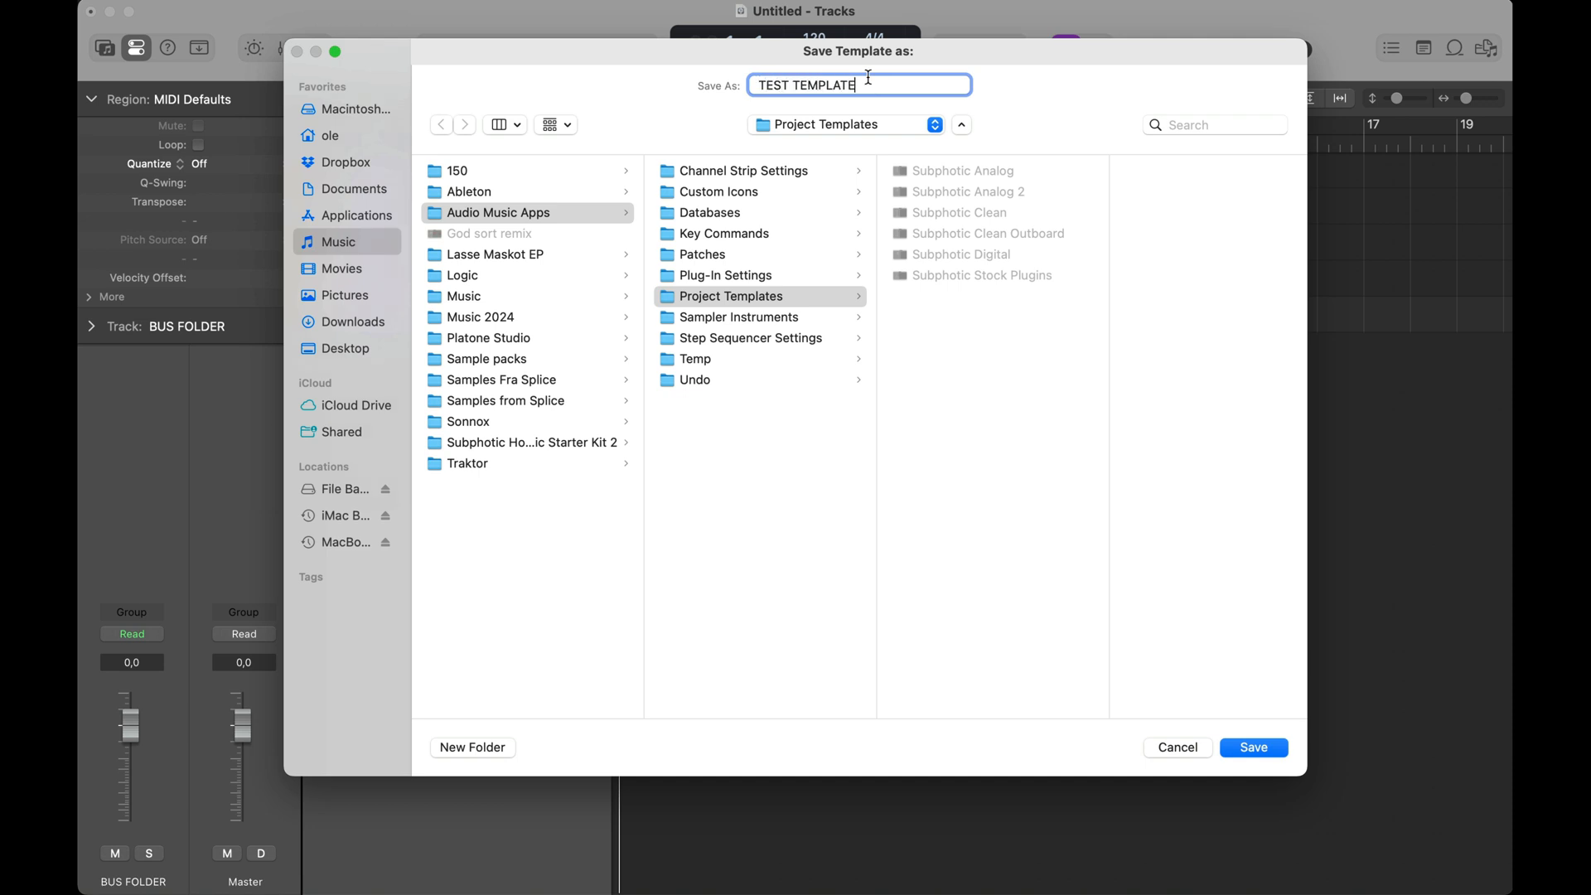